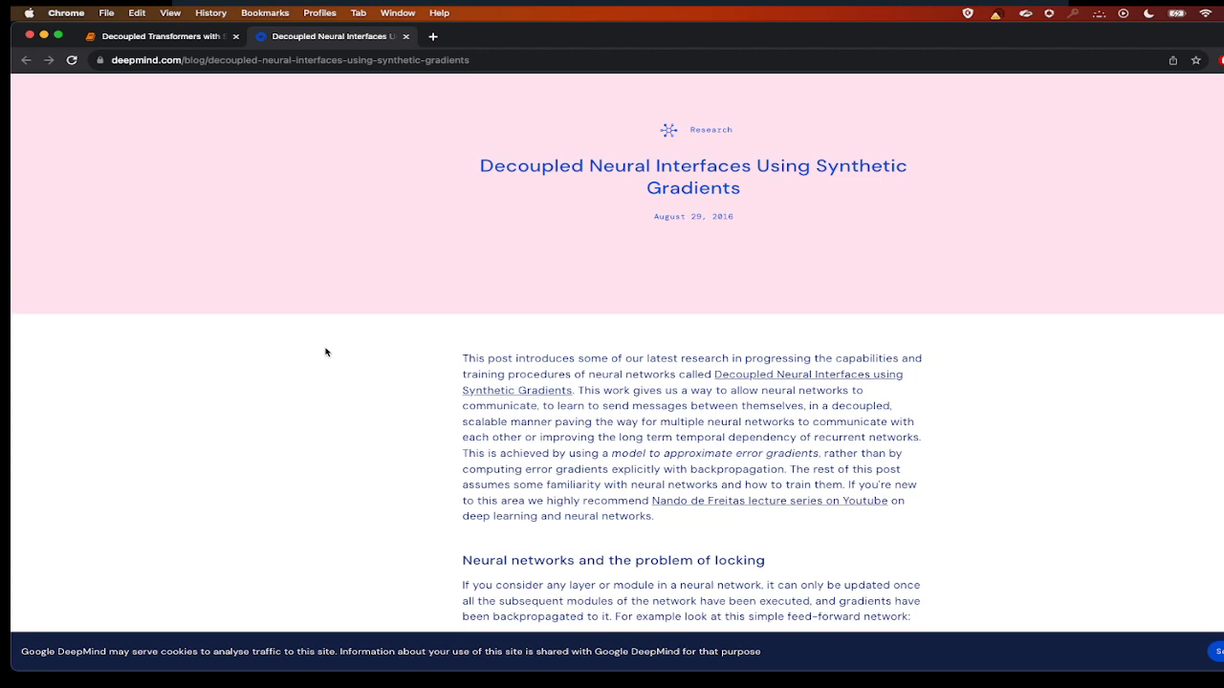
mouse_move(640, 189)
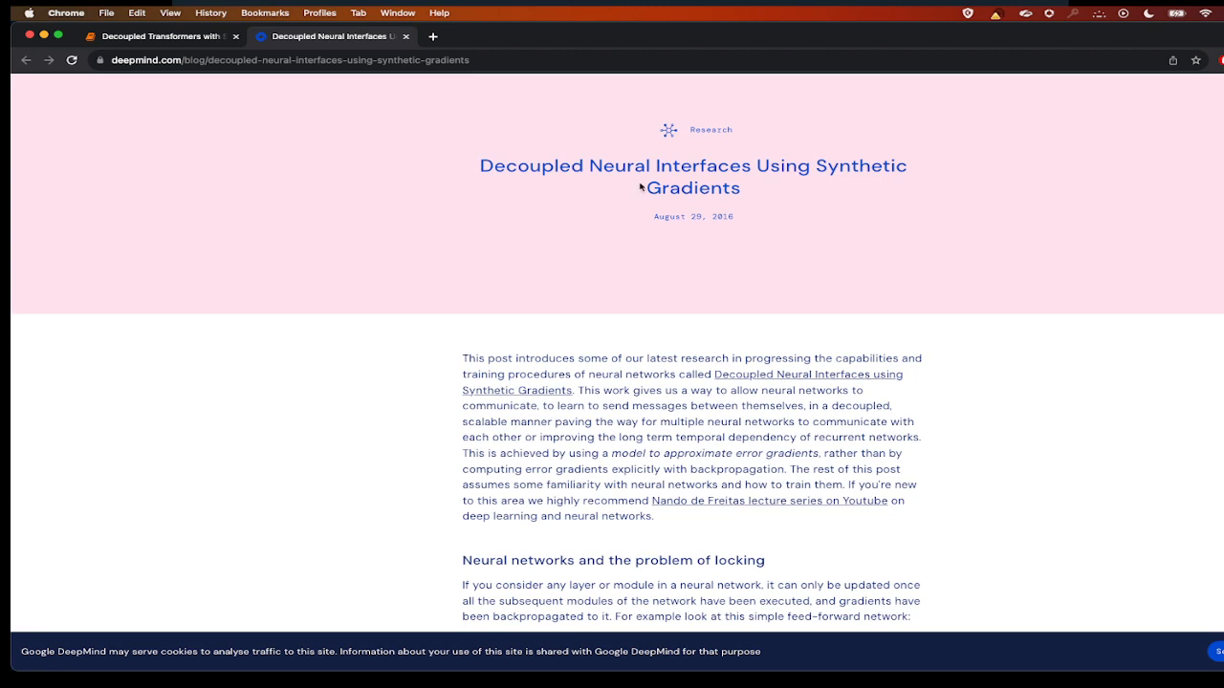
mouse_move(786, 168)
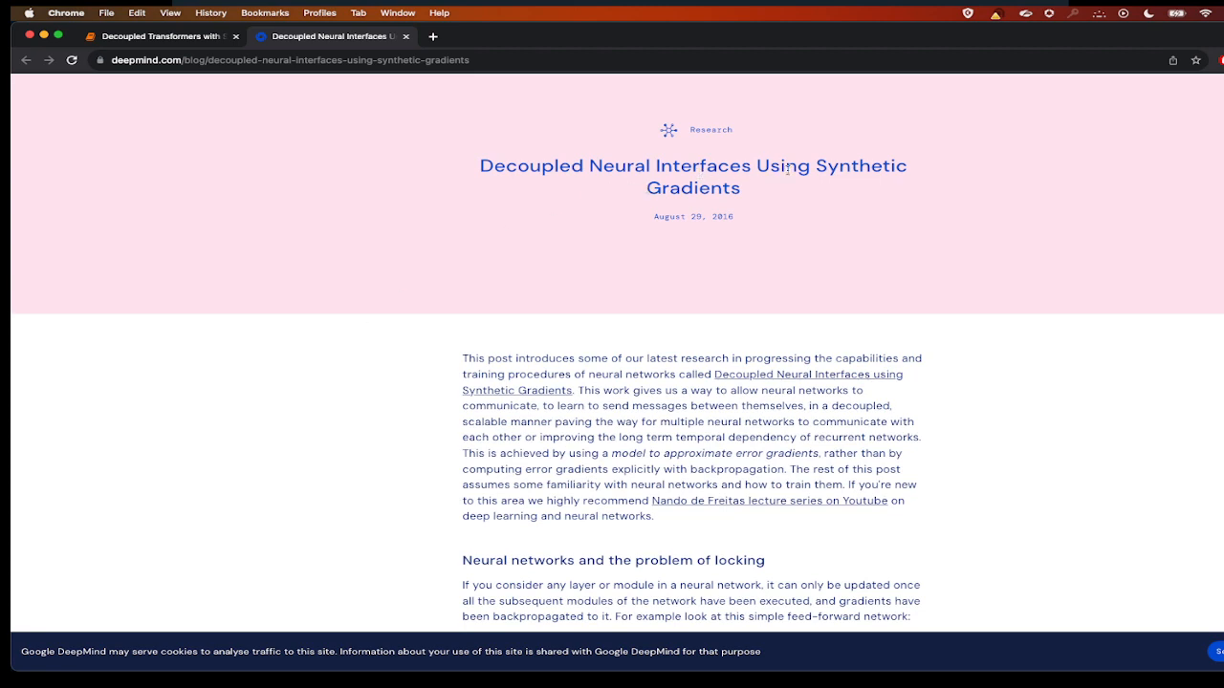
mouse_move(772, 203)
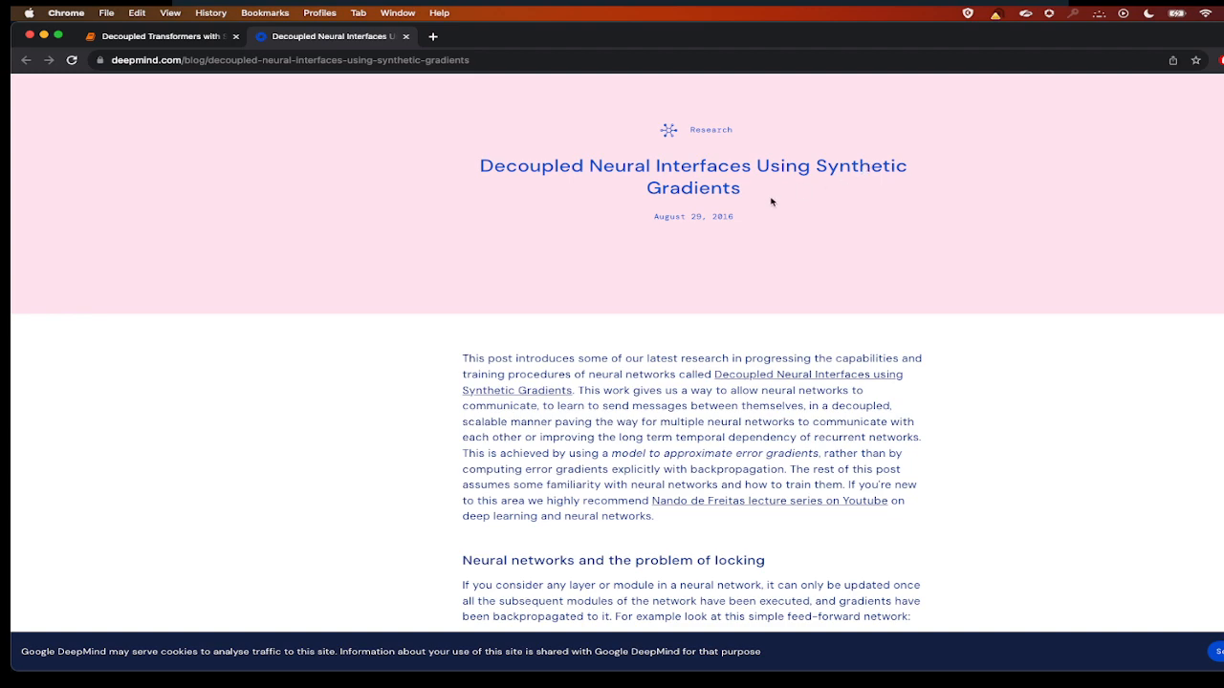
- Scroll the Synthetic Gradients post down to the Layer 1–Layer 3 locking diagram
scroll("down", 3)
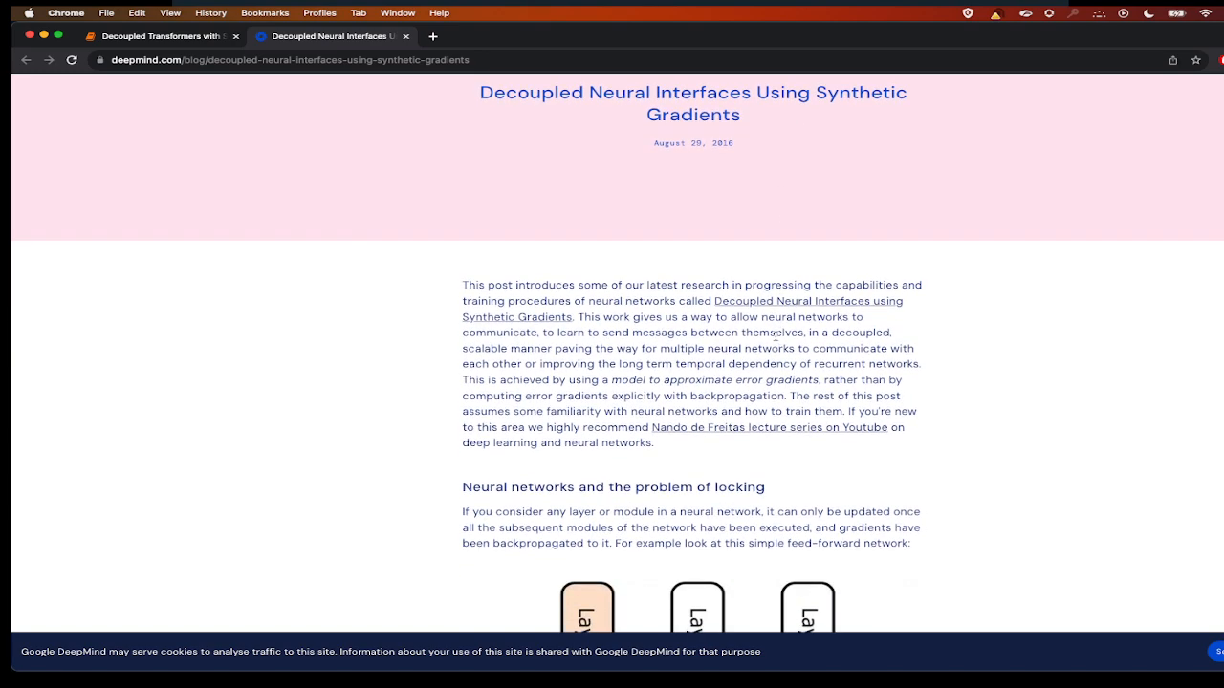
scroll("down", 3)
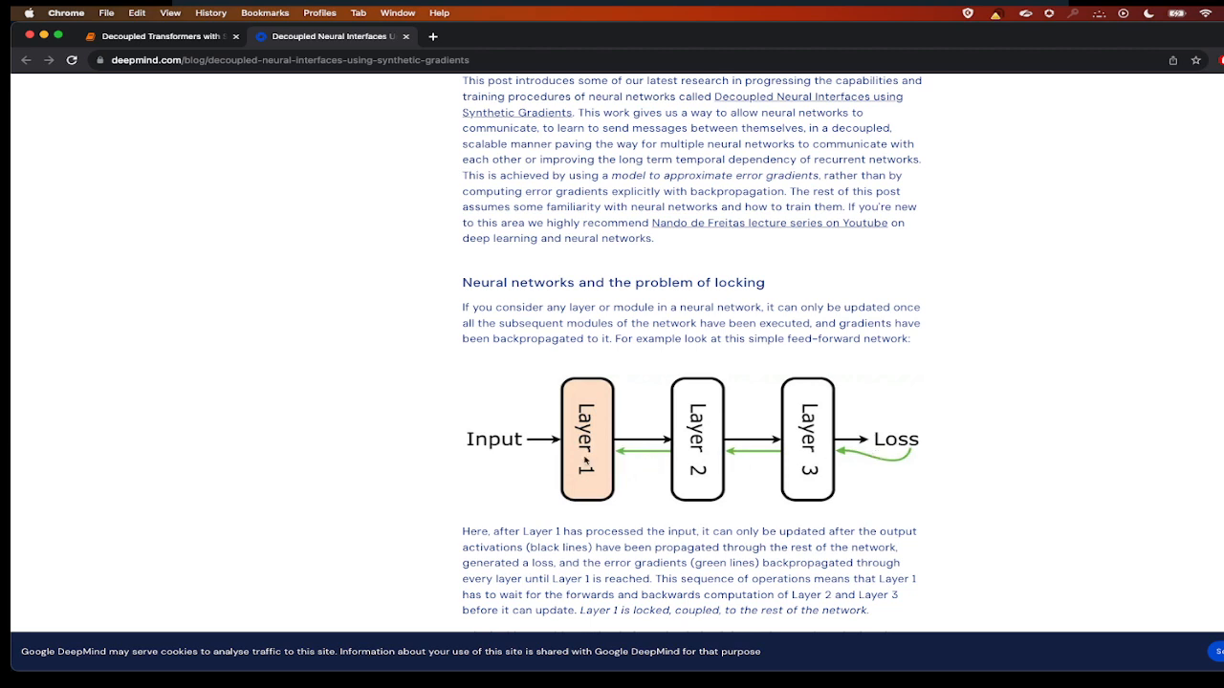
mouse_move(738, 434)
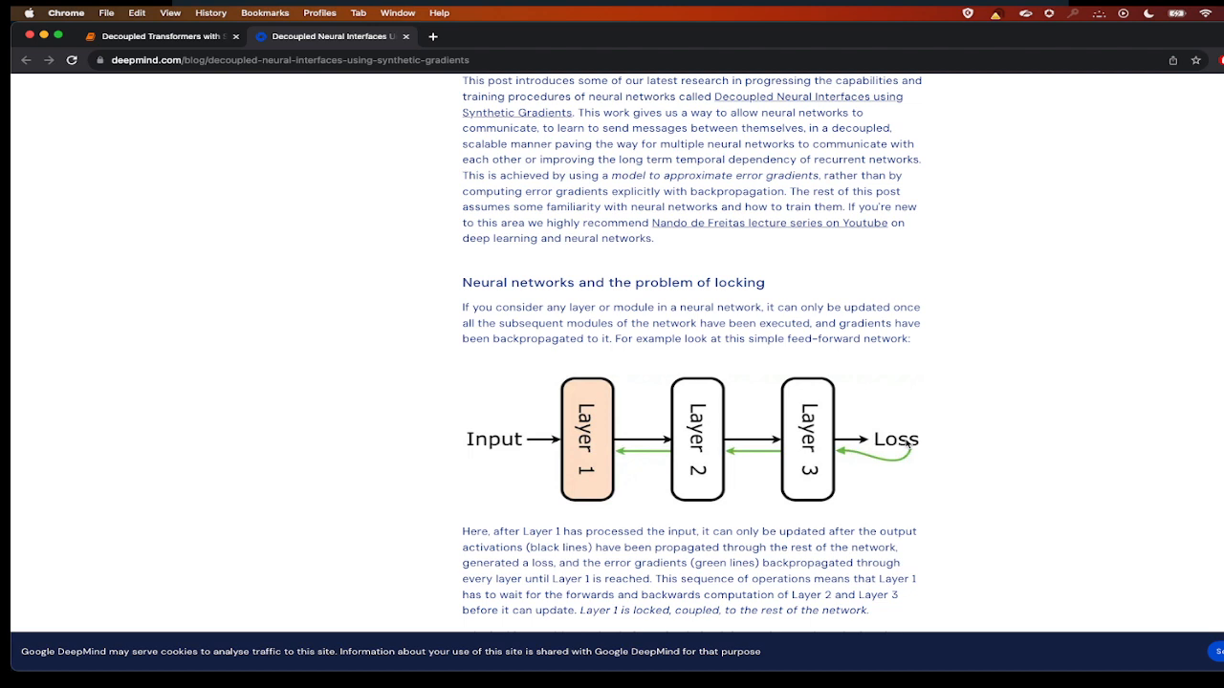
mouse_move(834, 468)
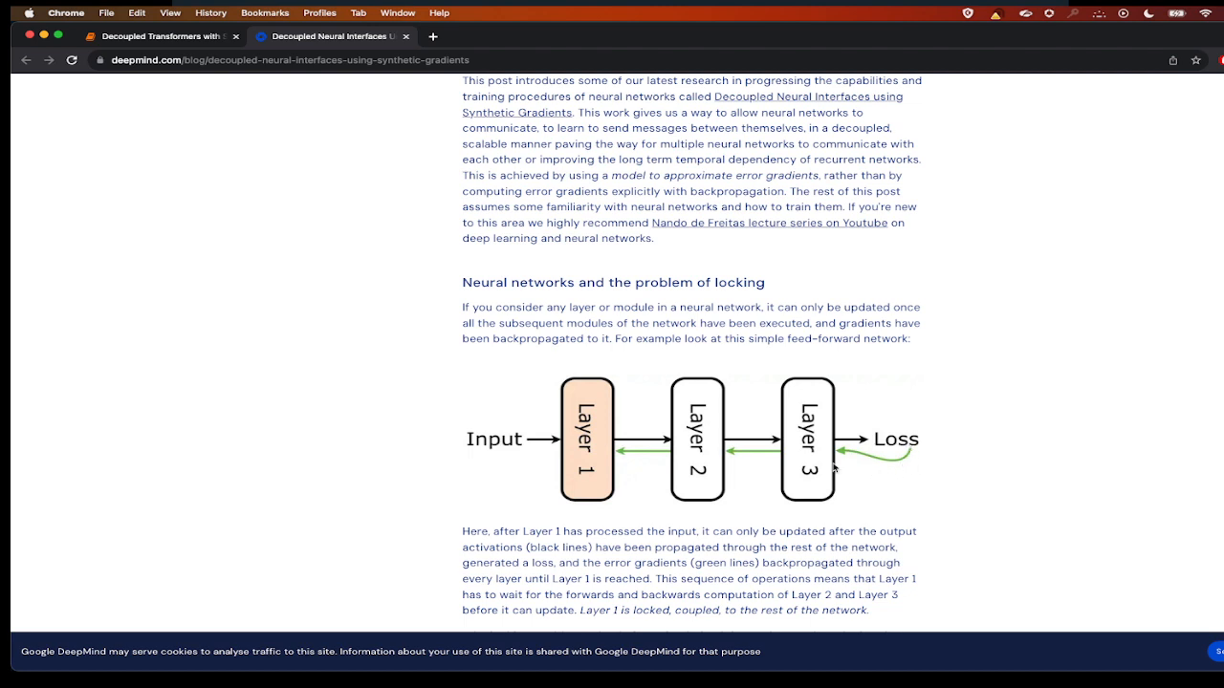
mouse_move(729, 471)
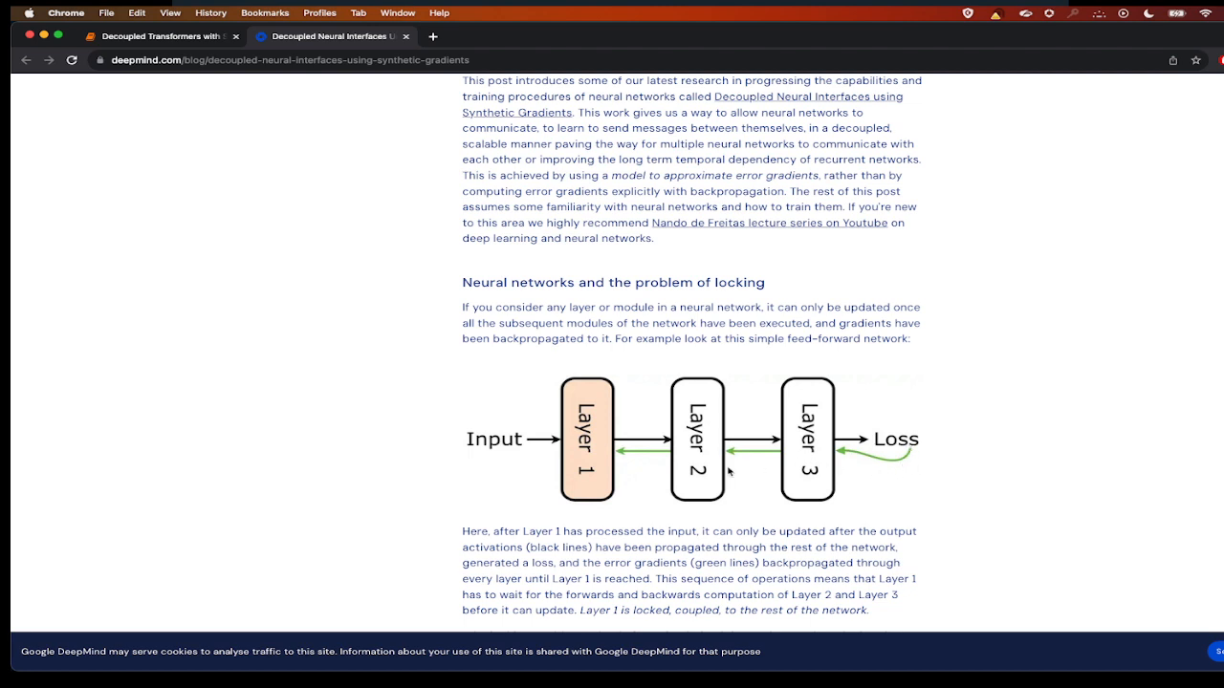
mouse_move(581, 465)
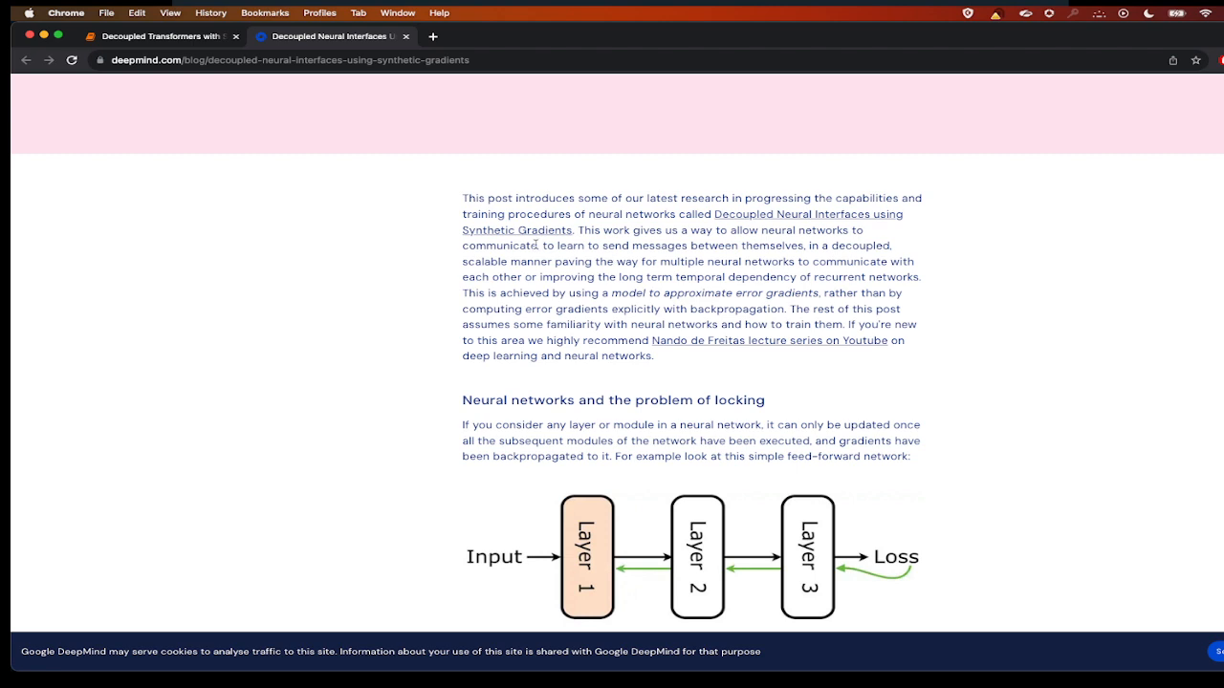
mouse_move(784, 241)
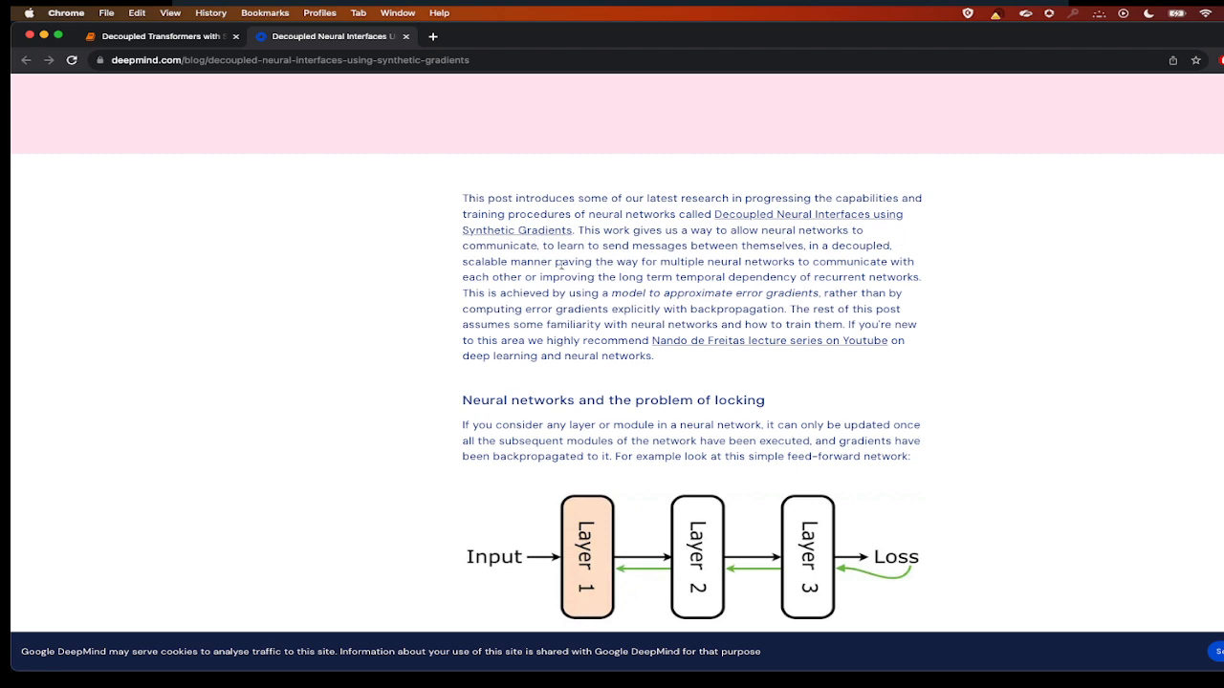
mouse_move(790, 260)
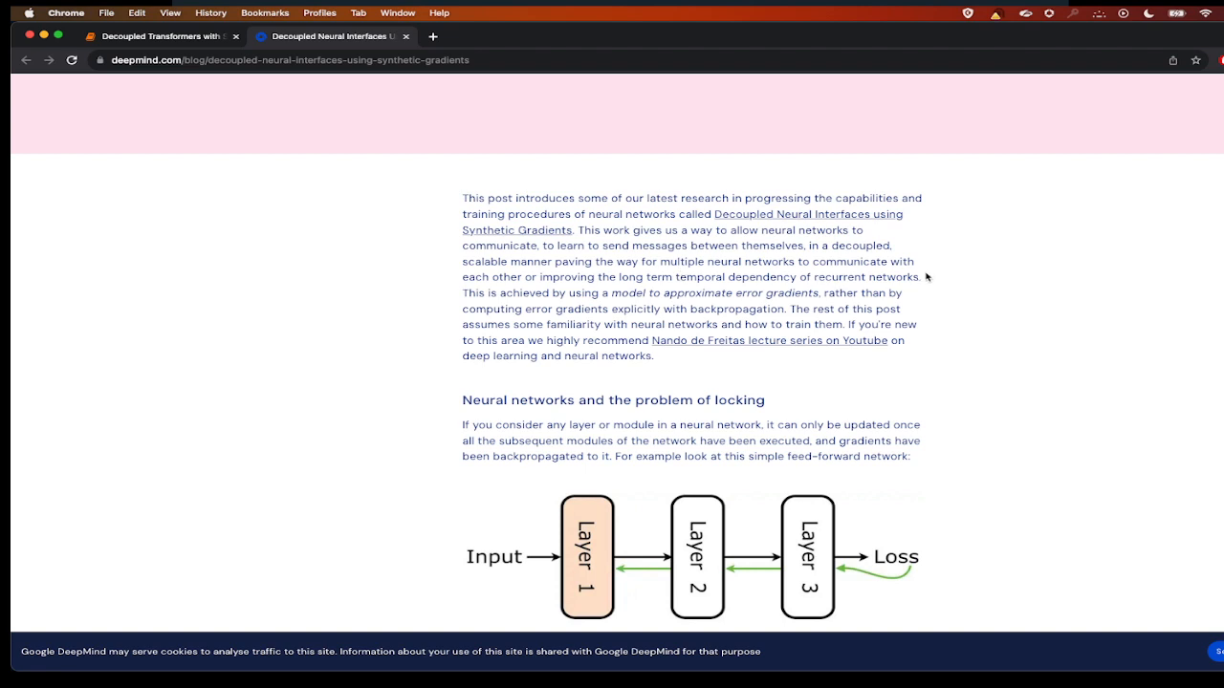
mouse_move(627, 322)
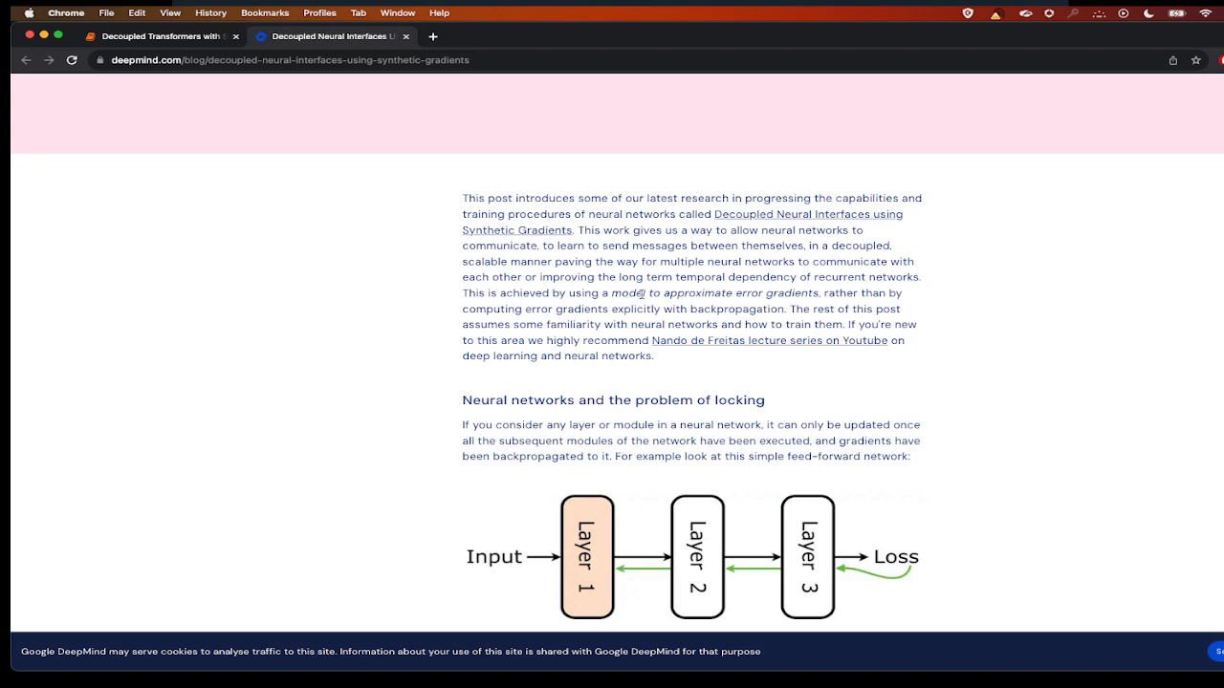
mouse_move(782, 290)
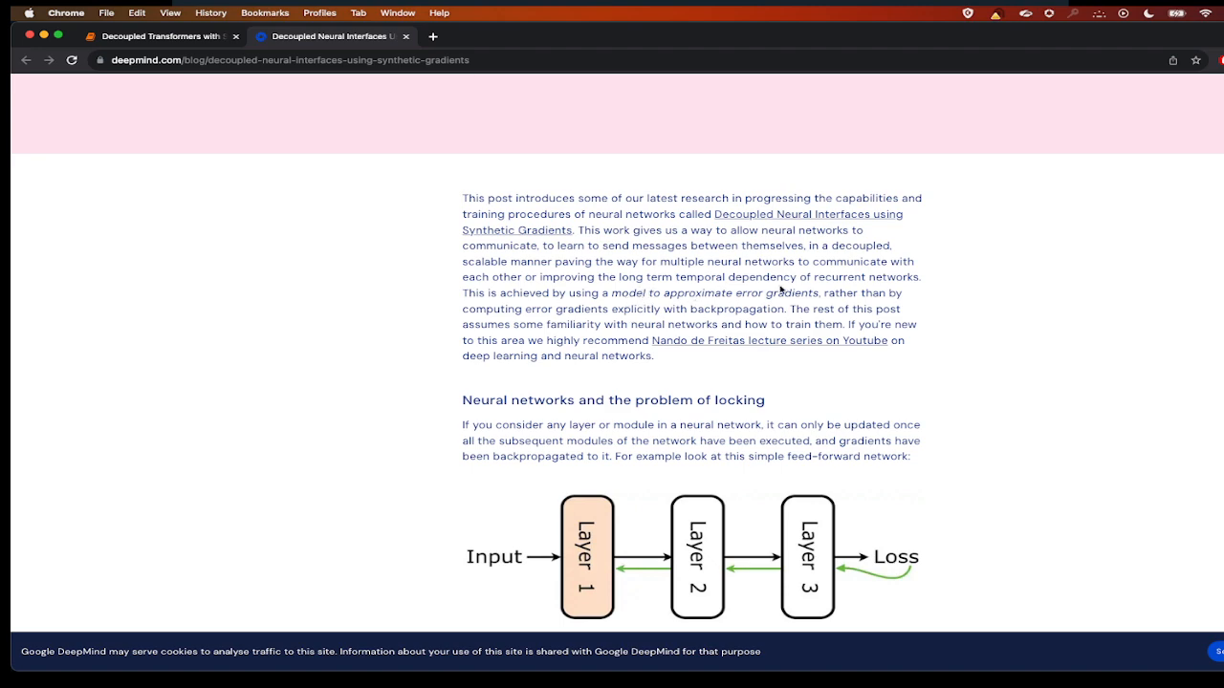
- Scroll past the Synthetic Gradient figure to the Layer 1 synthetic gradient module example
scroll("down", 3)
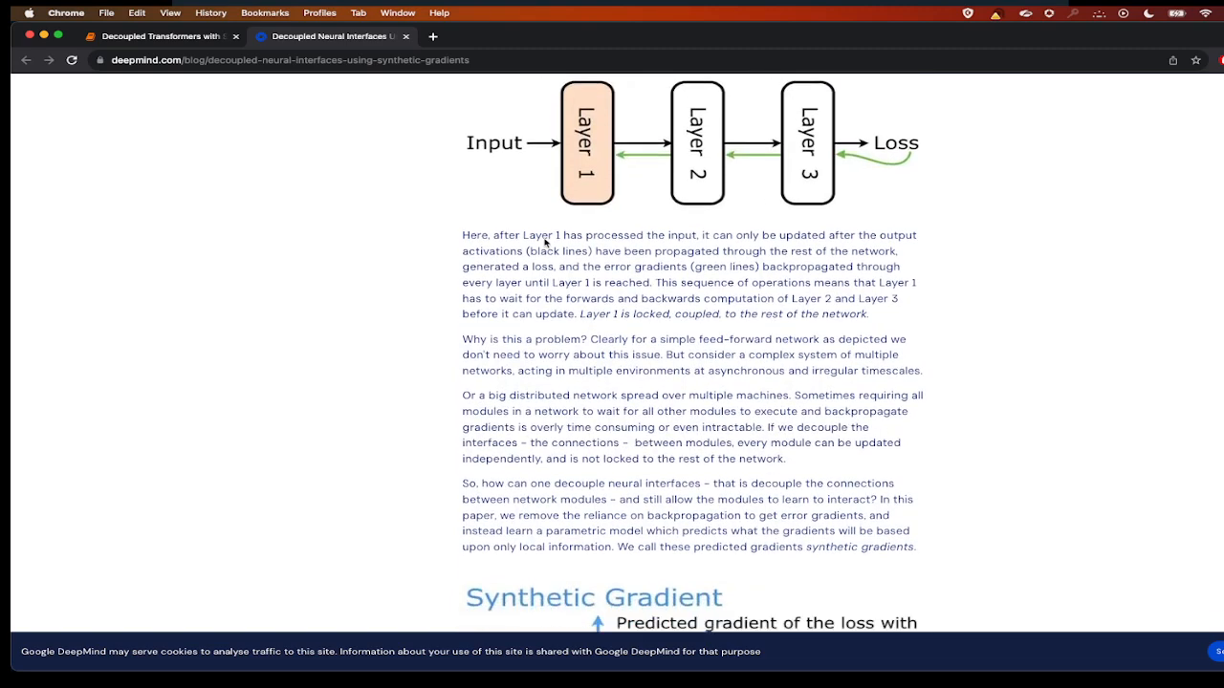
scroll("down", 3)
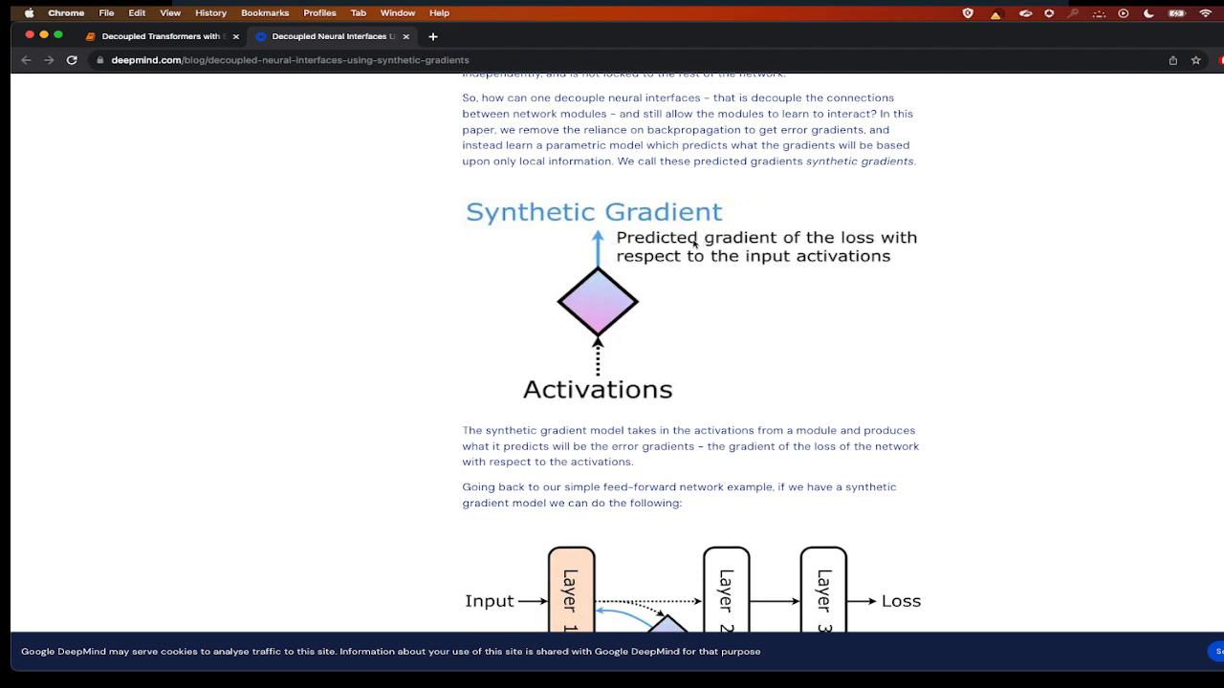
mouse_move(774, 266)
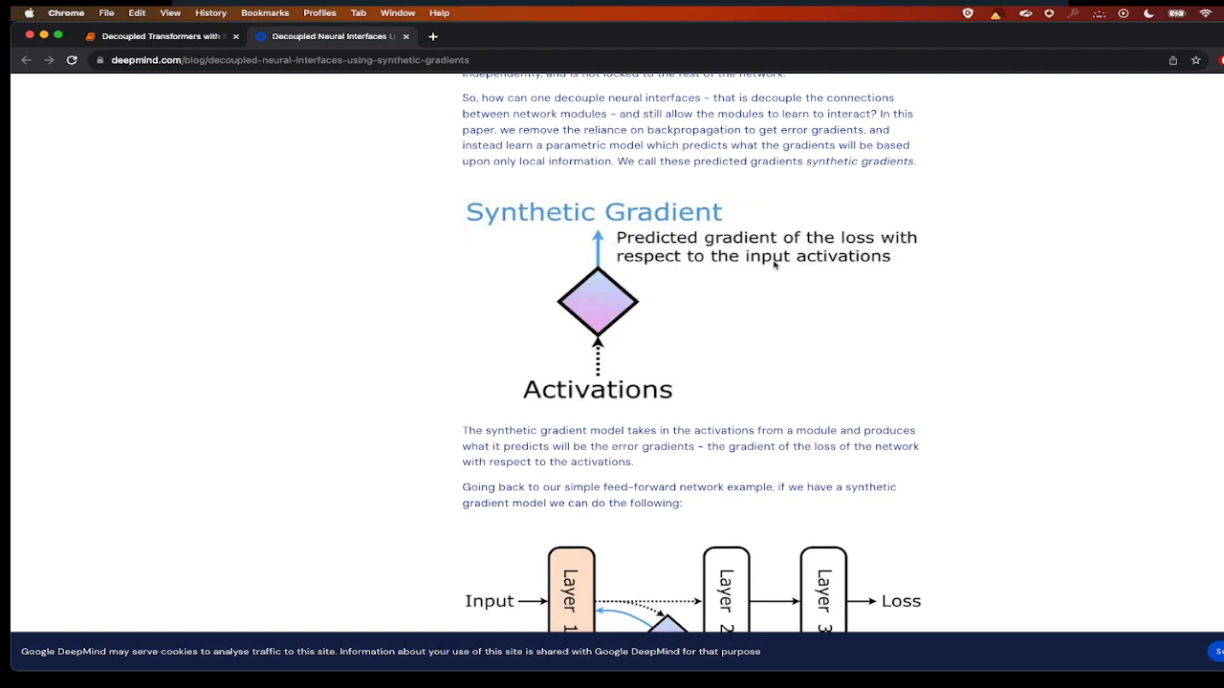
scroll("down", 3)
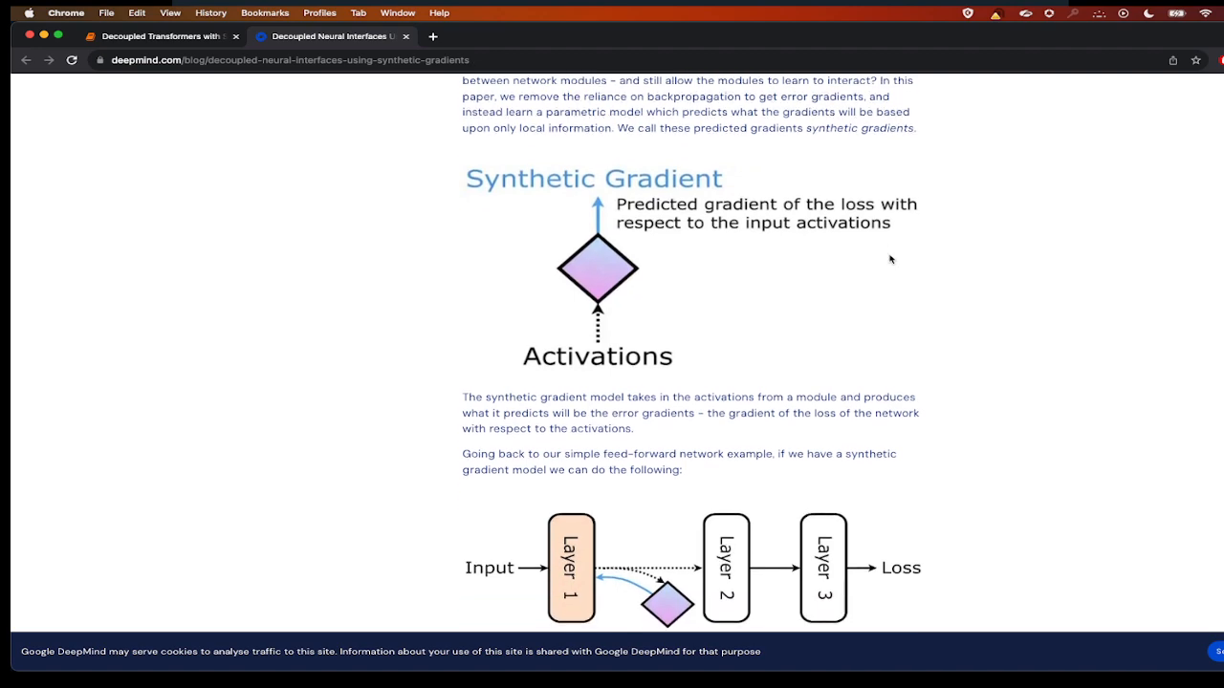
scroll("down", 3)
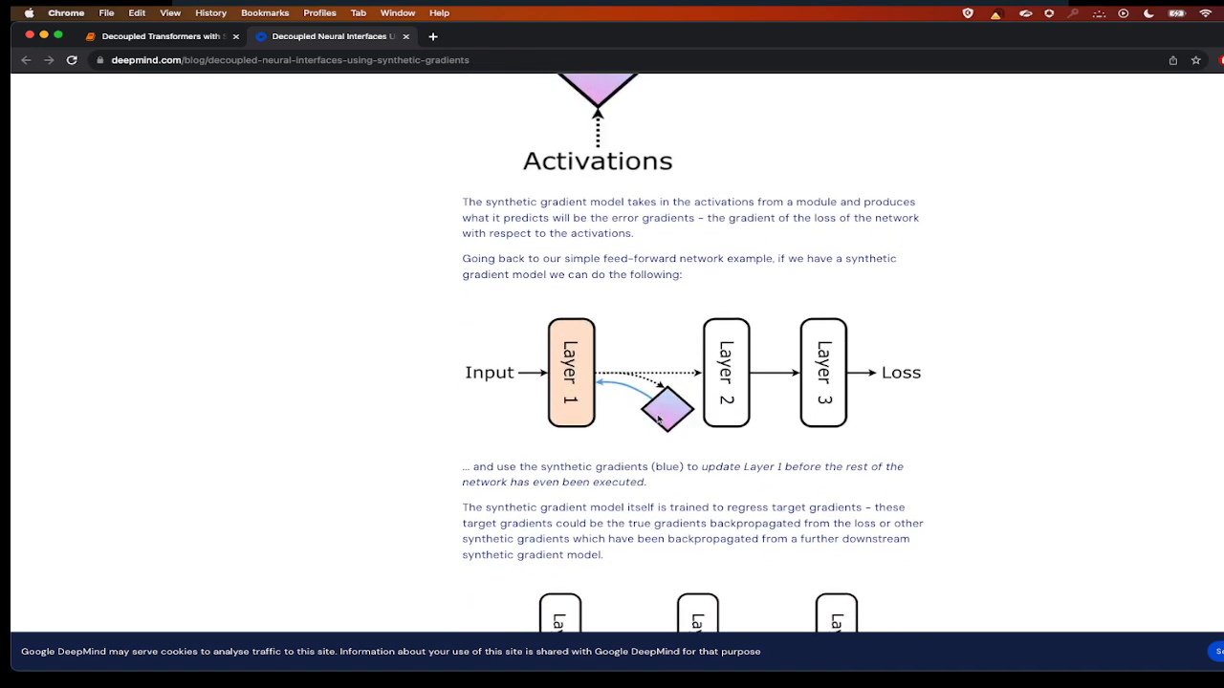
mouse_move(787, 390)
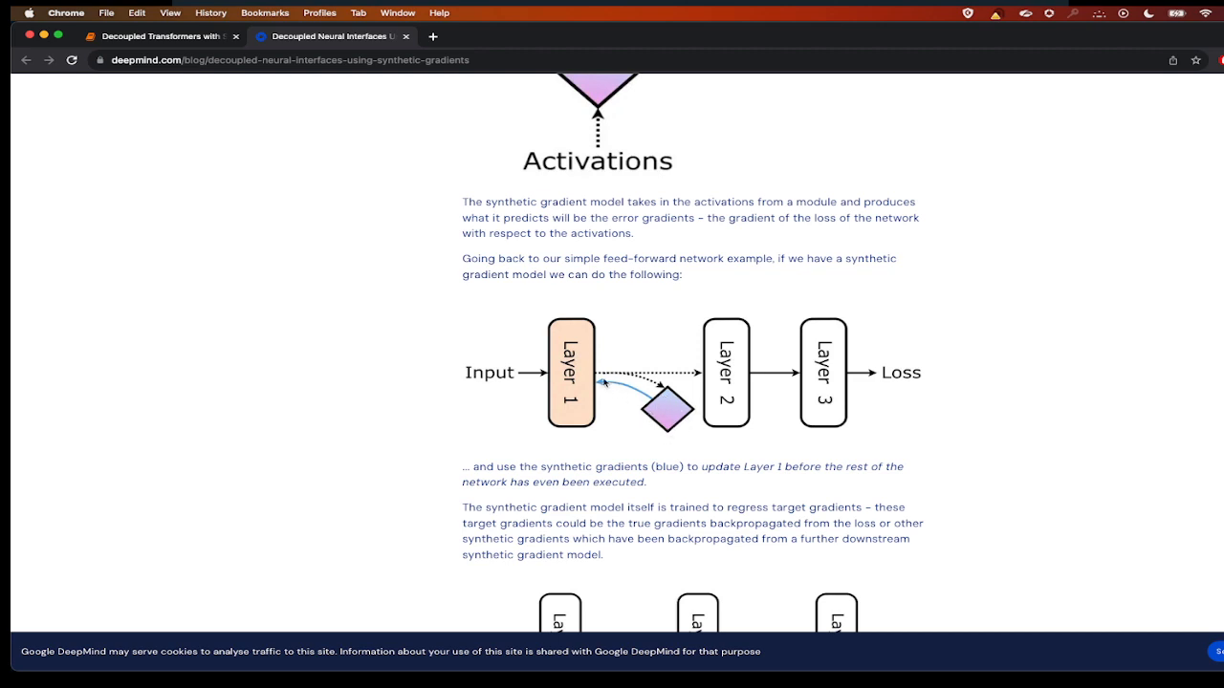
mouse_move(583, 367)
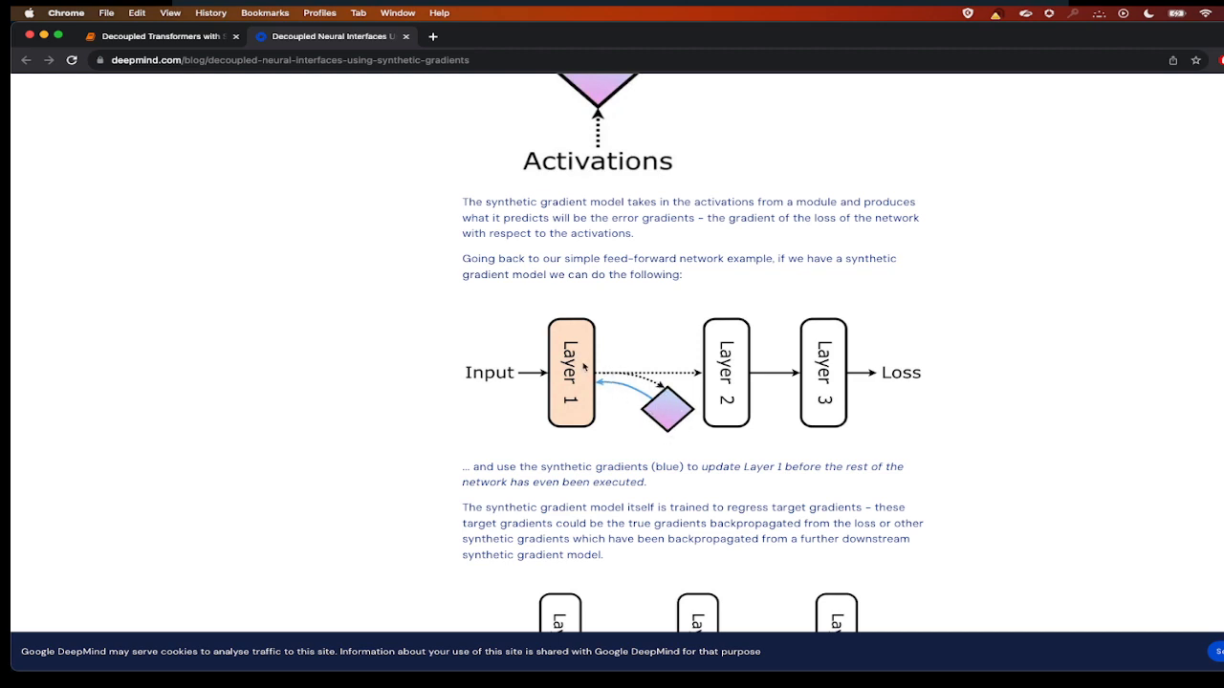
mouse_move(665, 411)
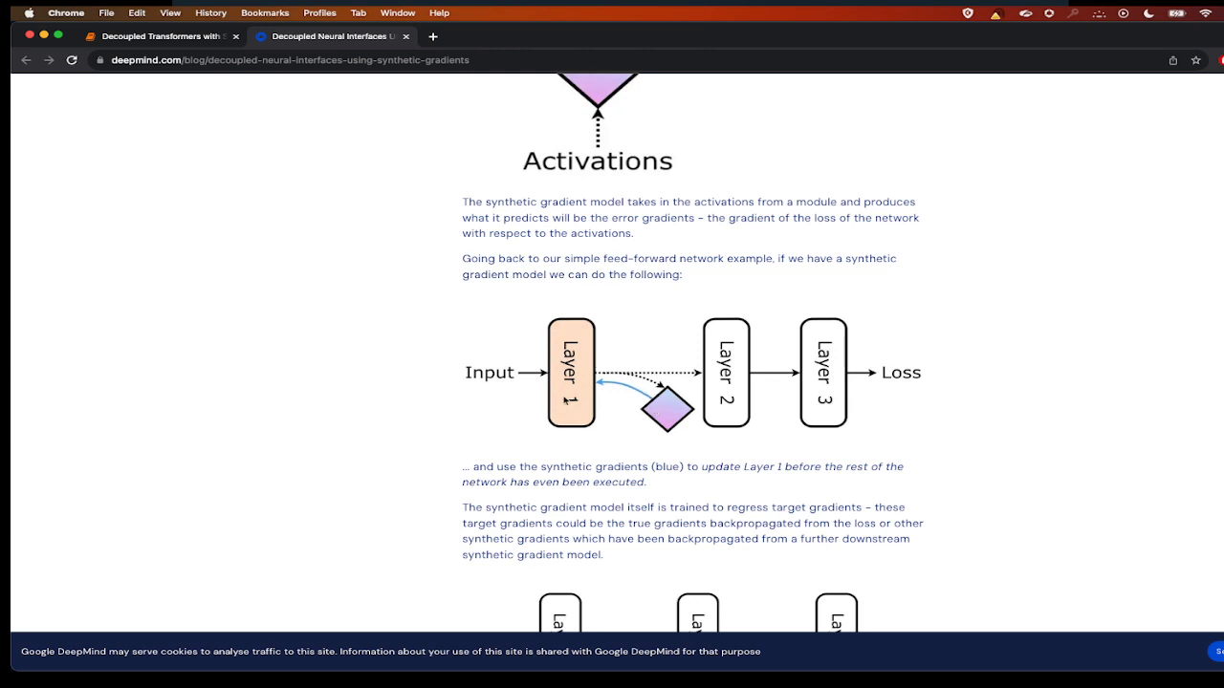
mouse_move(658, 410)
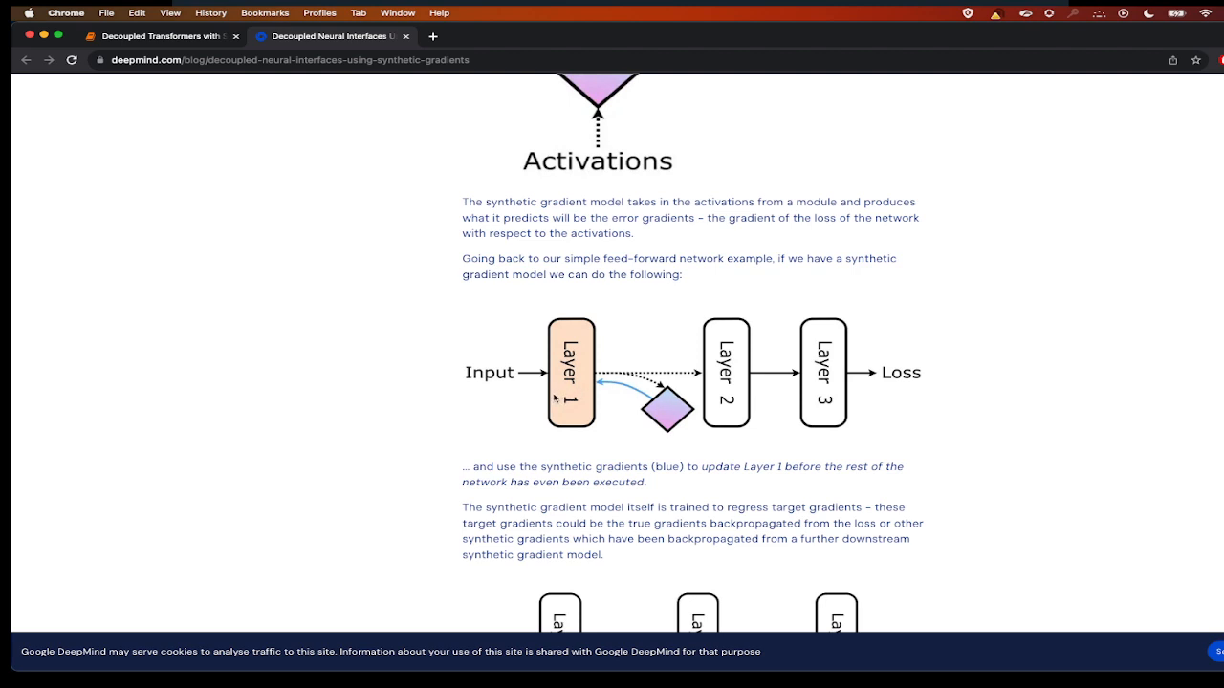
mouse_move(845, 375)
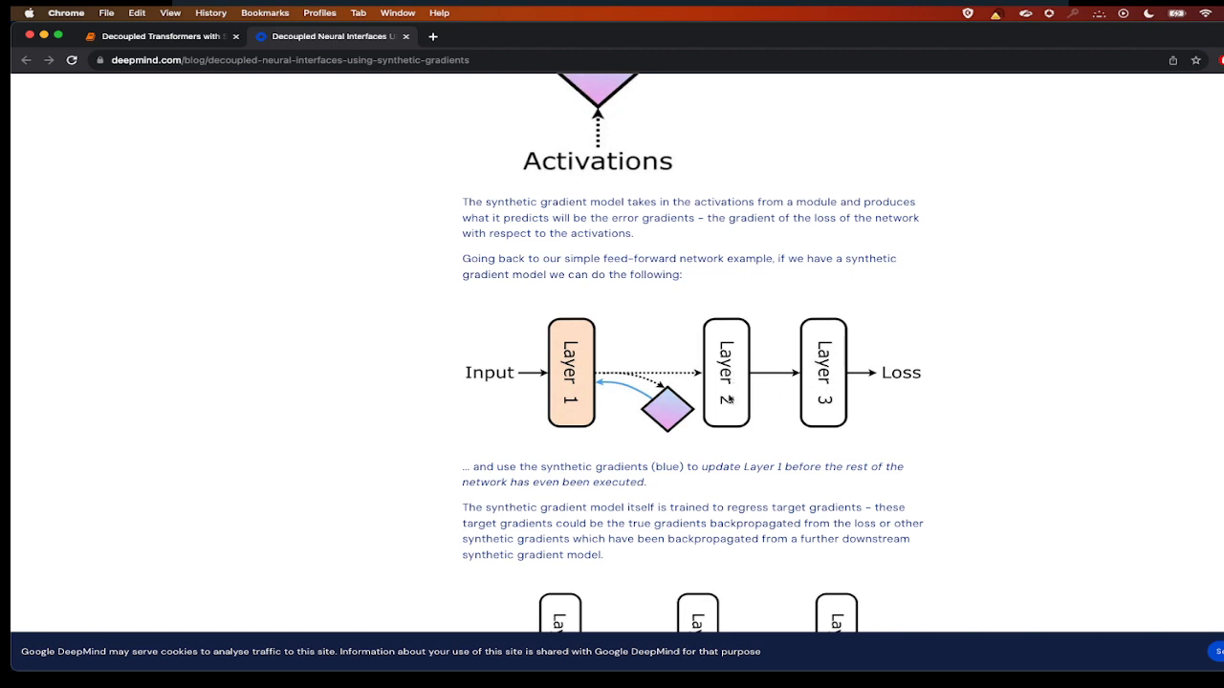
- Scroll past the two-module diagram to the animated update mechanism illustration
scroll("down", 3)
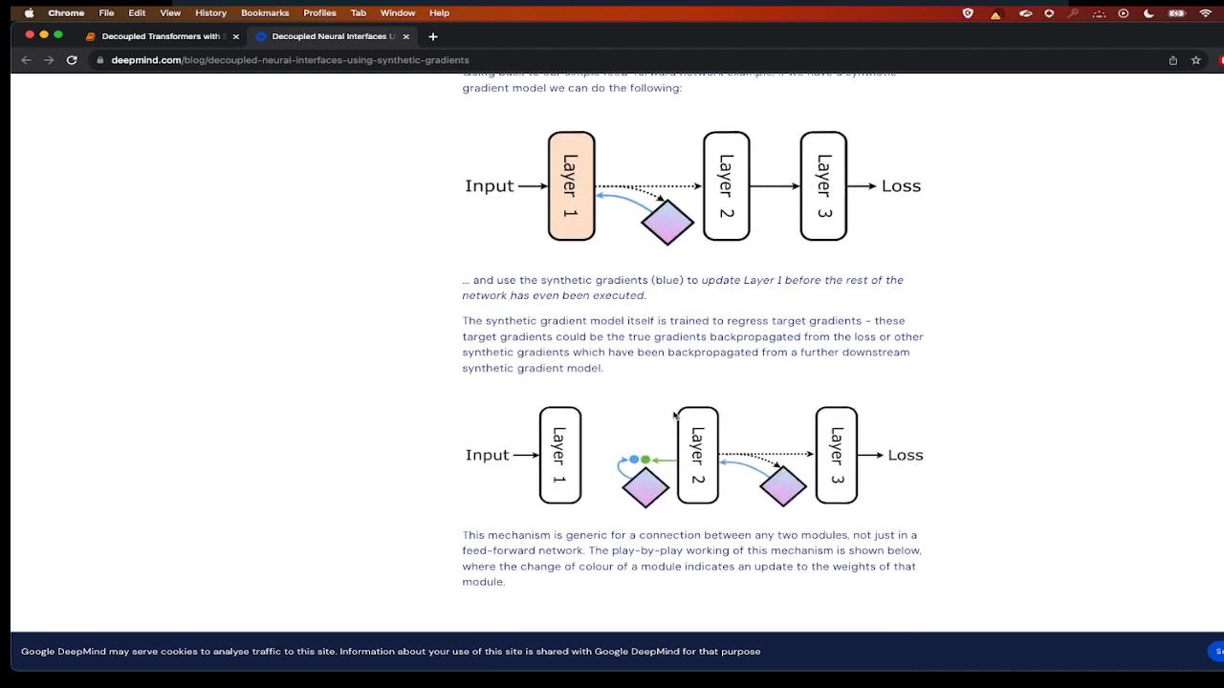
scroll("down", 3)
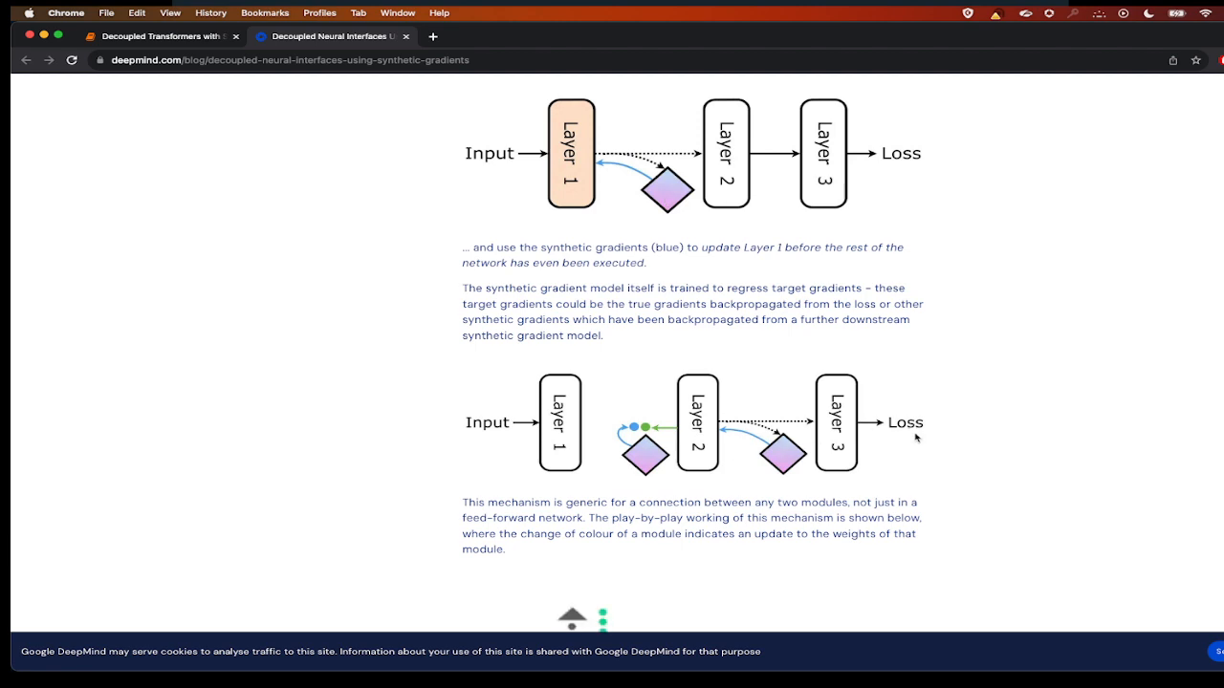
mouse_move(734, 431)
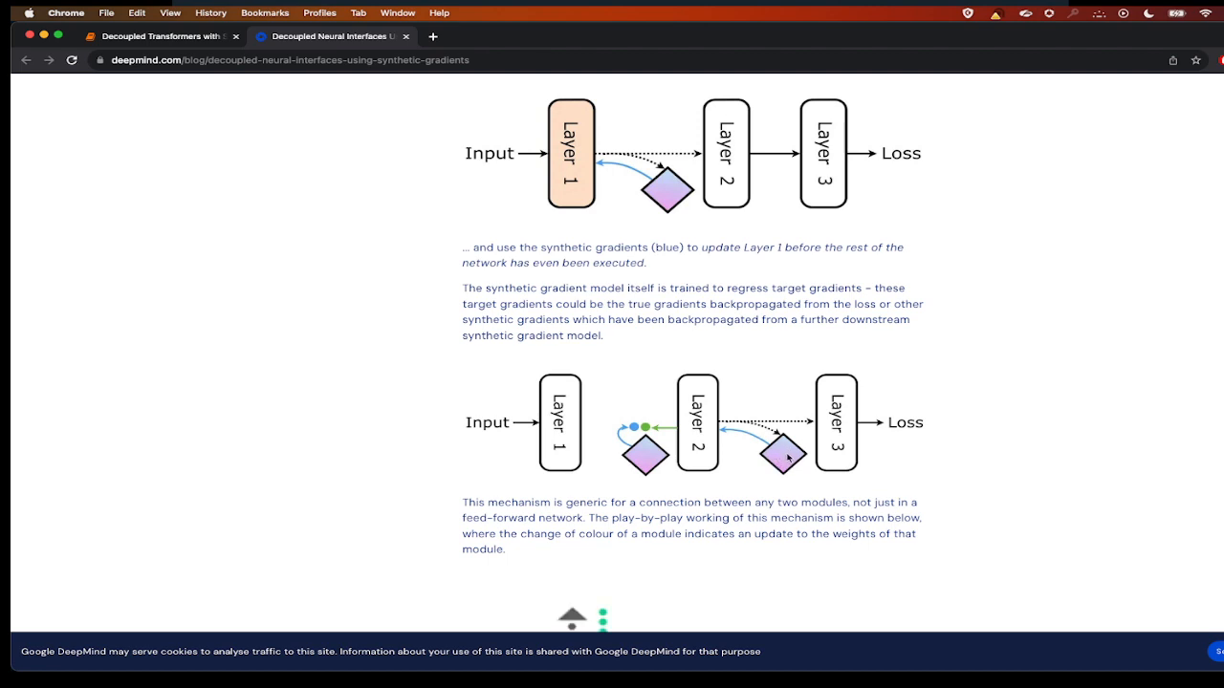
mouse_move(788, 462)
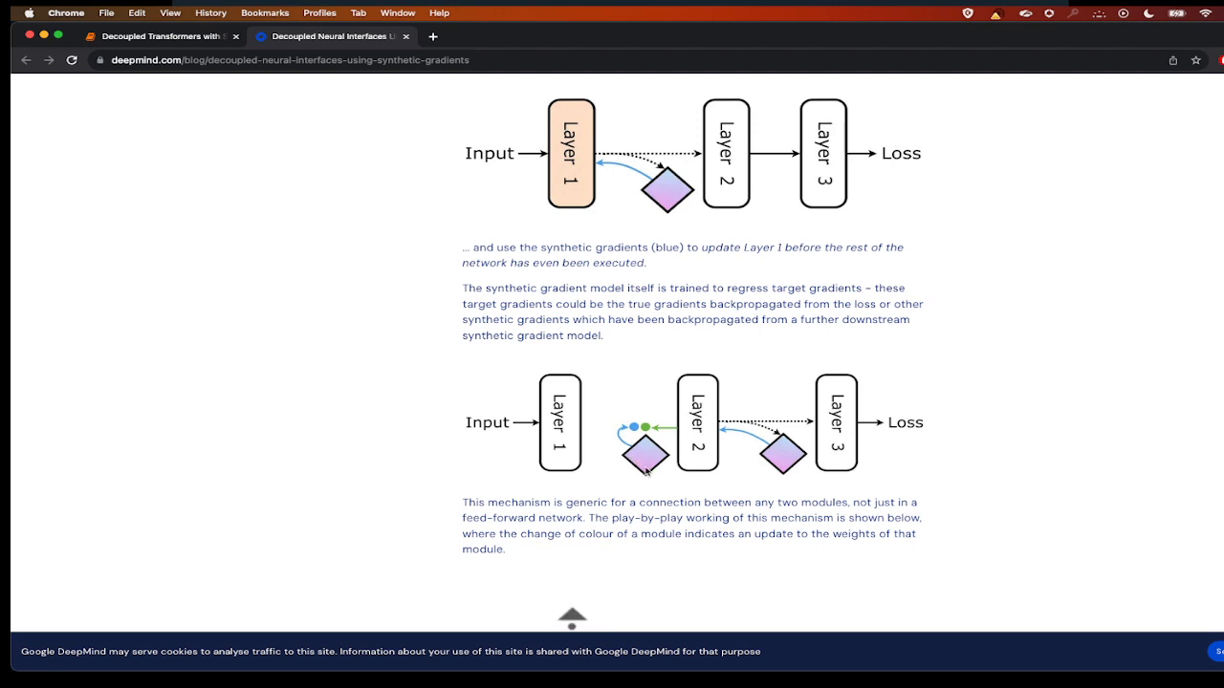
scroll("down", 3)
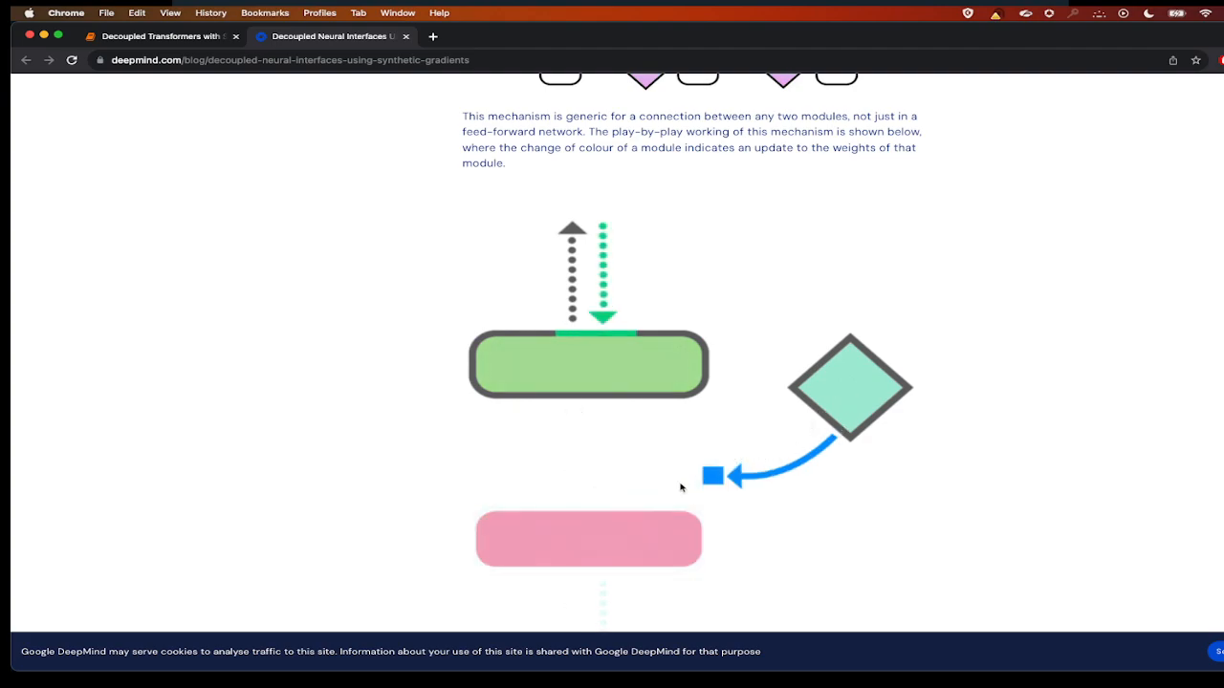
scroll("down", 3)
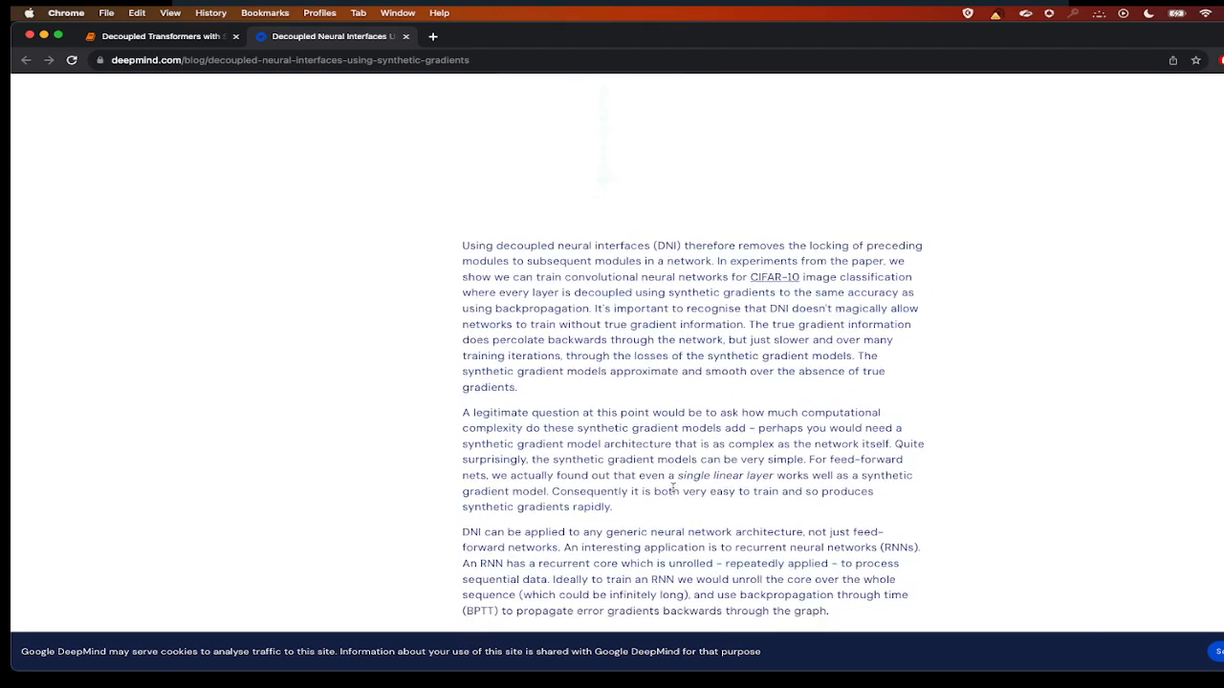
scroll("down", 3)
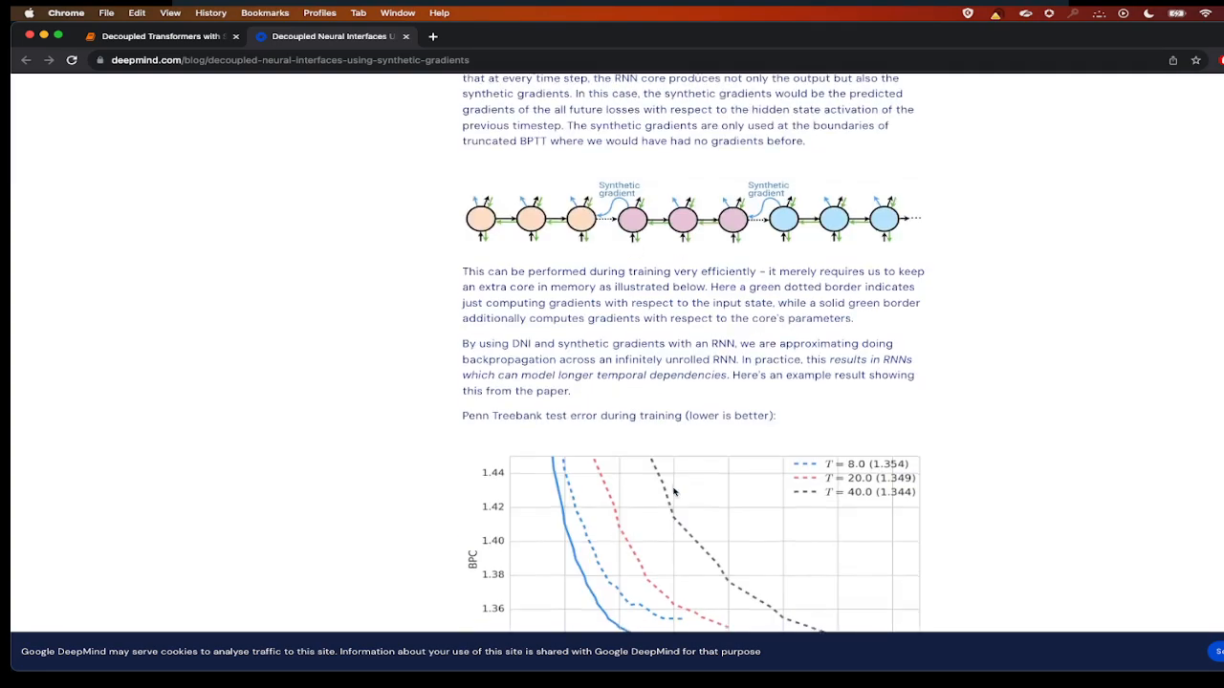
scroll("down", 3)
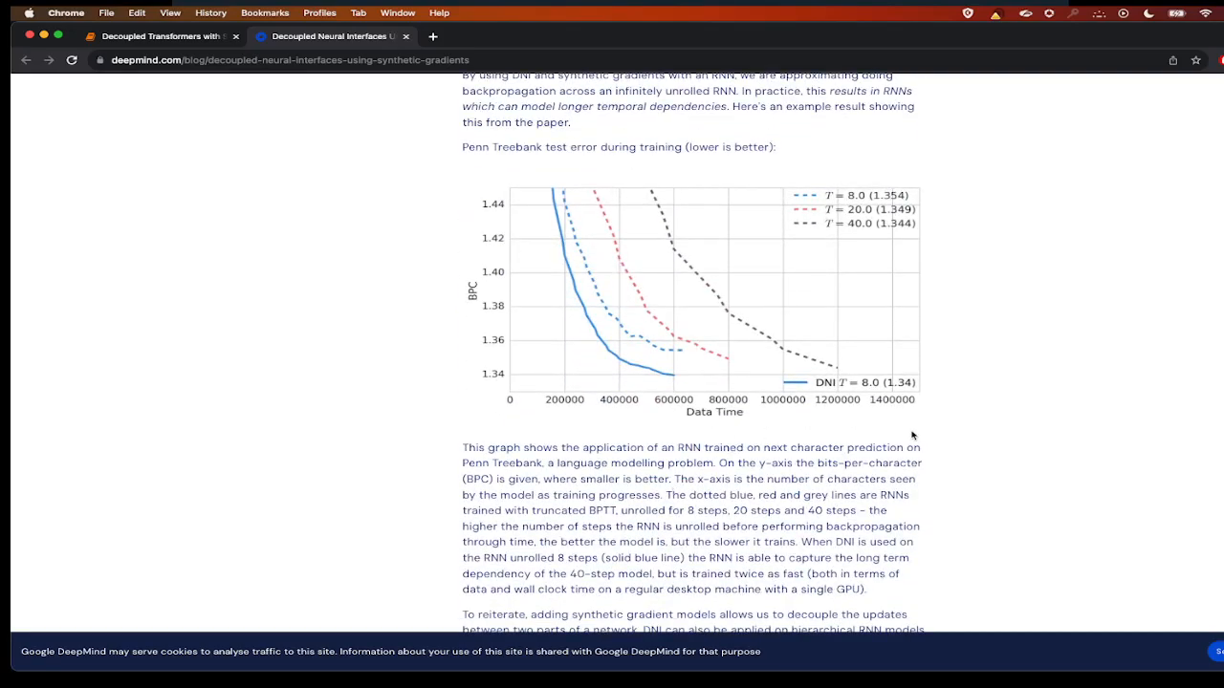
scroll("down", 3)
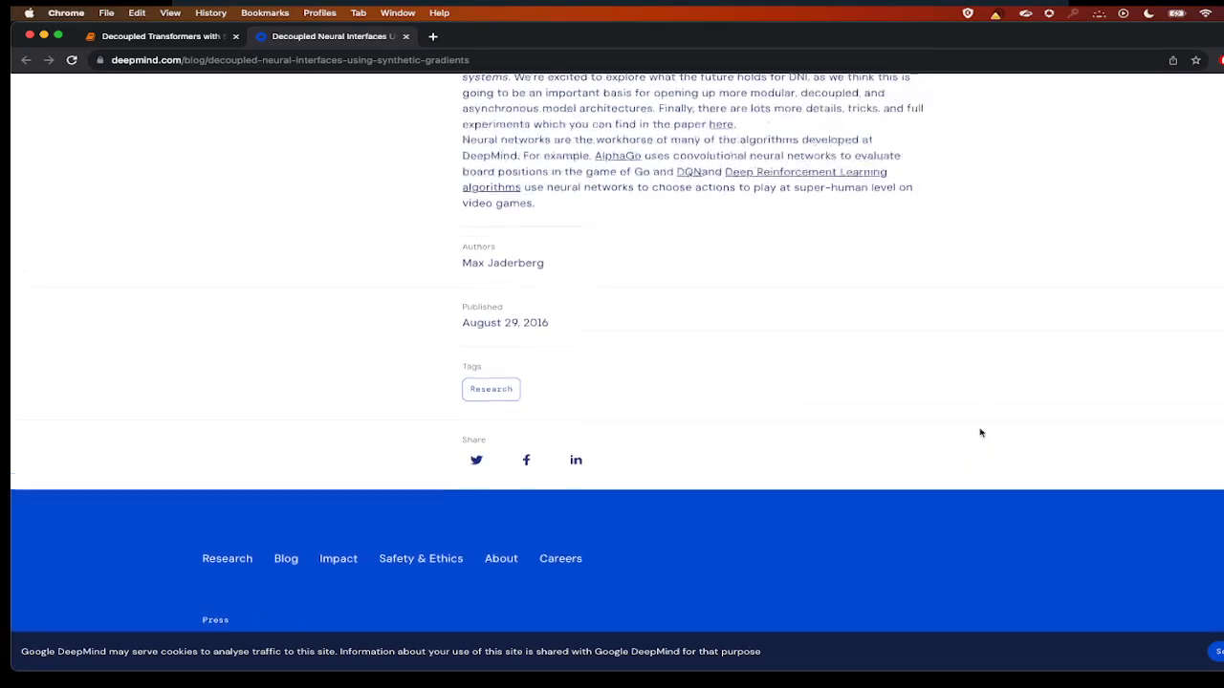
- Return to the notebook's read_csv cell and scroll past the printed stories to the attention classes
left_click(157, 35)
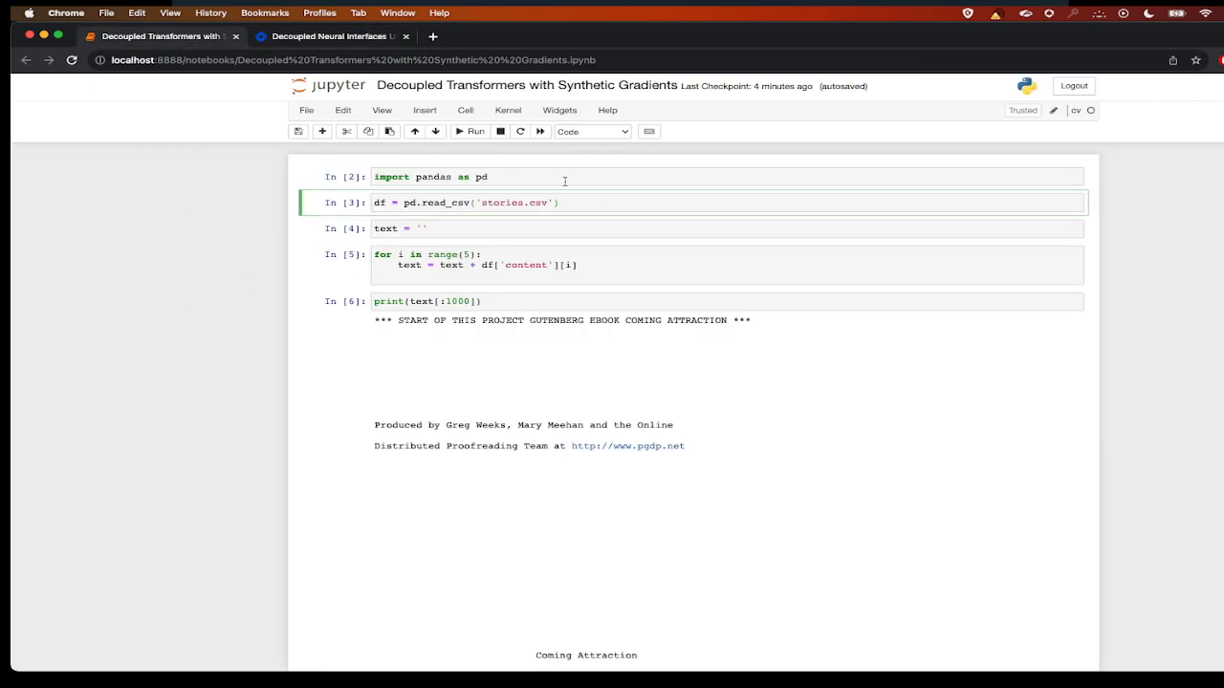
left_click(578, 202)
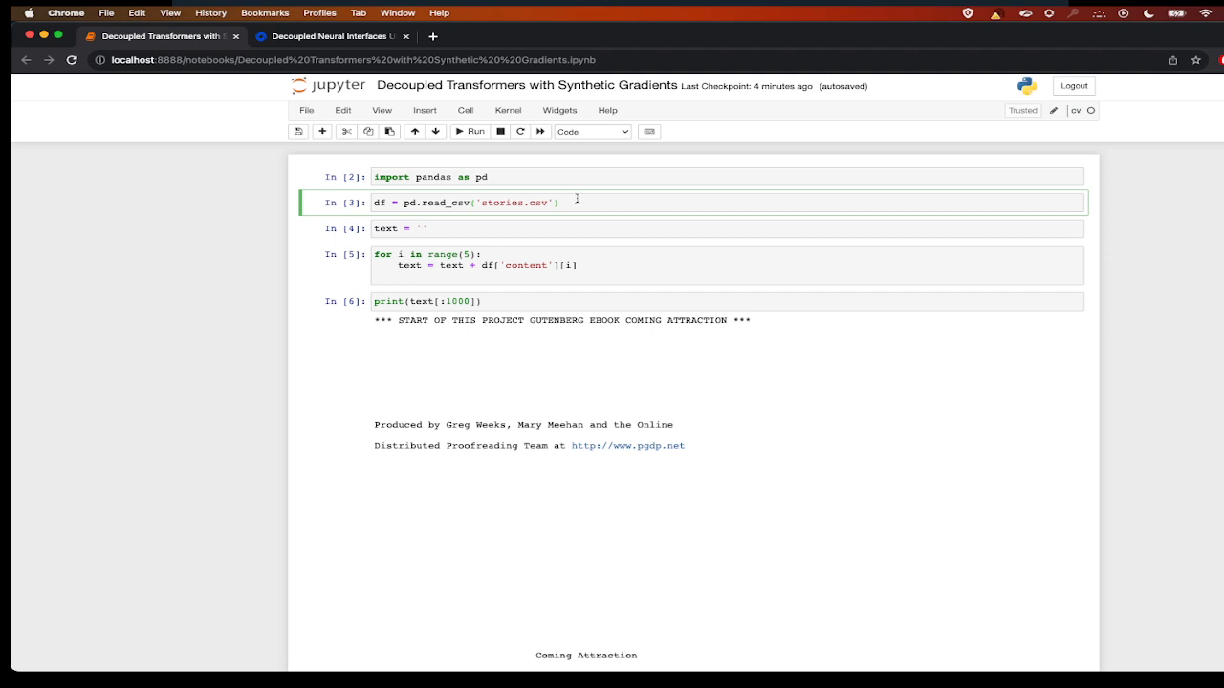
left_click(562, 203)
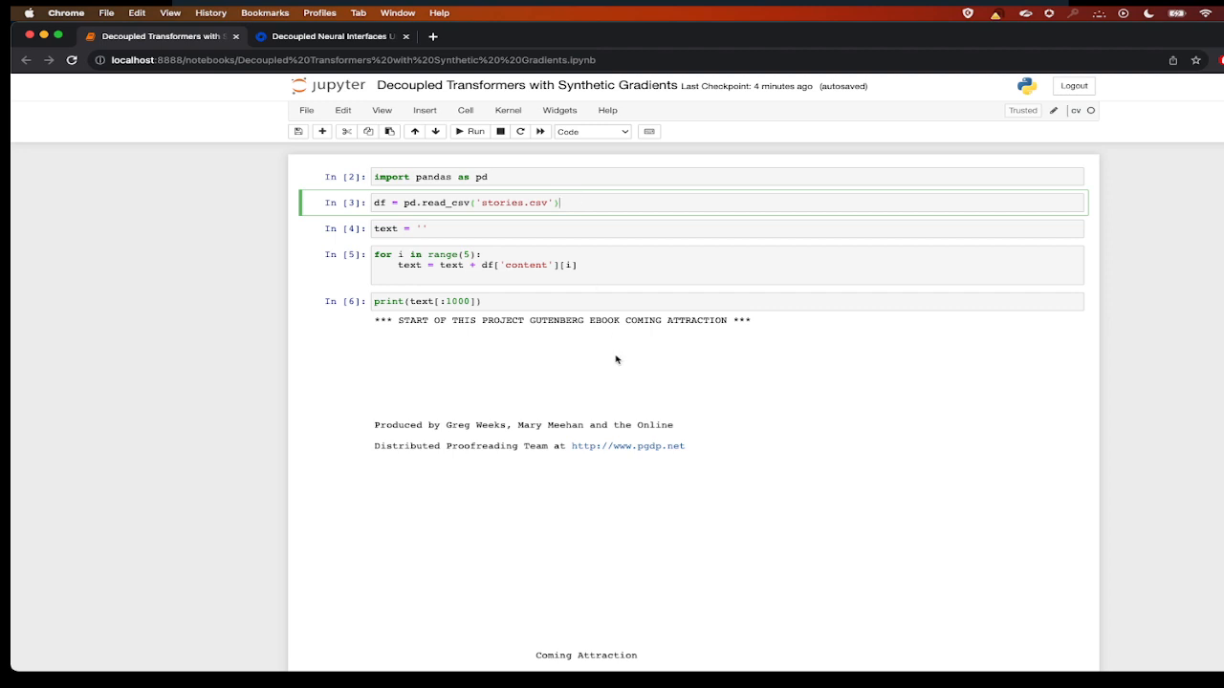
scroll("down", 3)
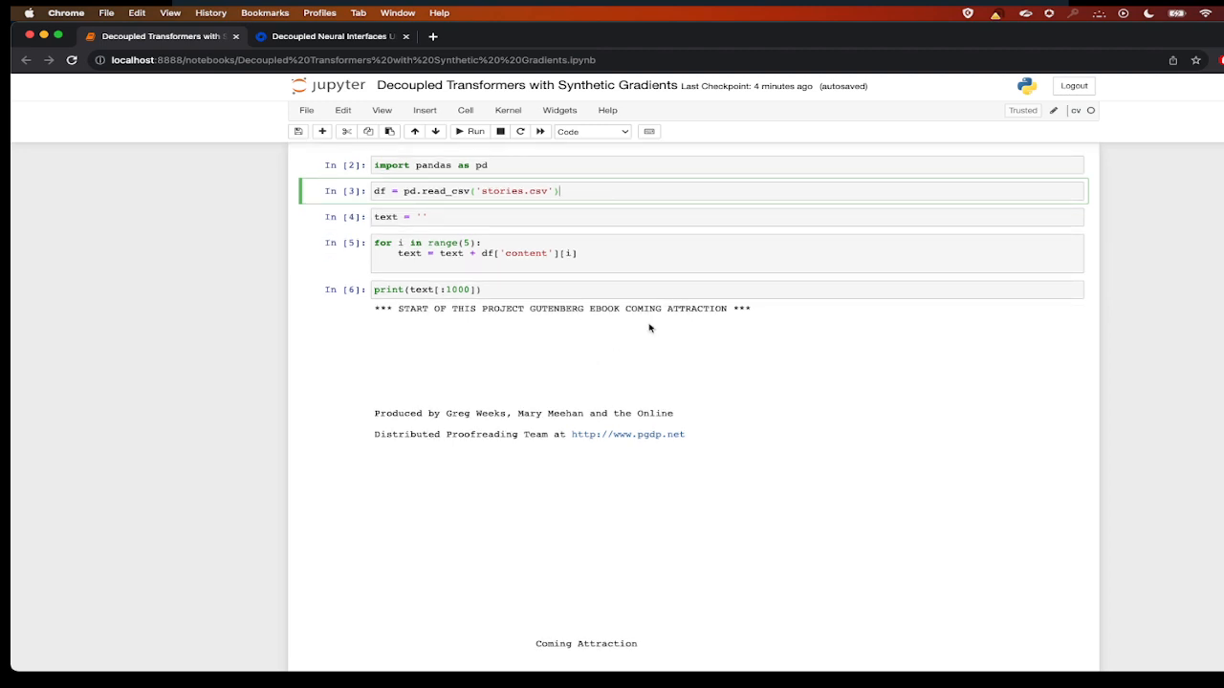
scroll("down", 3)
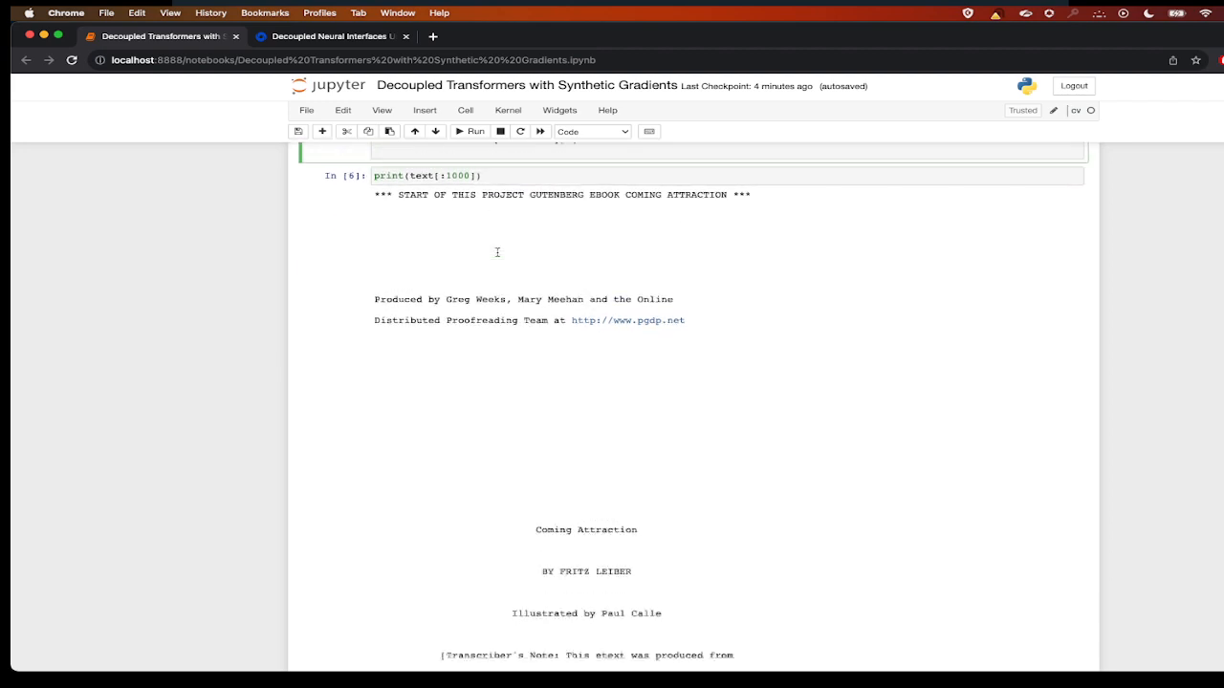
scroll("down", 3)
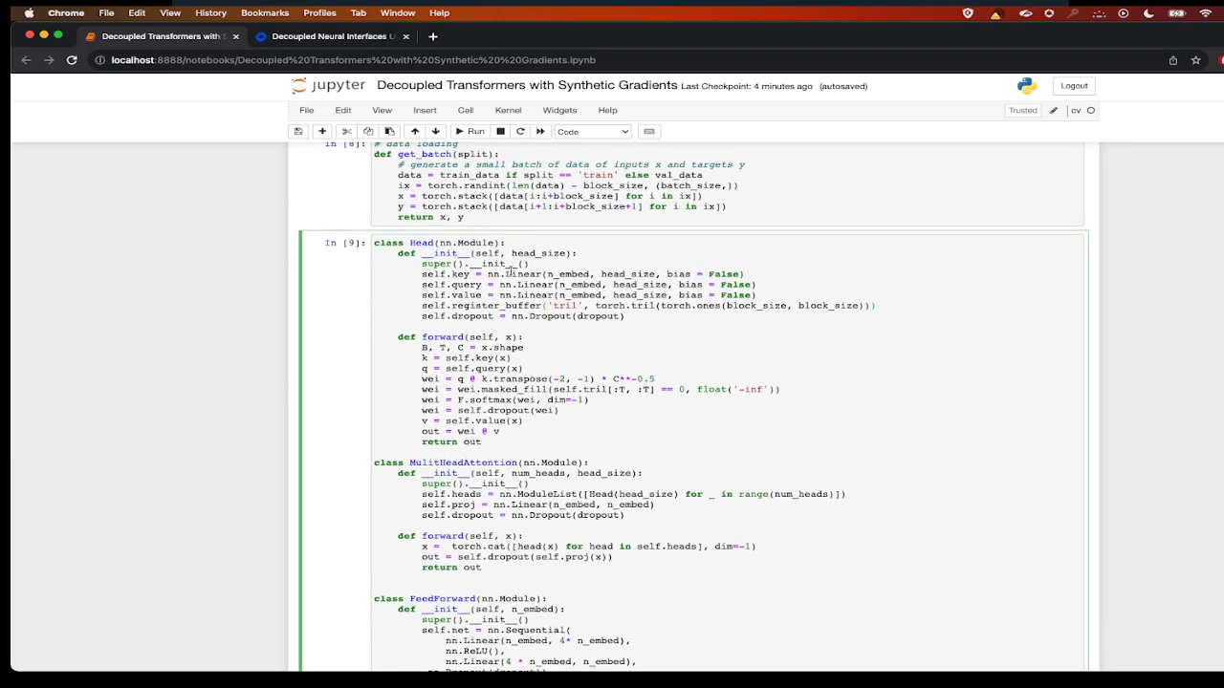
scroll("down", 3)
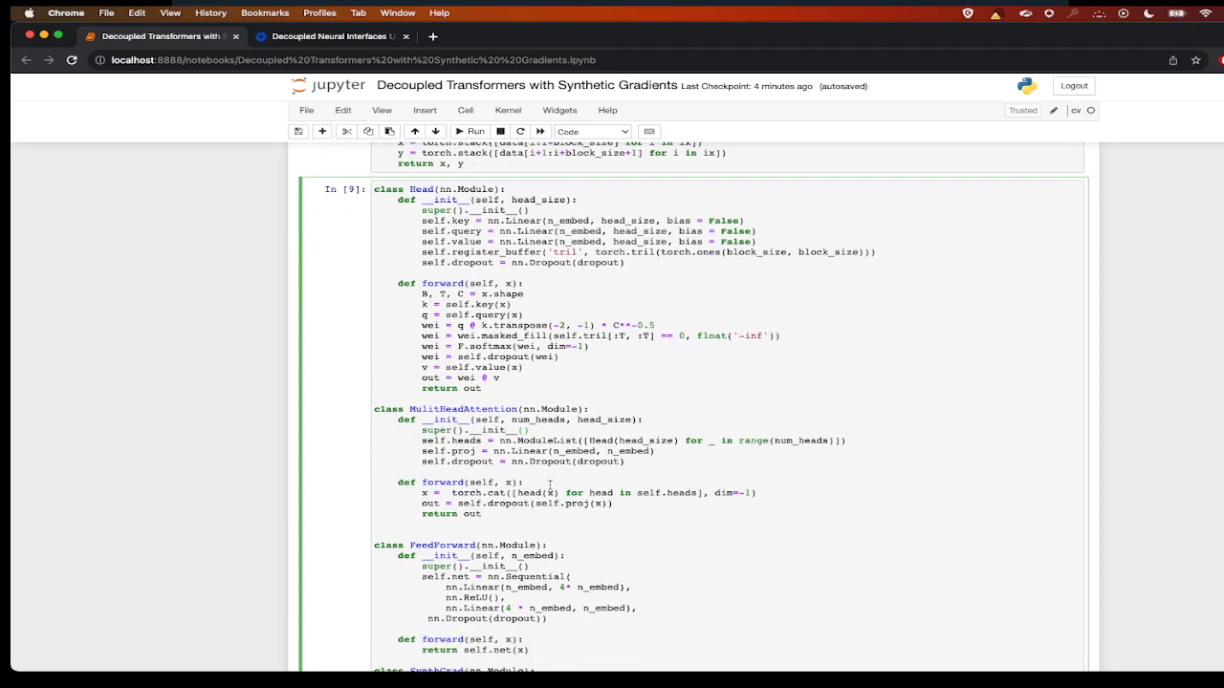
scroll("down", 3)
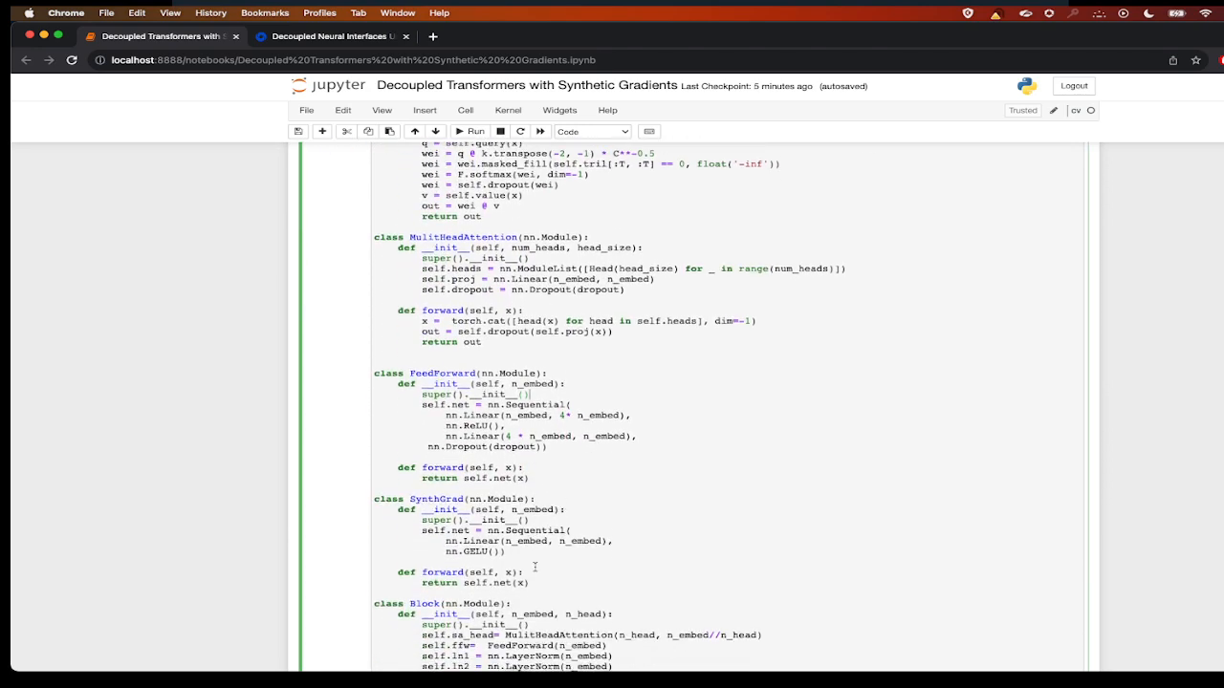
scroll("down", 3)
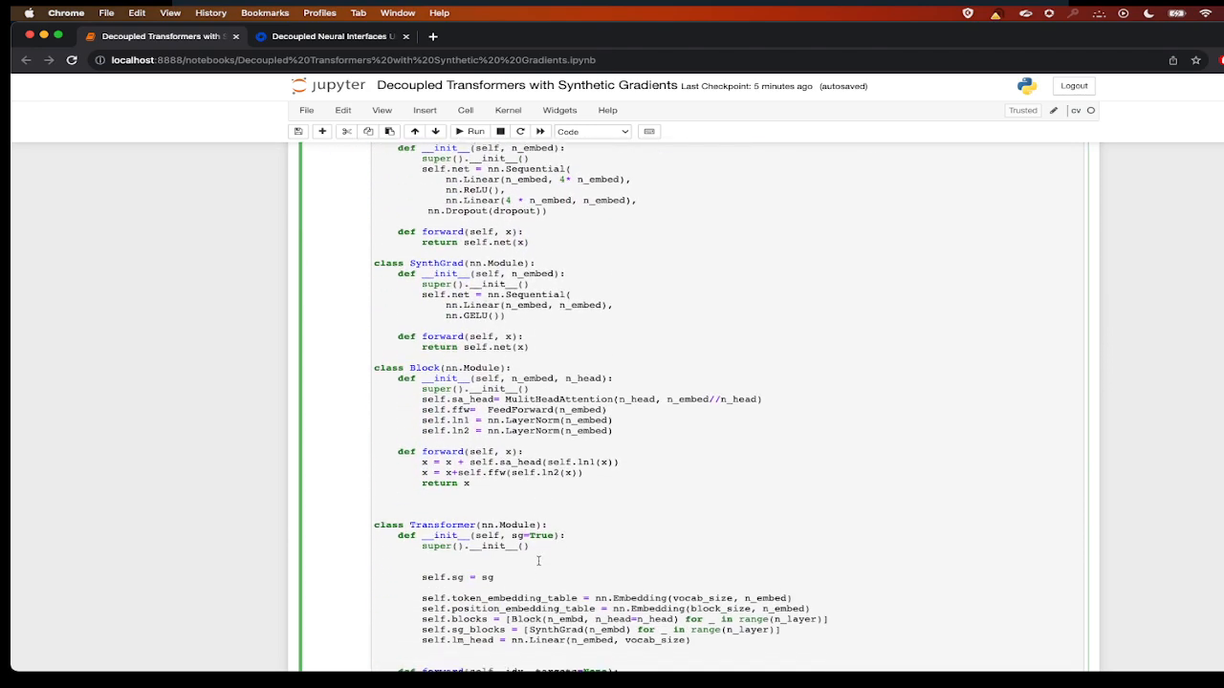
scroll("down", 3)
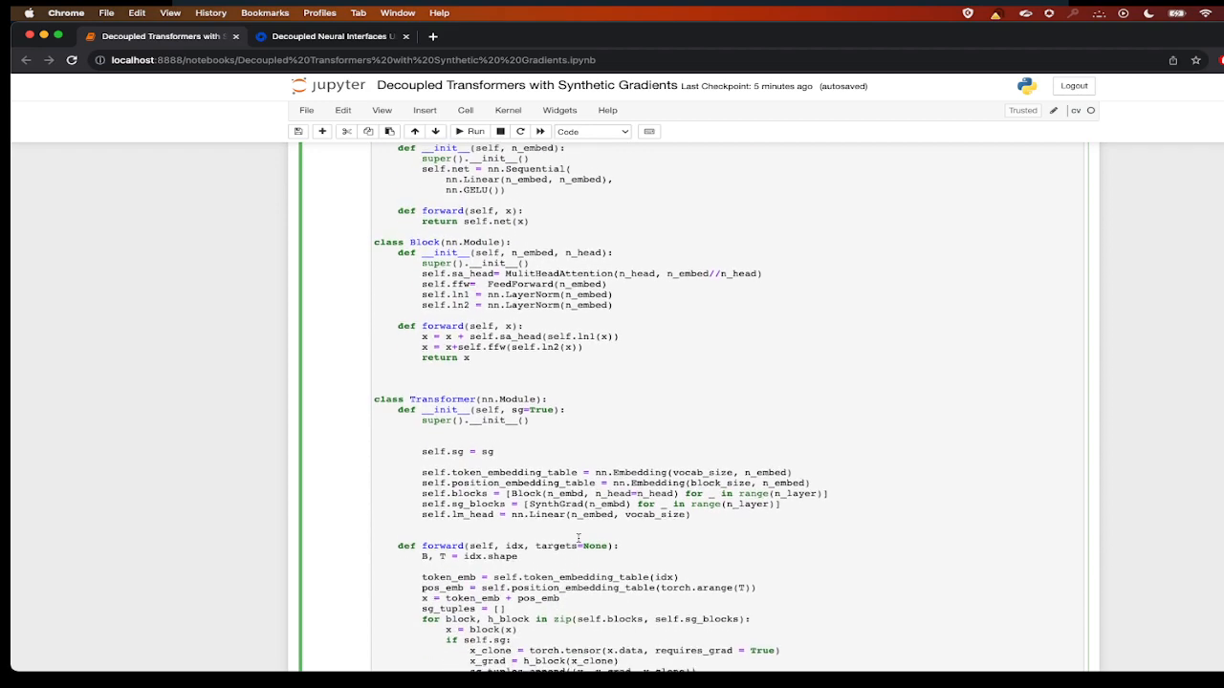
scroll("down", 3)
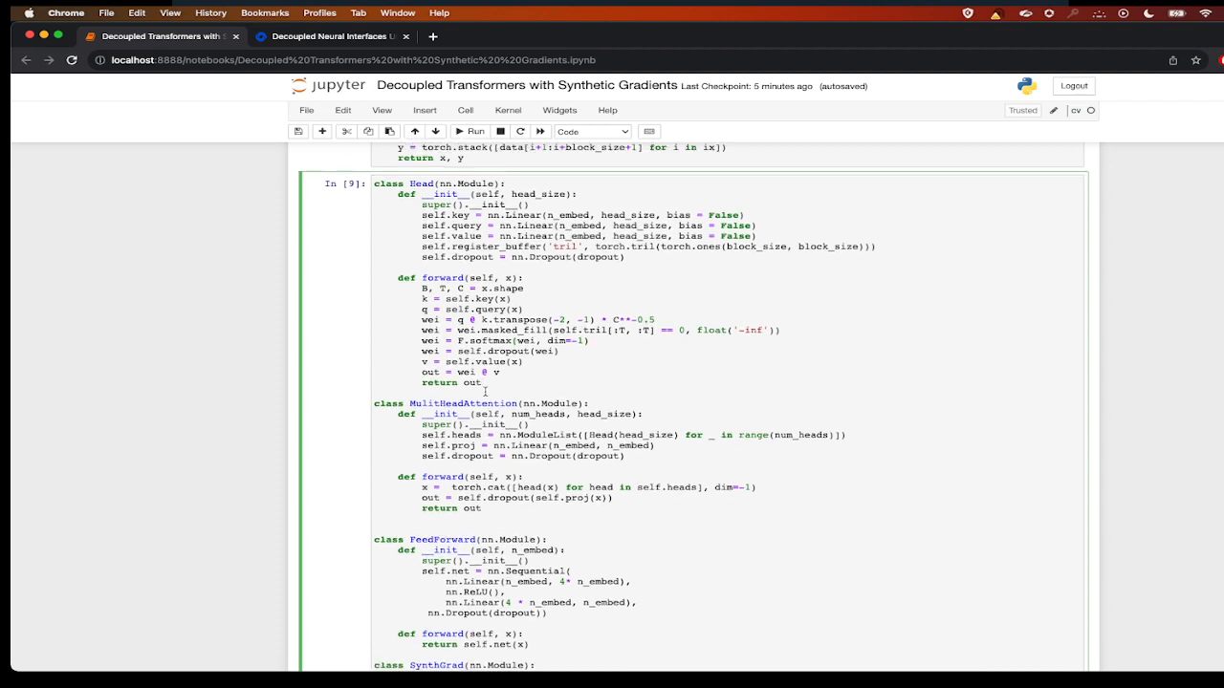
scroll("down", 3)
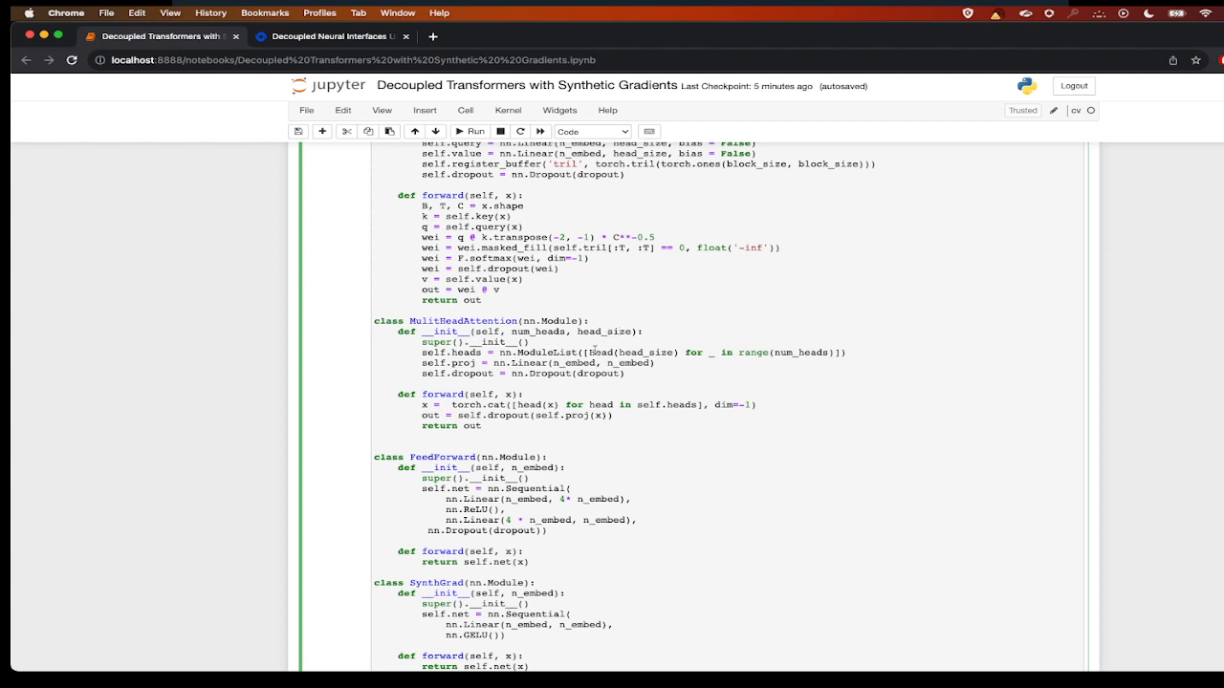
mouse_move(642, 382)
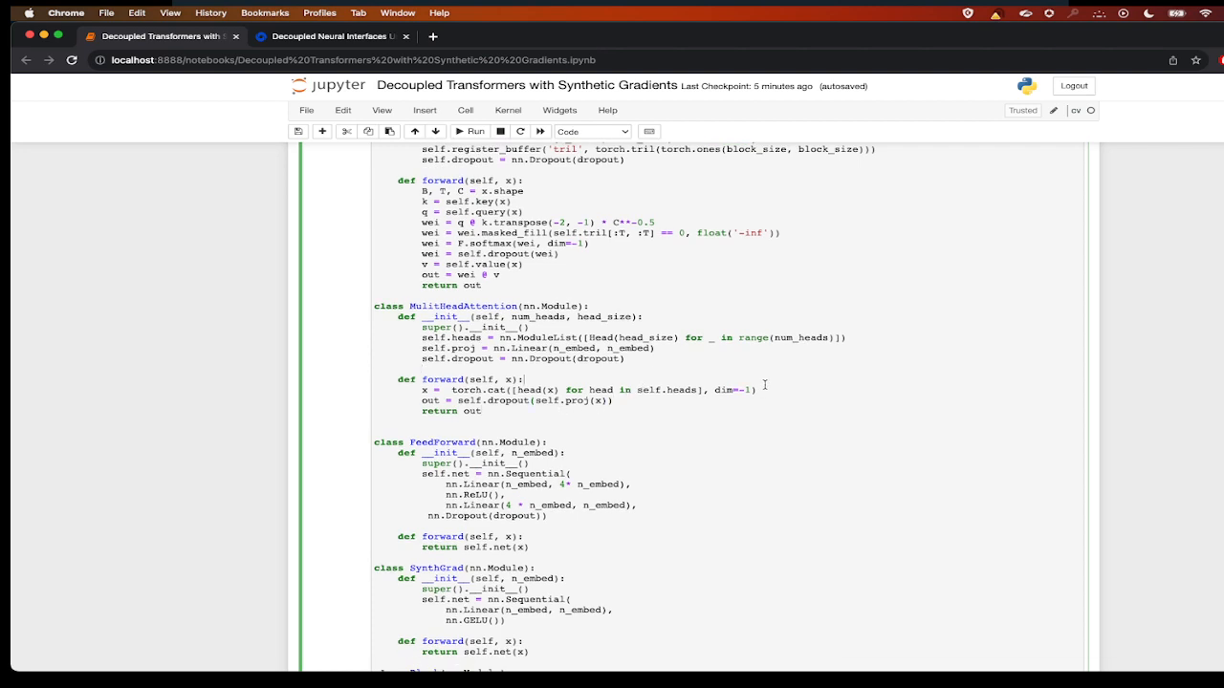
scroll("down", 3)
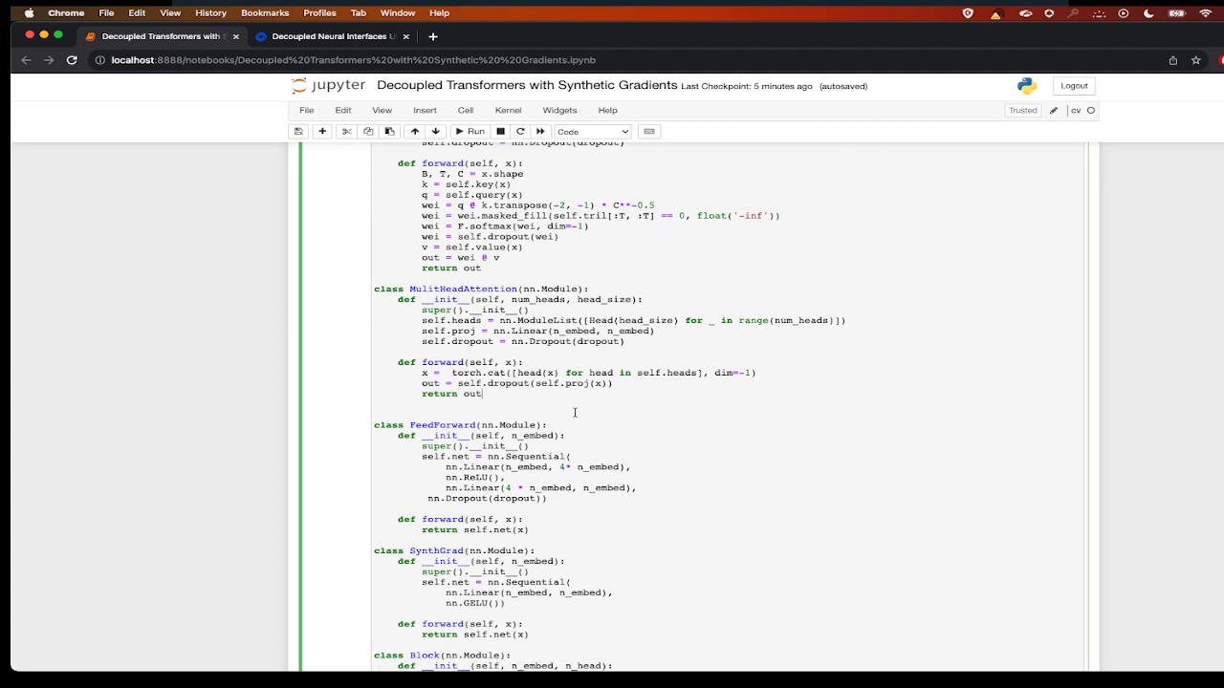
scroll("down", 3)
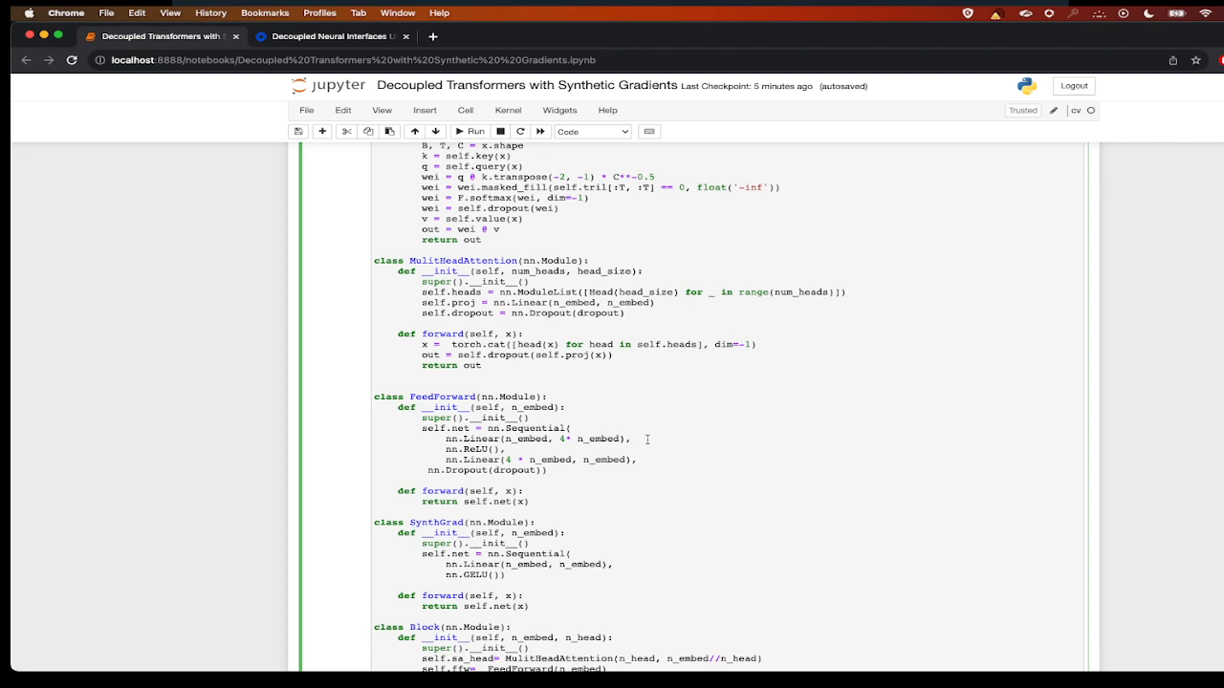
scroll("down", 3)
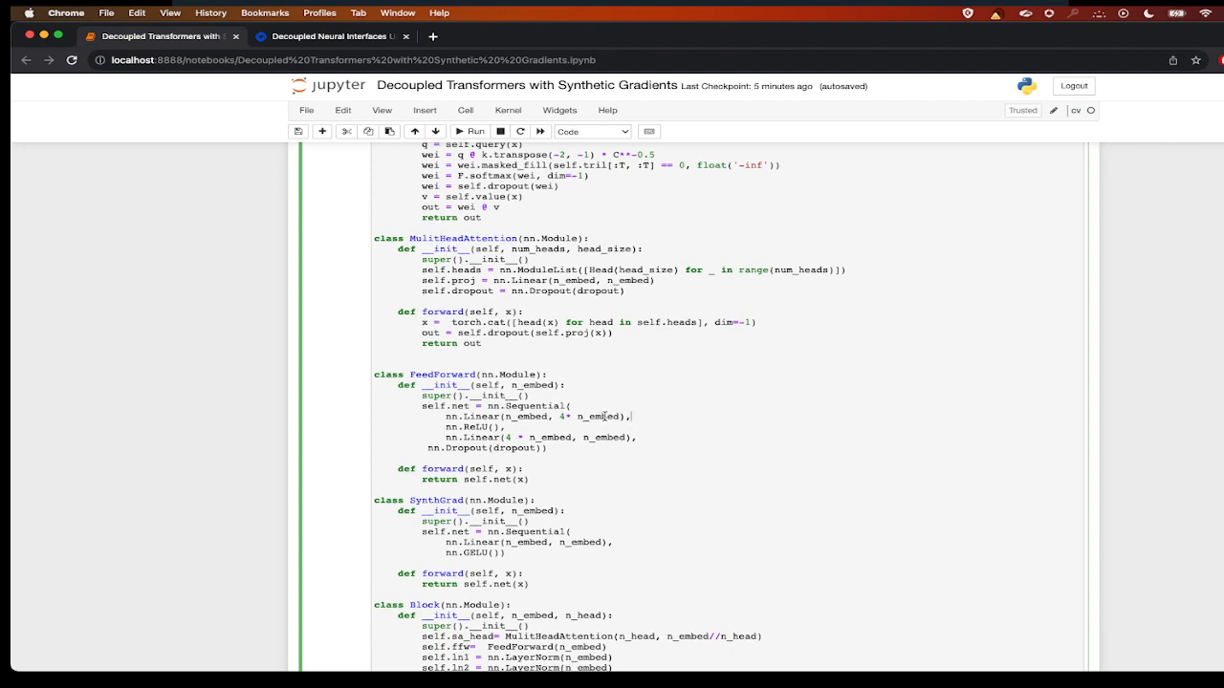
double_click(602, 416)
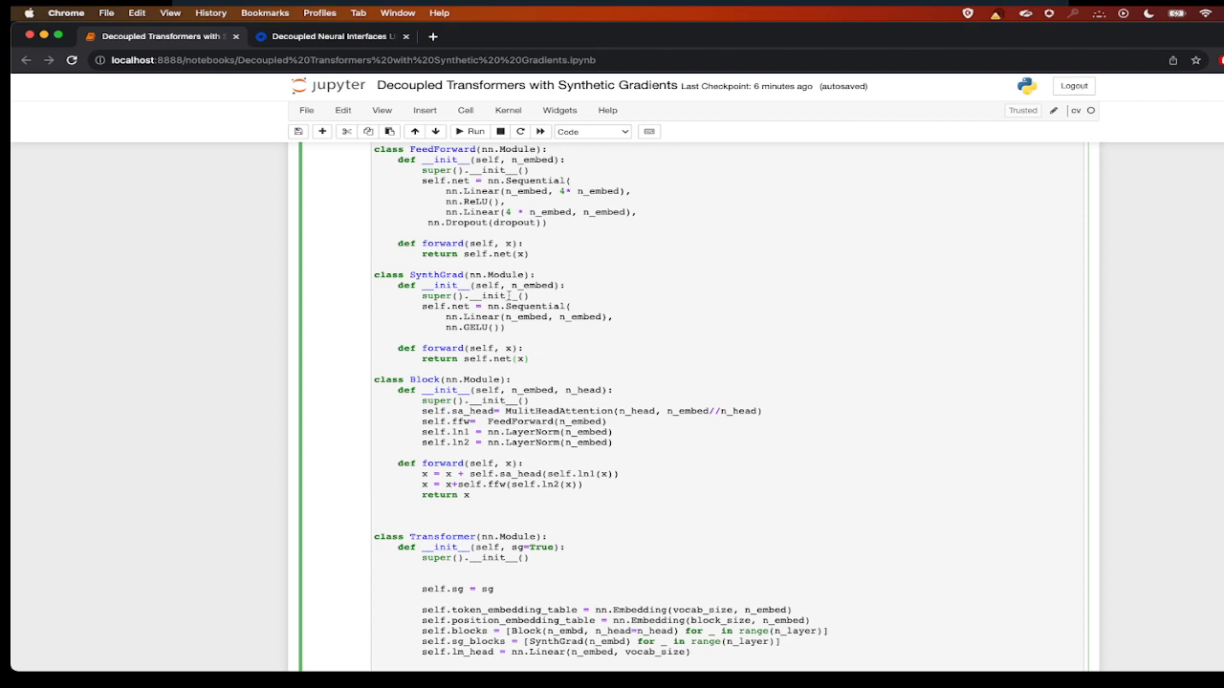
mouse_move(524, 312)
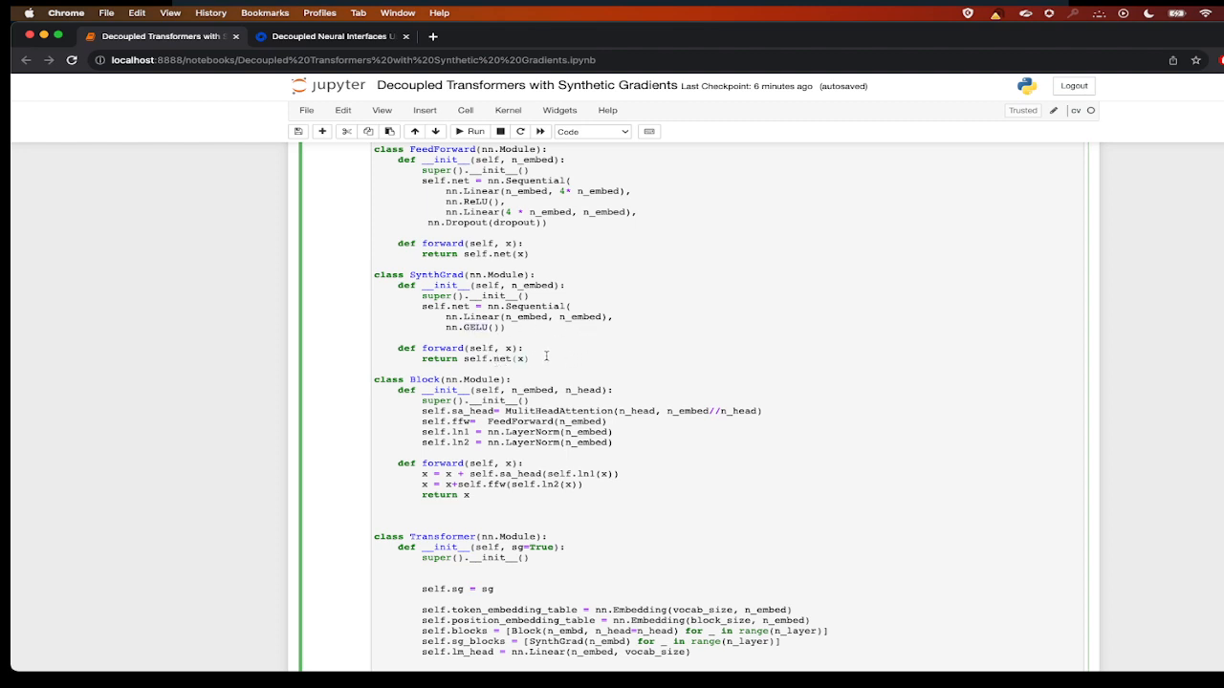
scroll("down", 3)
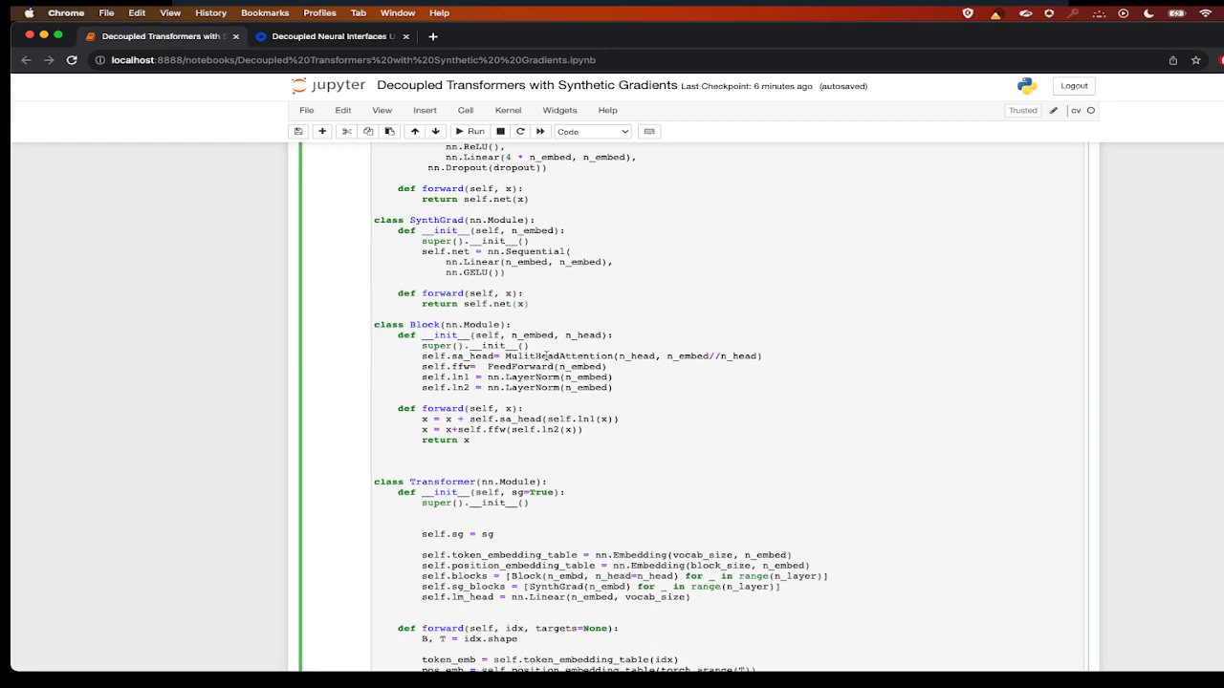
scroll("down", 3)
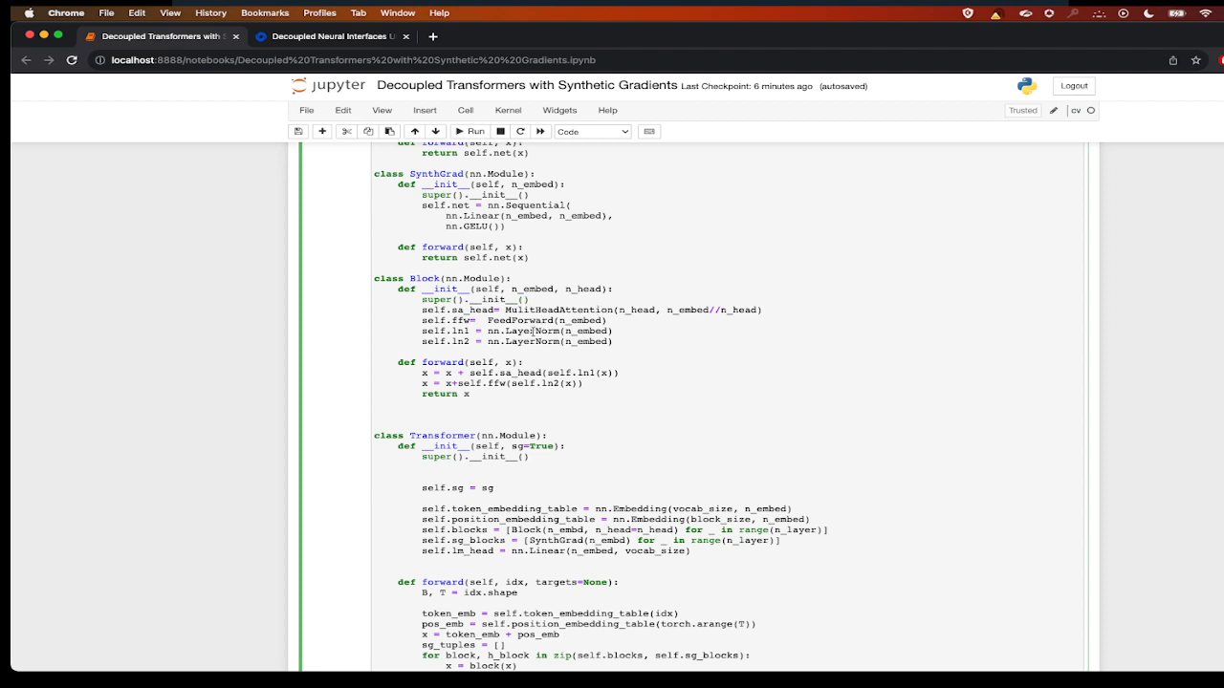
scroll("down", 3)
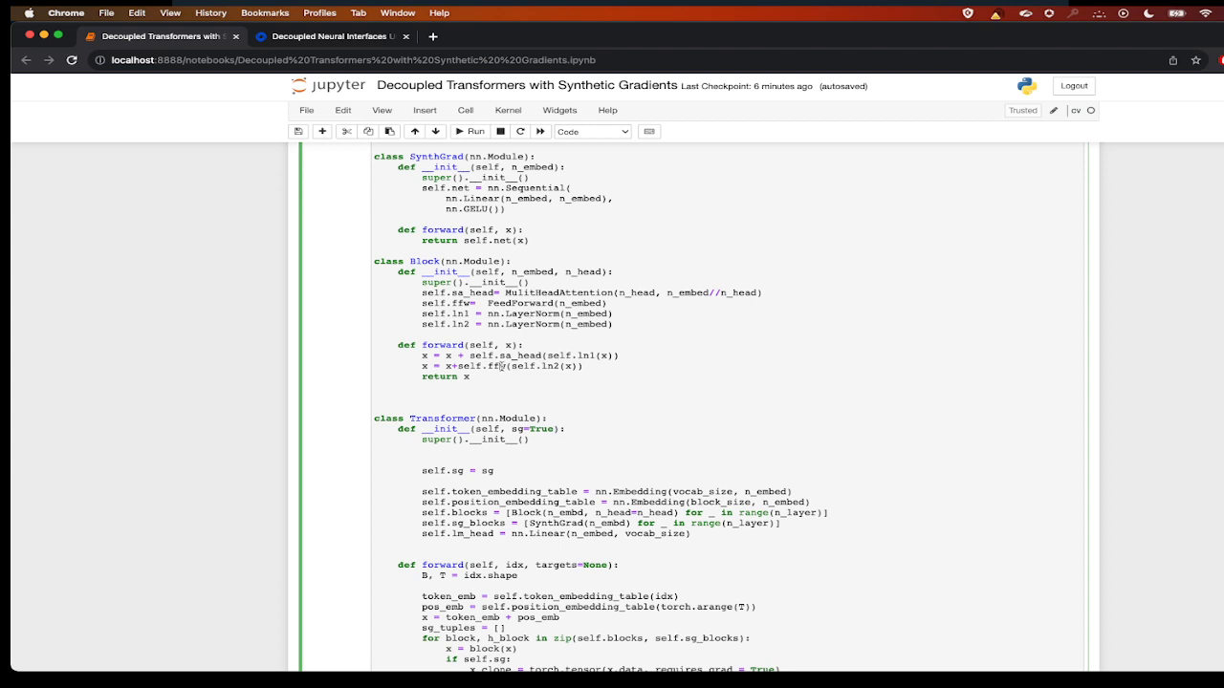
scroll("down", 3)
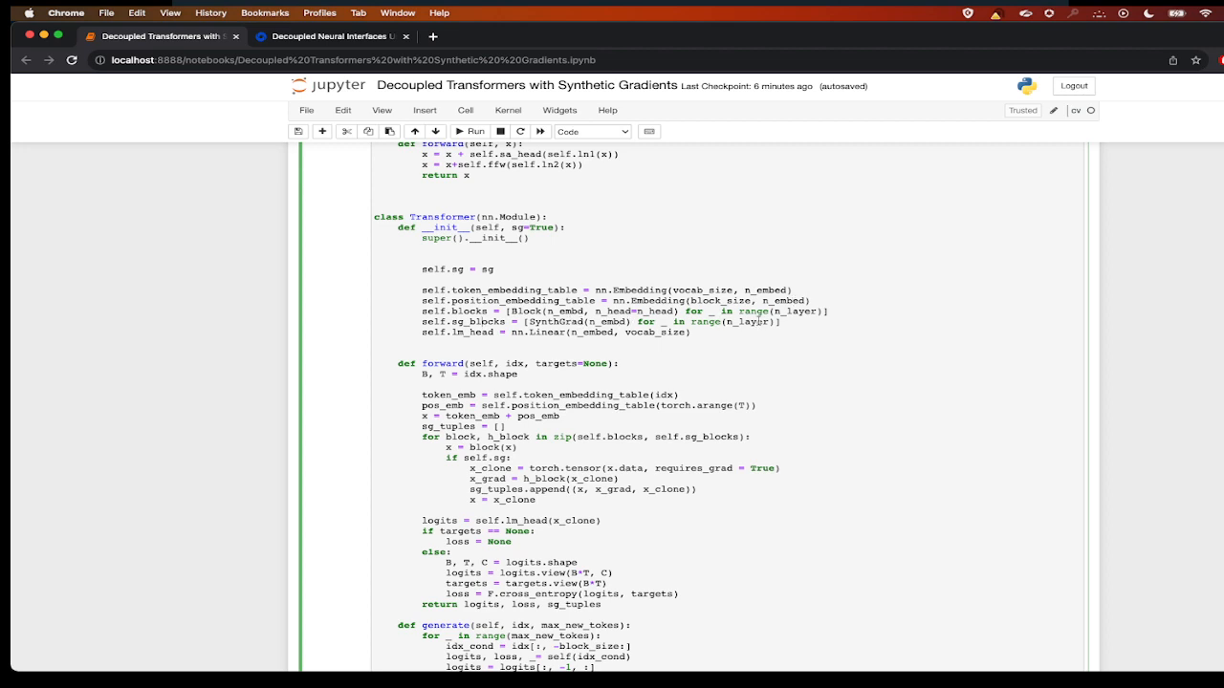
scroll("down", 3)
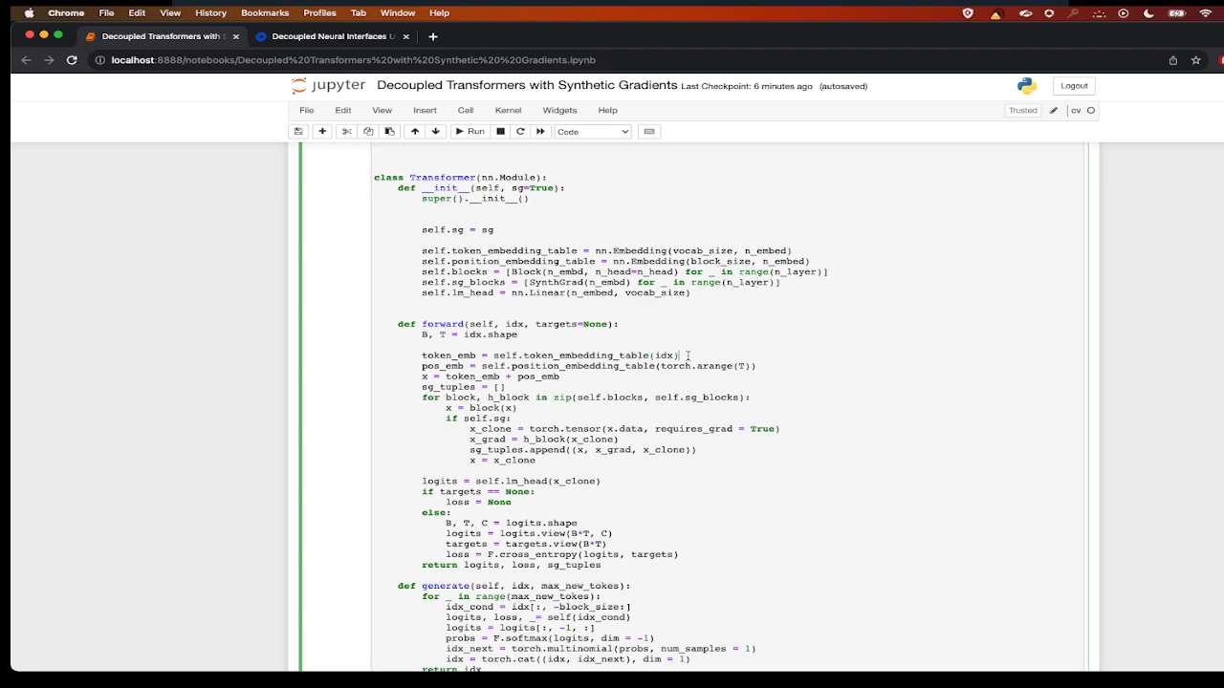
scroll("down", 3)
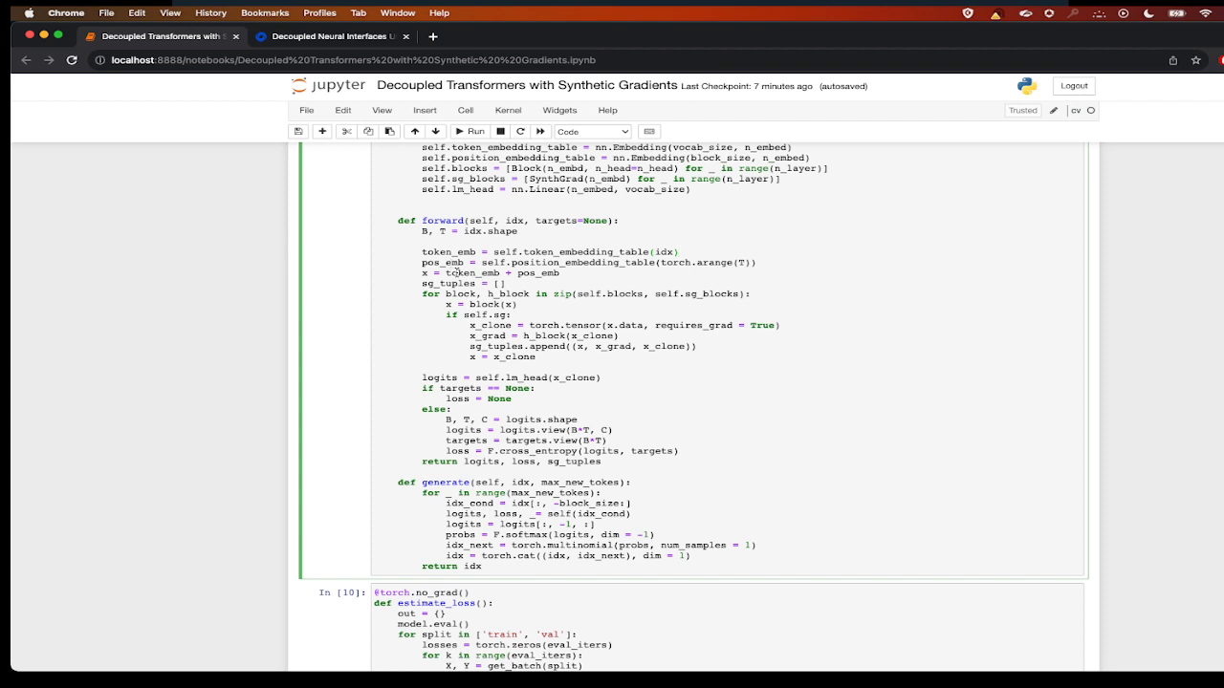
mouse_move(569, 265)
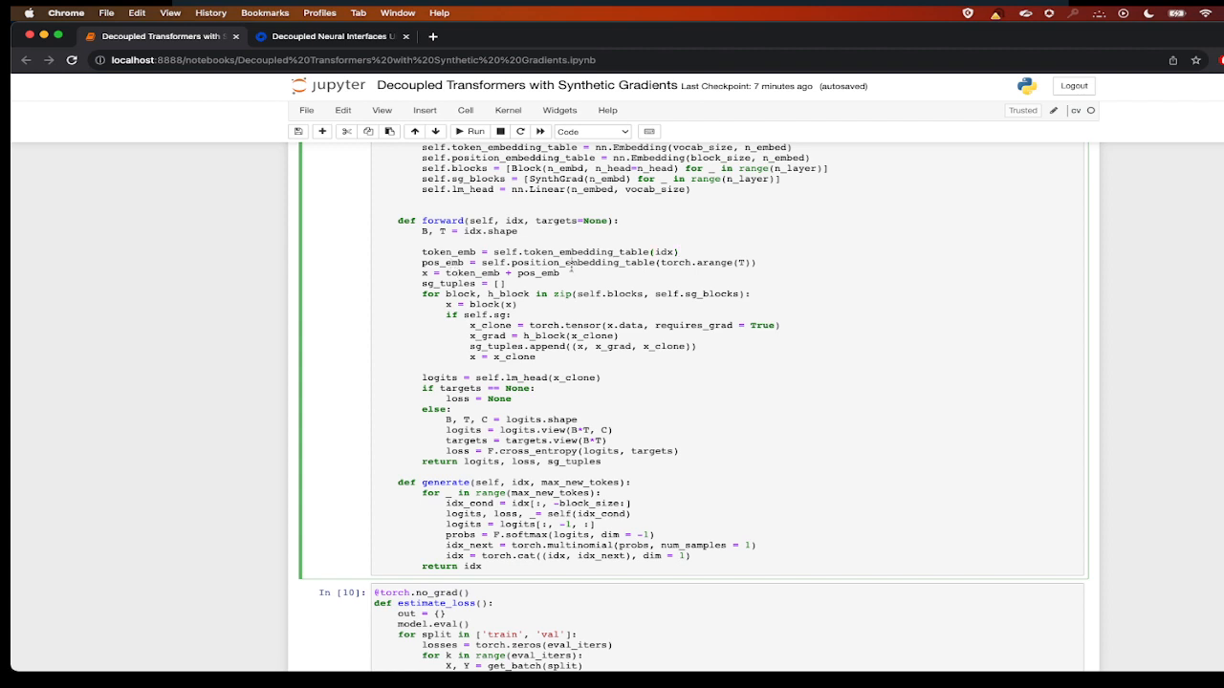
scroll("down", 3)
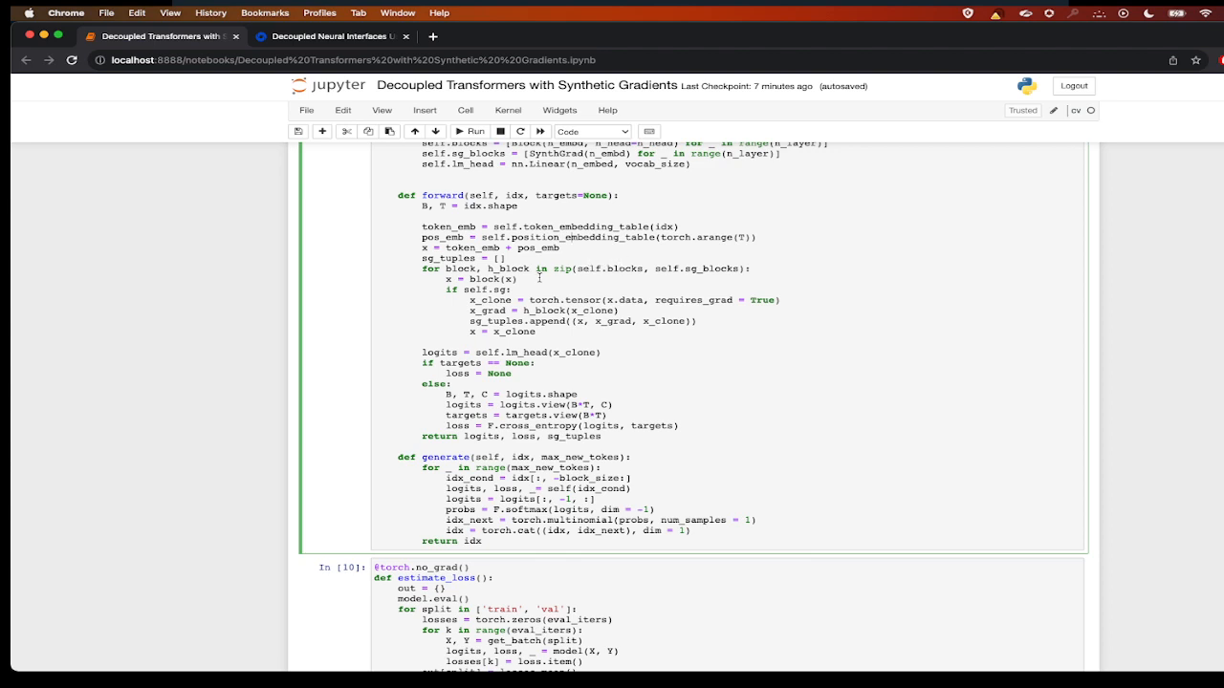
mouse_move(623, 270)
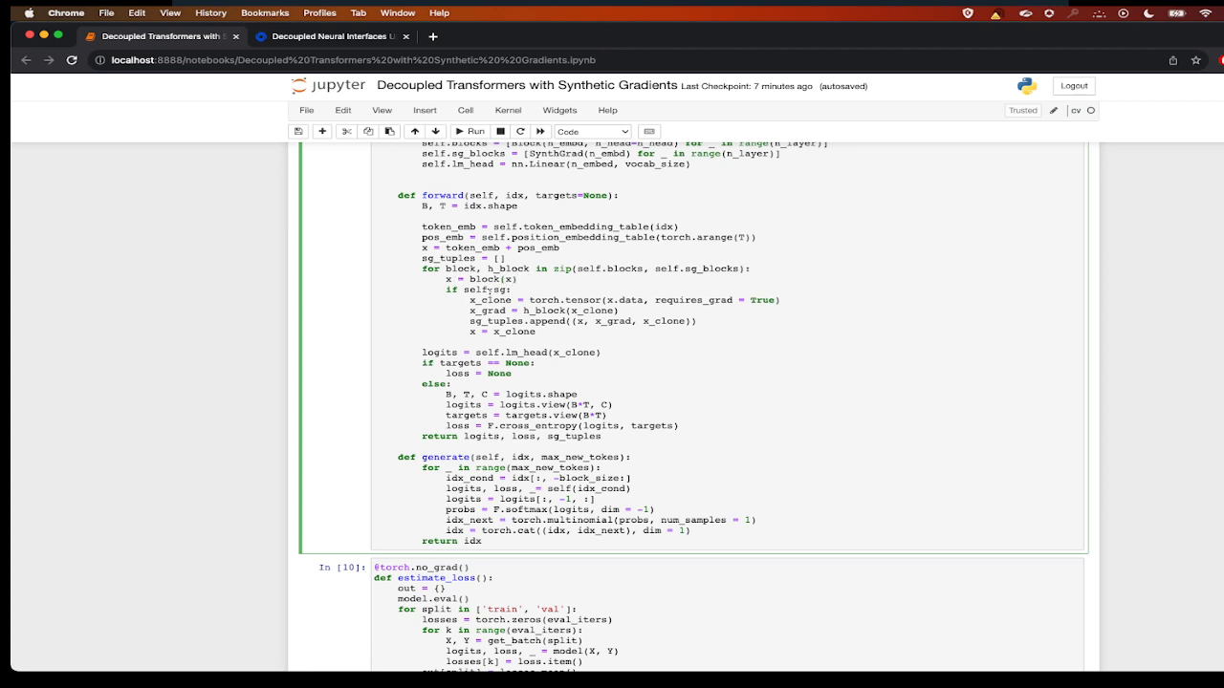
double_click(497, 289)
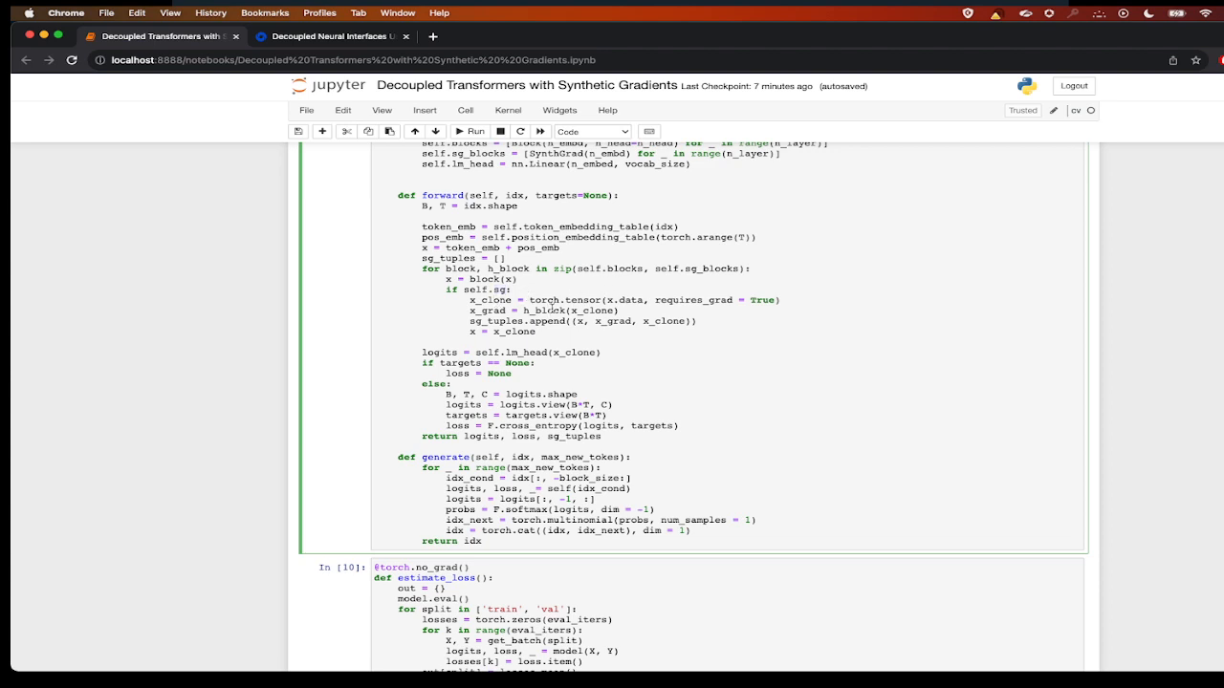
double_click(543, 310)
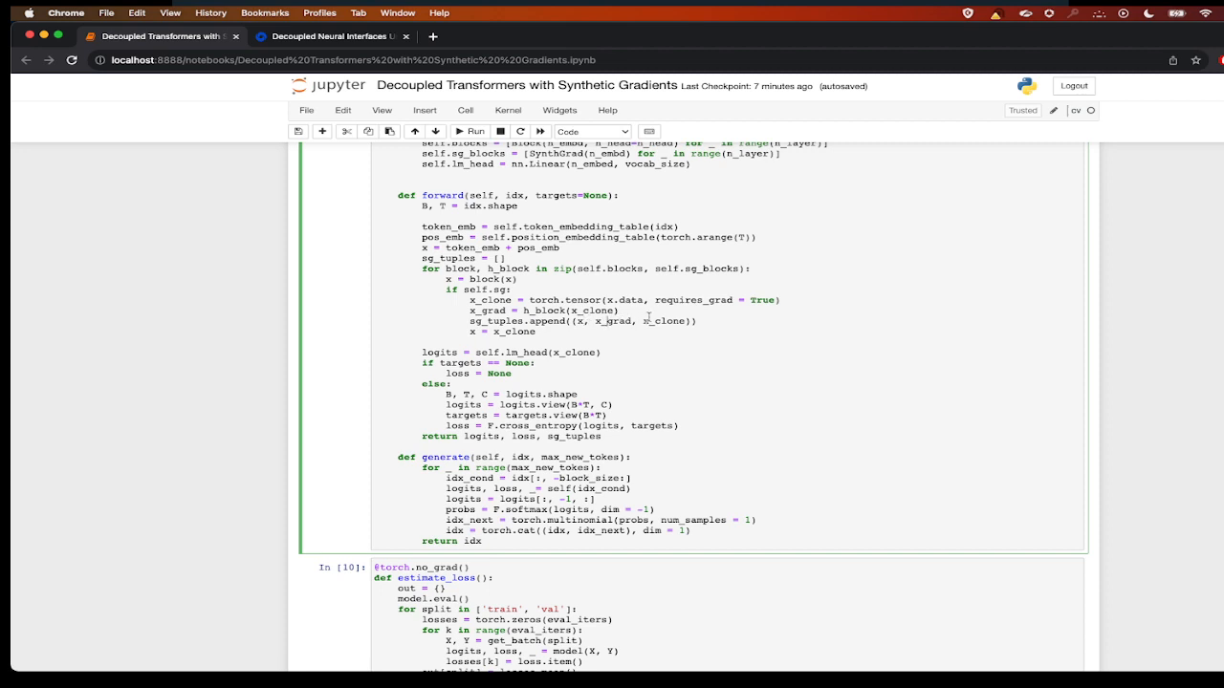
mouse_move(509, 340)
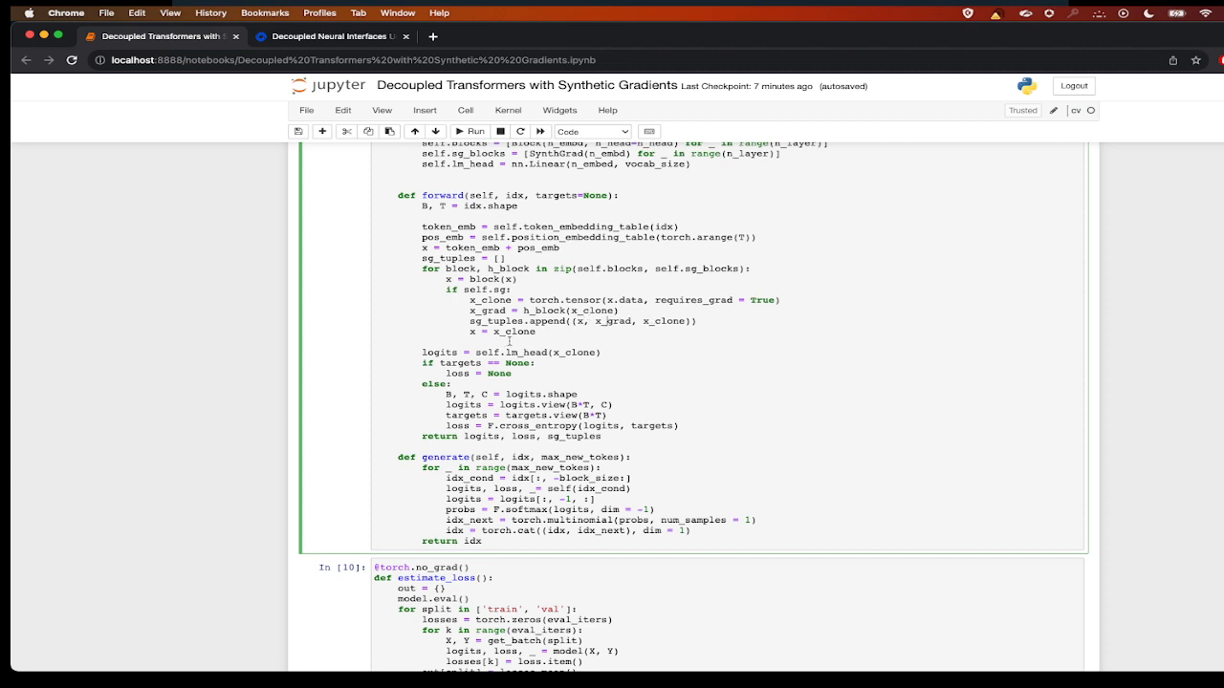
scroll("down", 3)
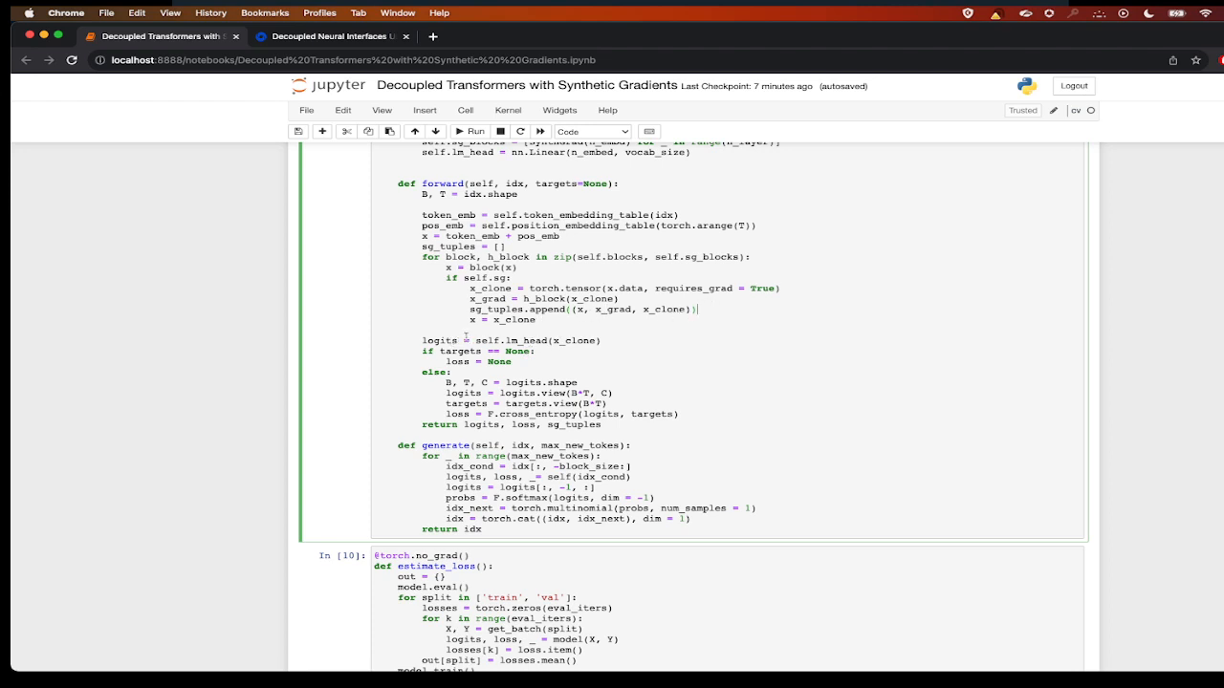
double_click(525, 340)
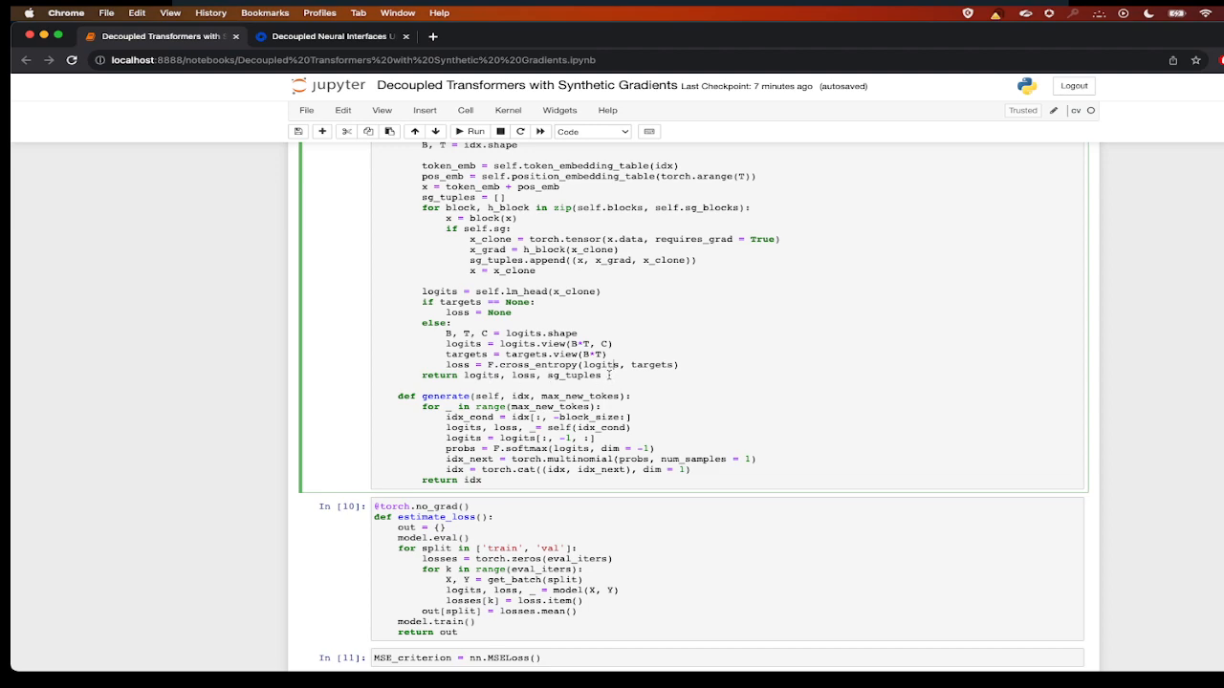
scroll("down", 3)
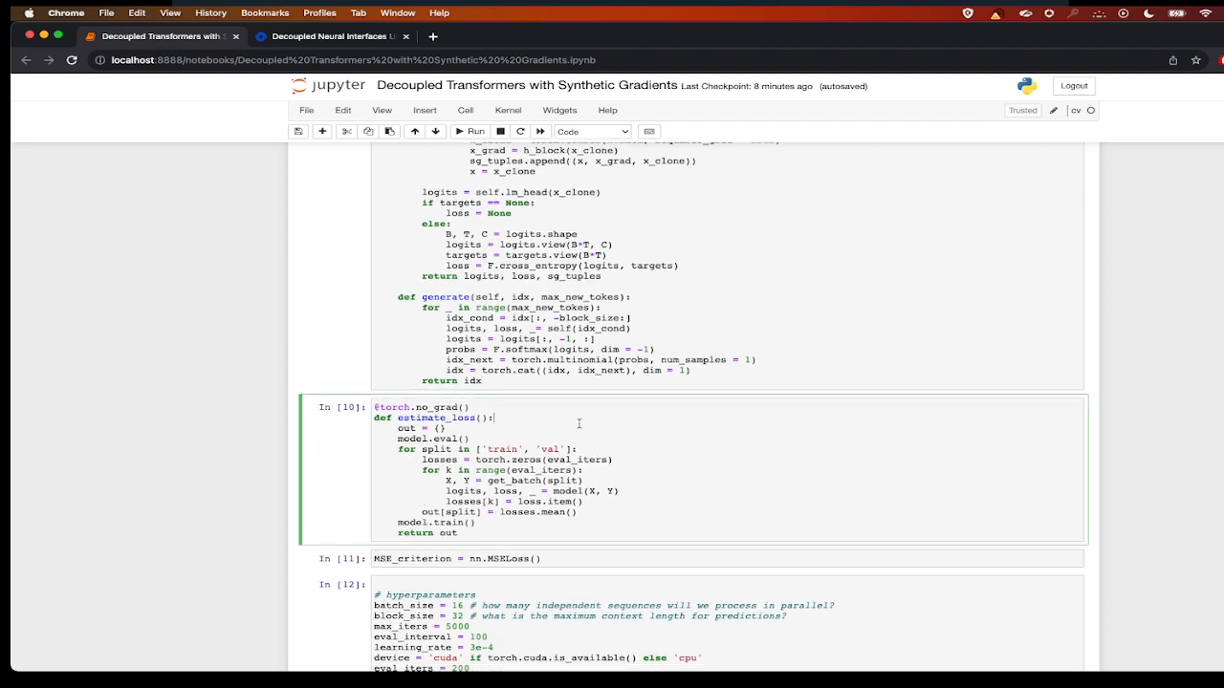
scroll("down", 3)
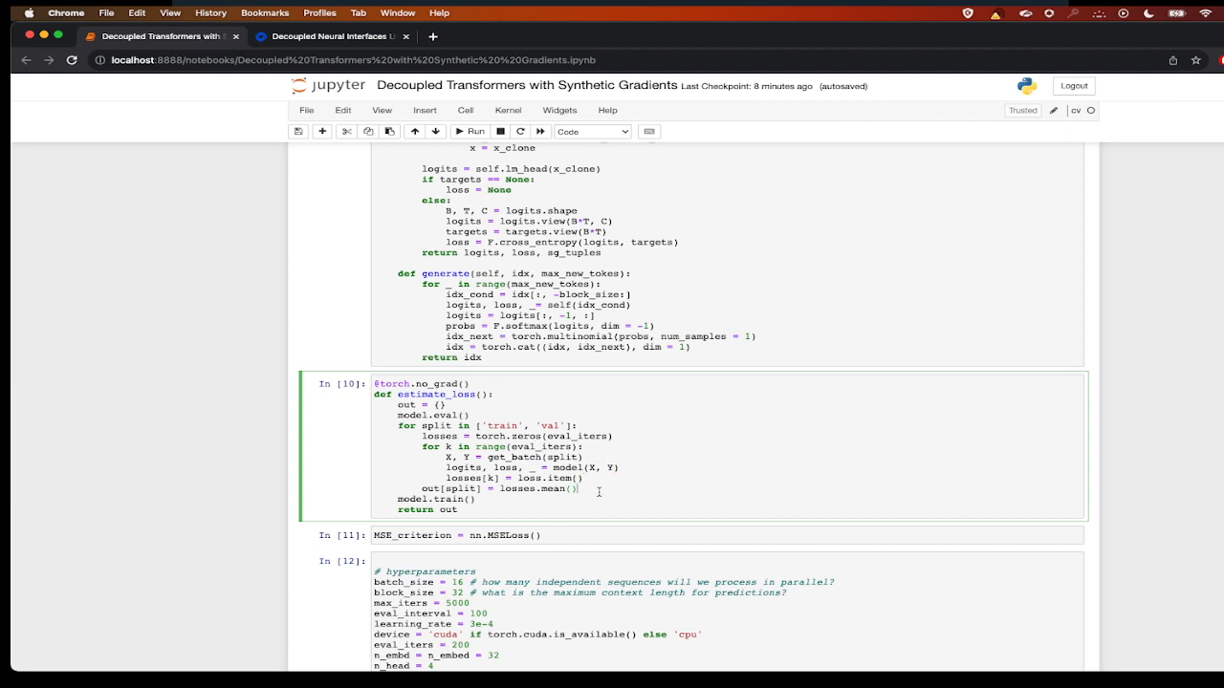
scroll("down", 3)
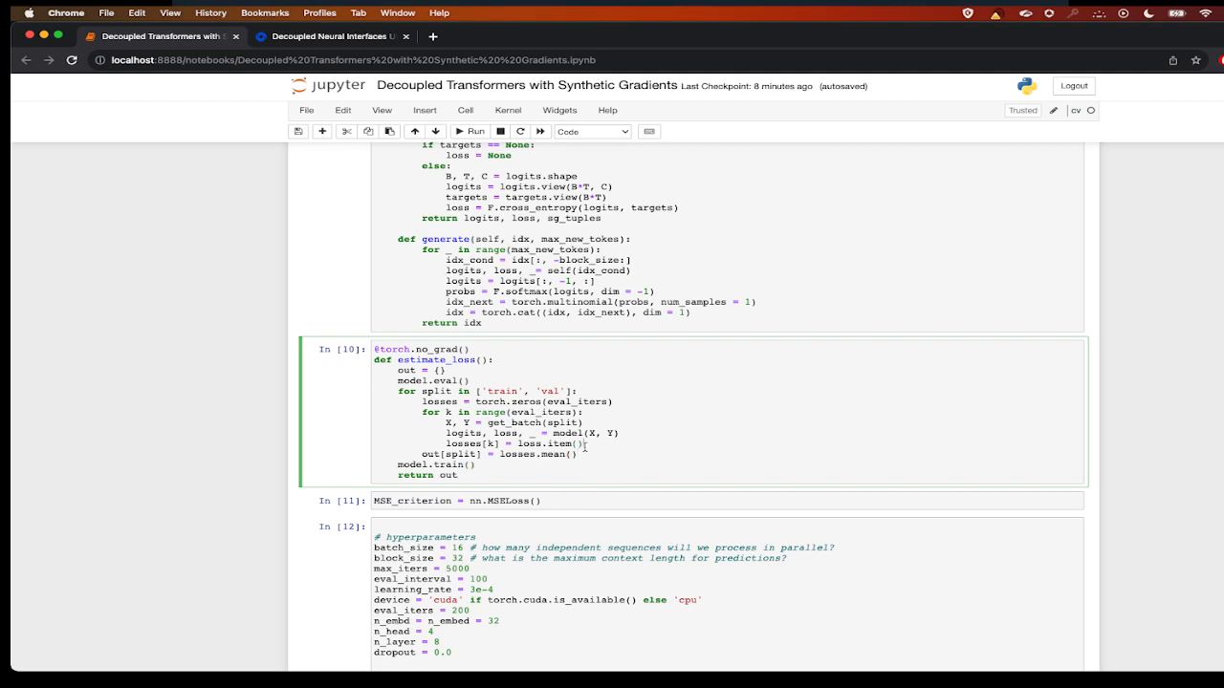
left_click(573, 501)
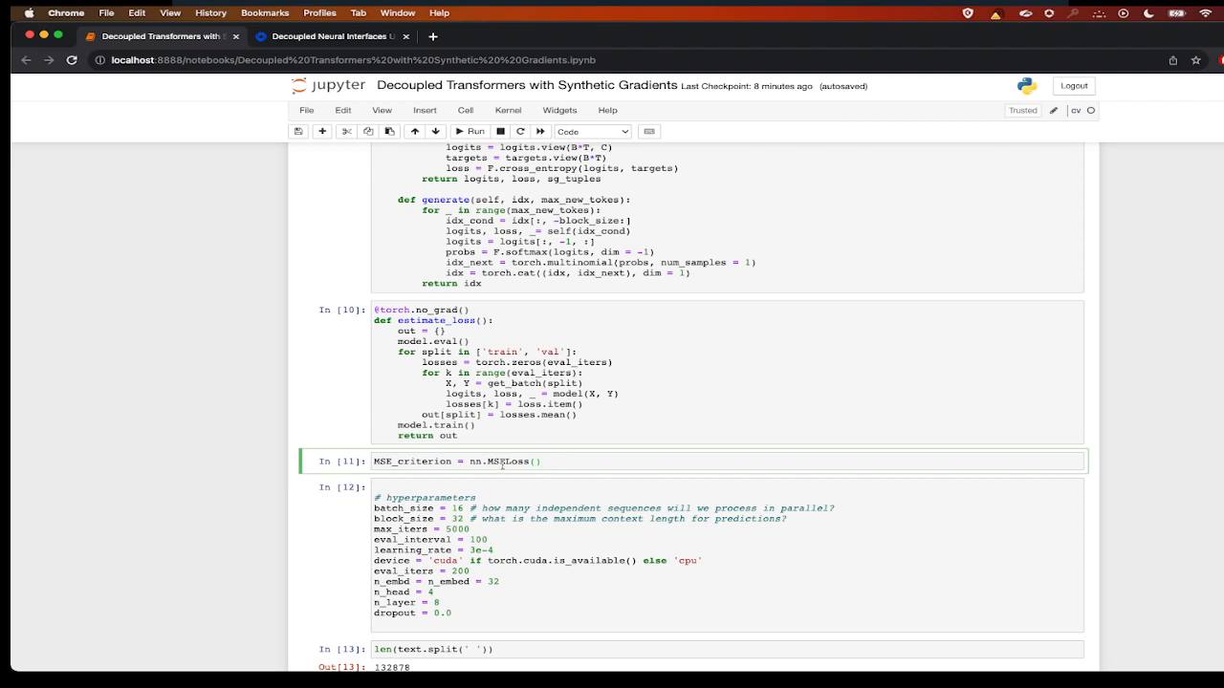
scroll("down", 3)
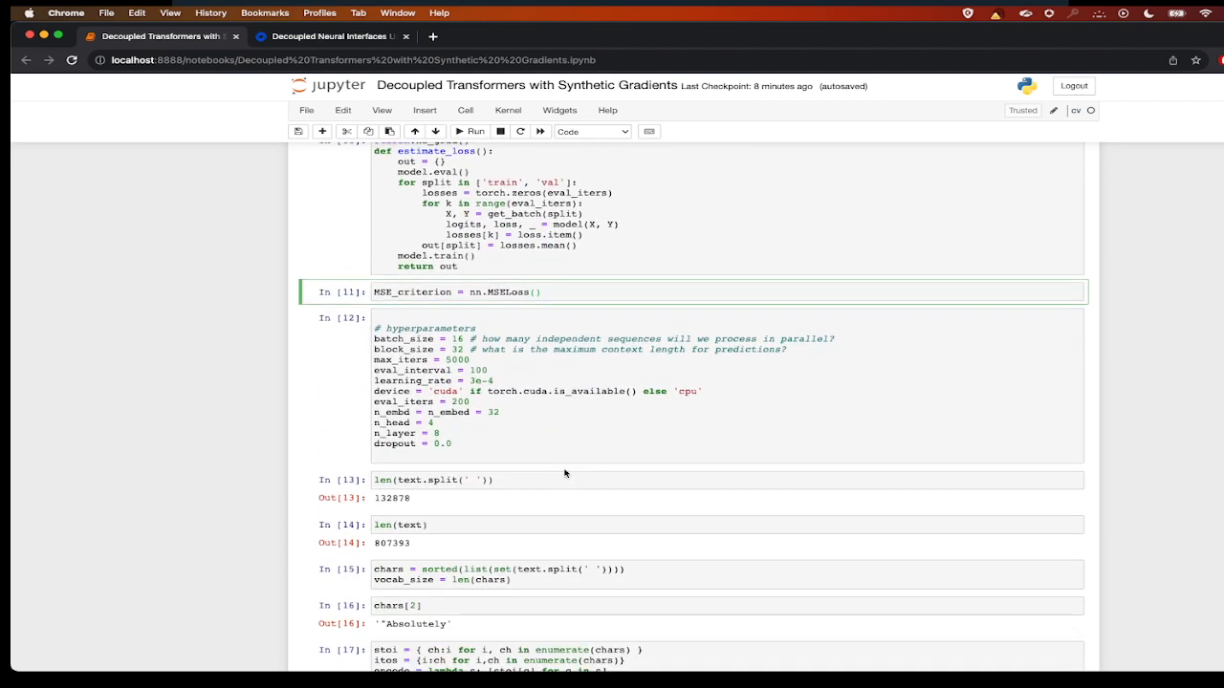
left_click(432, 340)
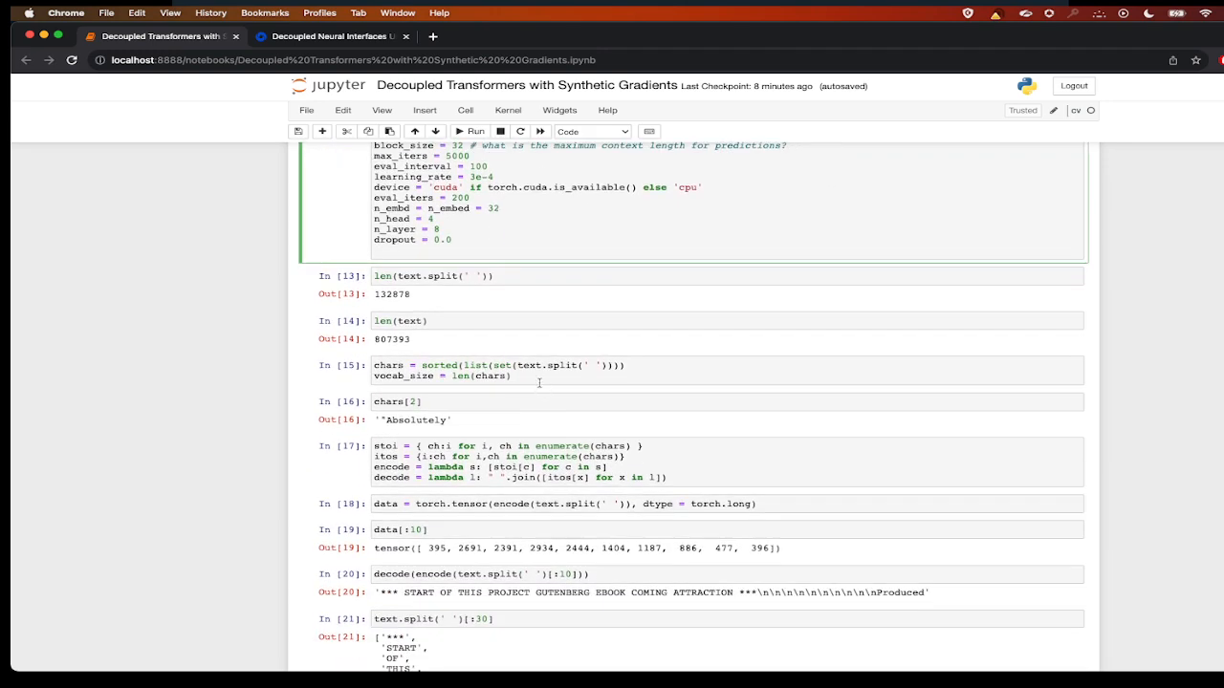
left_click(573, 371)
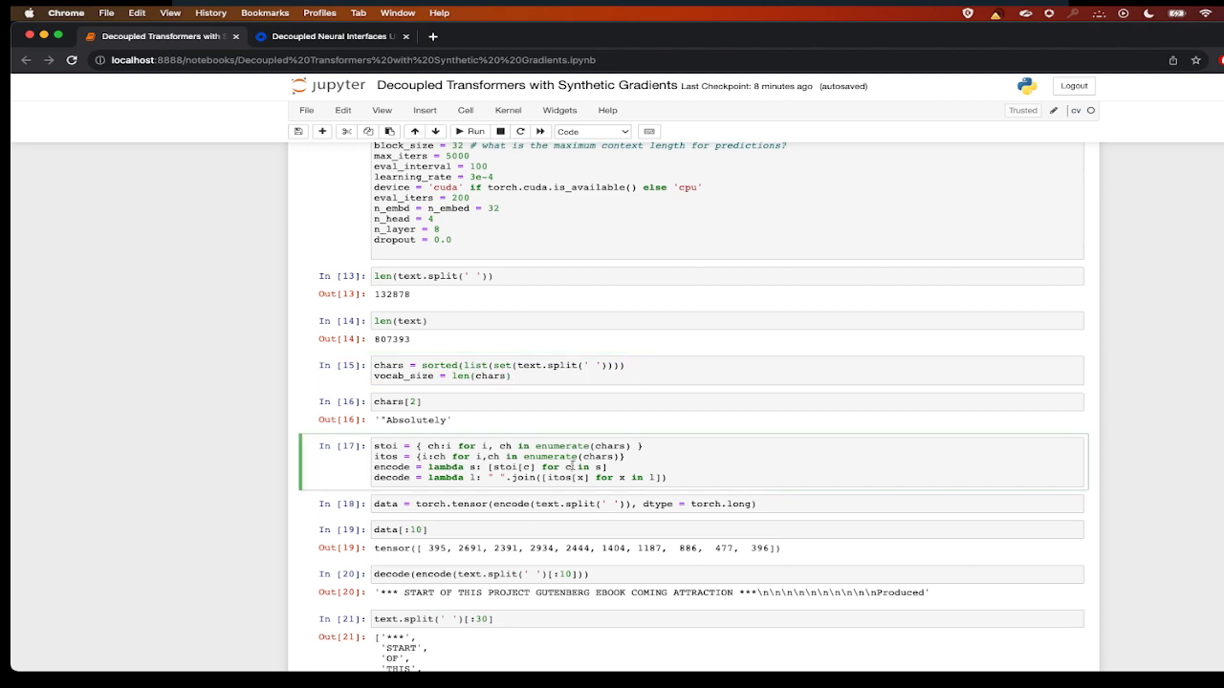
scroll("down", 3)
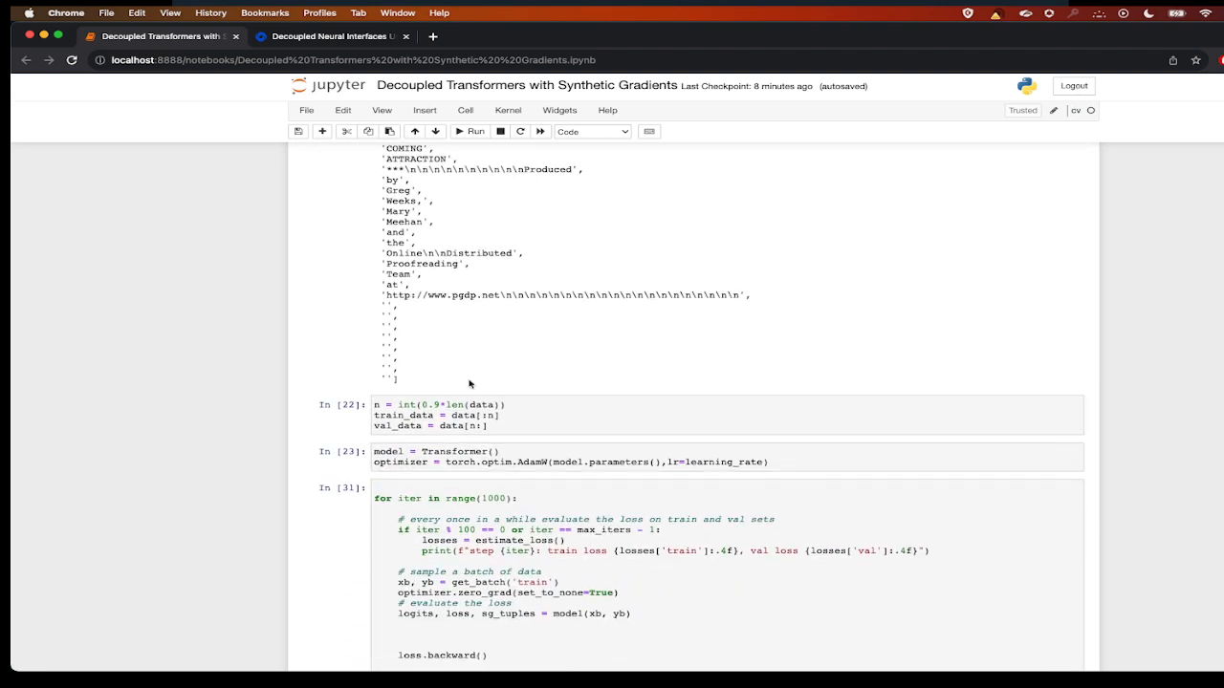
left_click(505, 426)
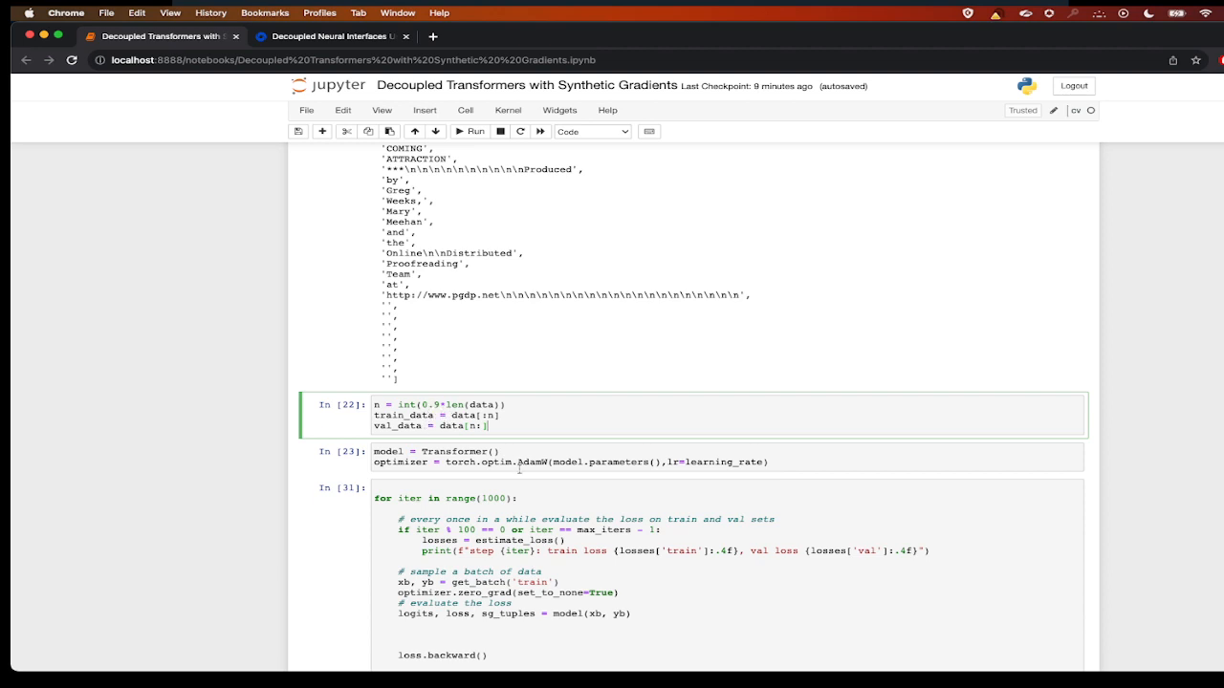
scroll("down", 3)
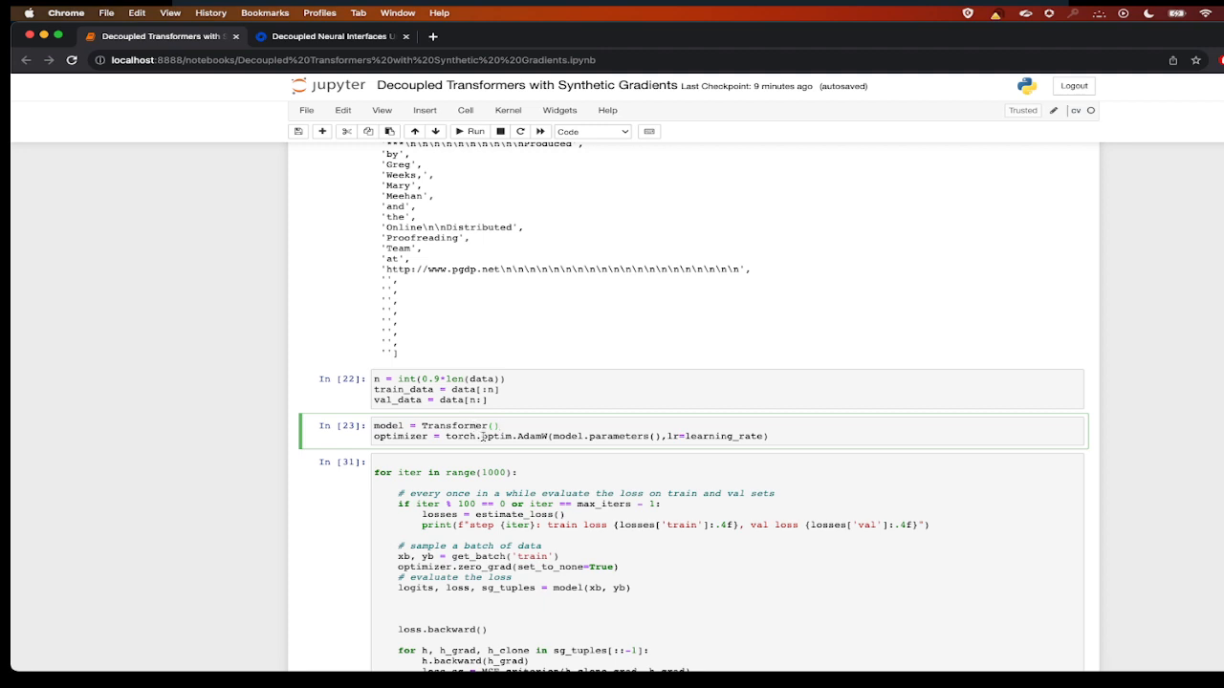
left_click(780, 436)
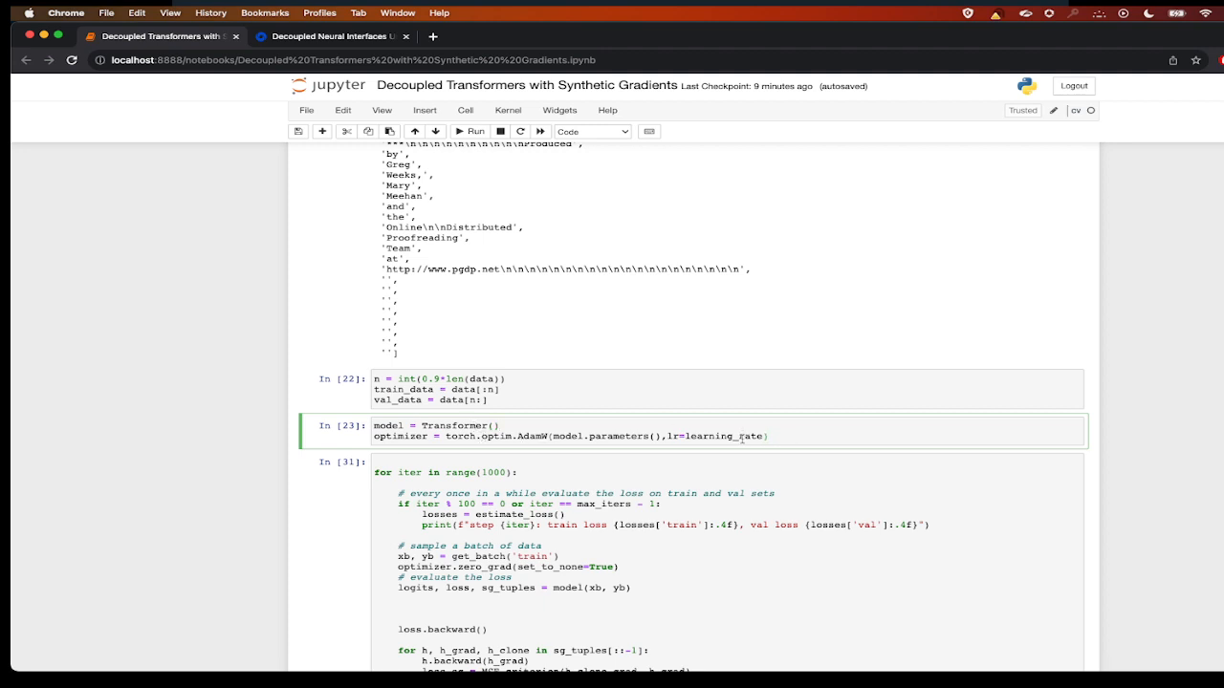
left_click(474, 130)
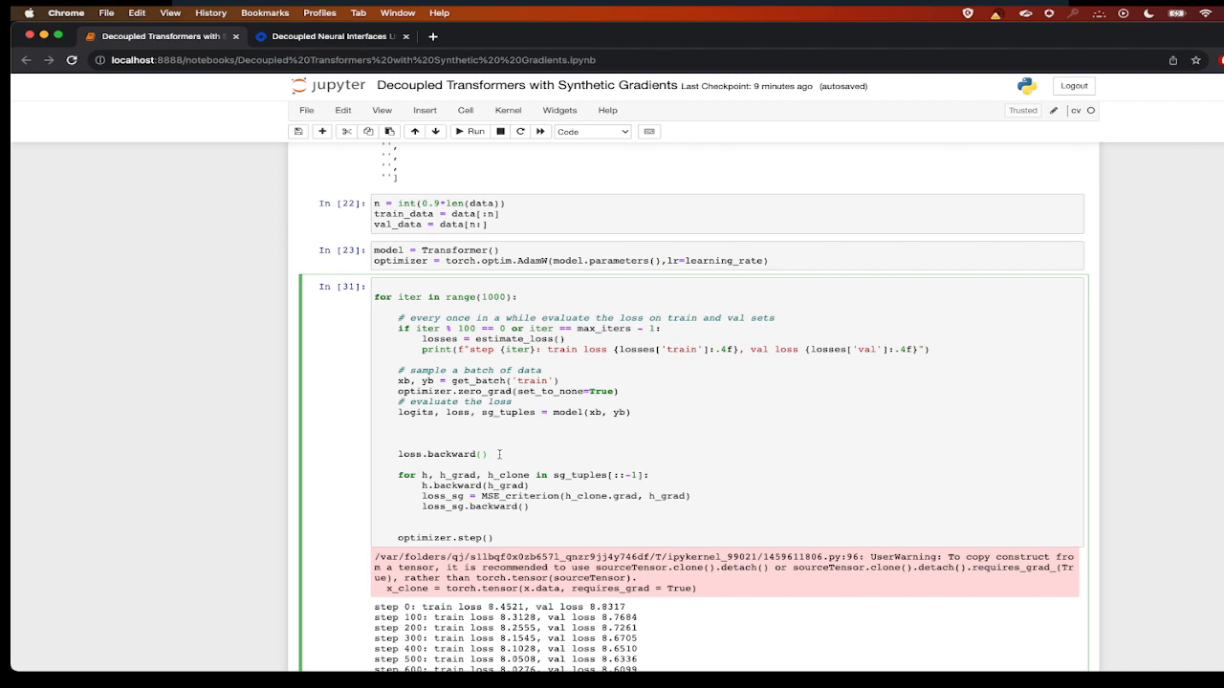
double_click(443, 456)
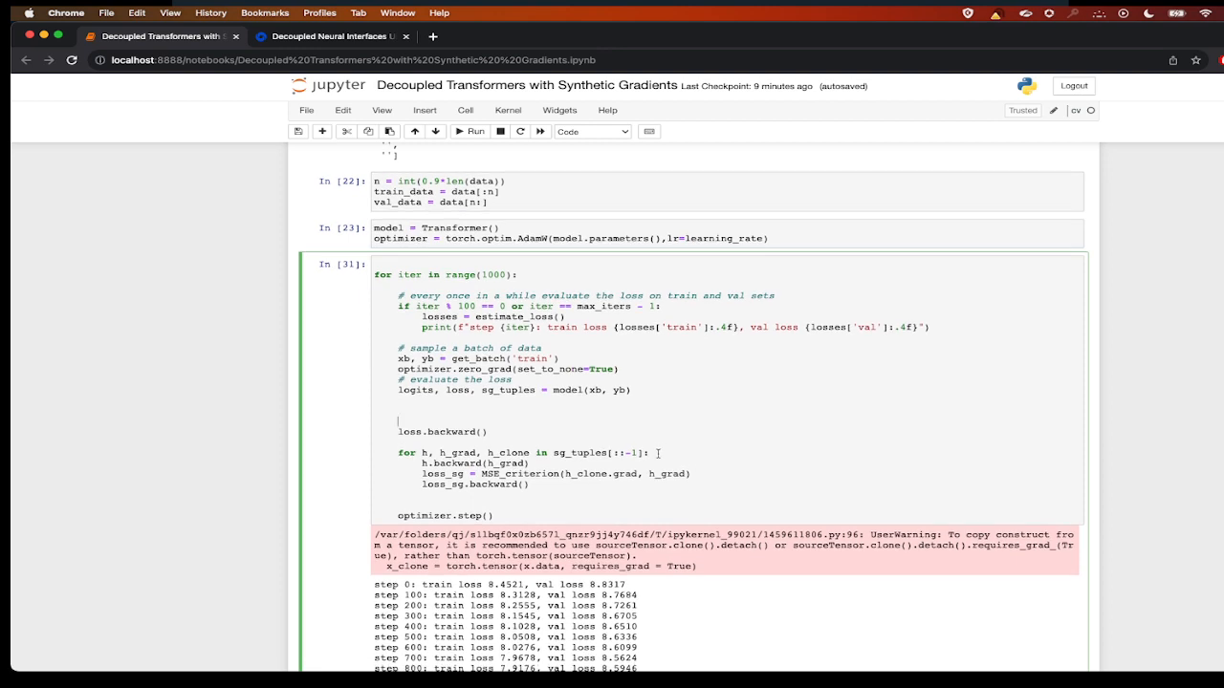
mouse_move(642, 451)
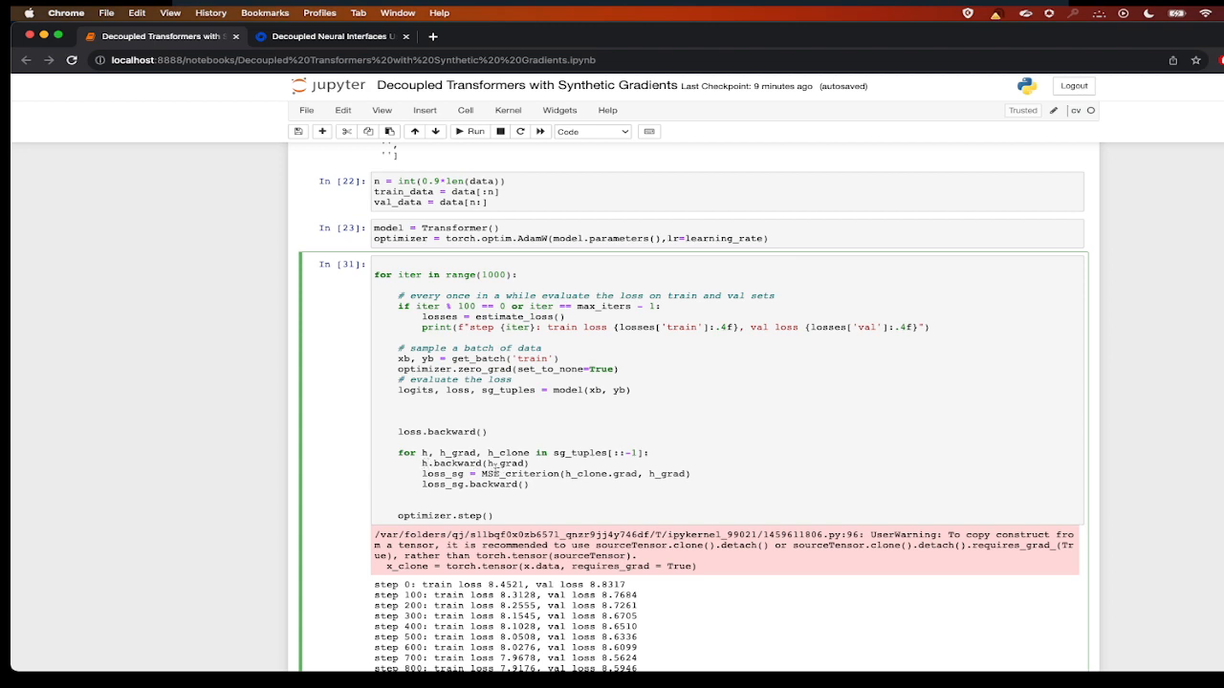
double_click(505, 463)
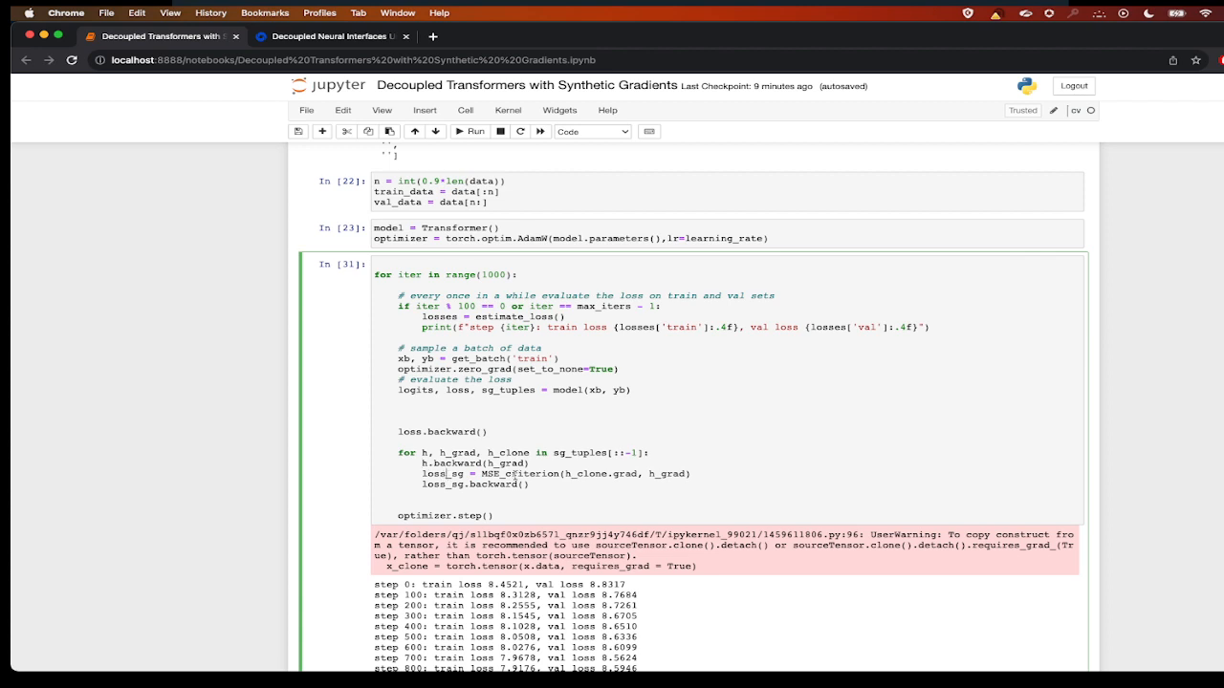
double_click(518, 474)
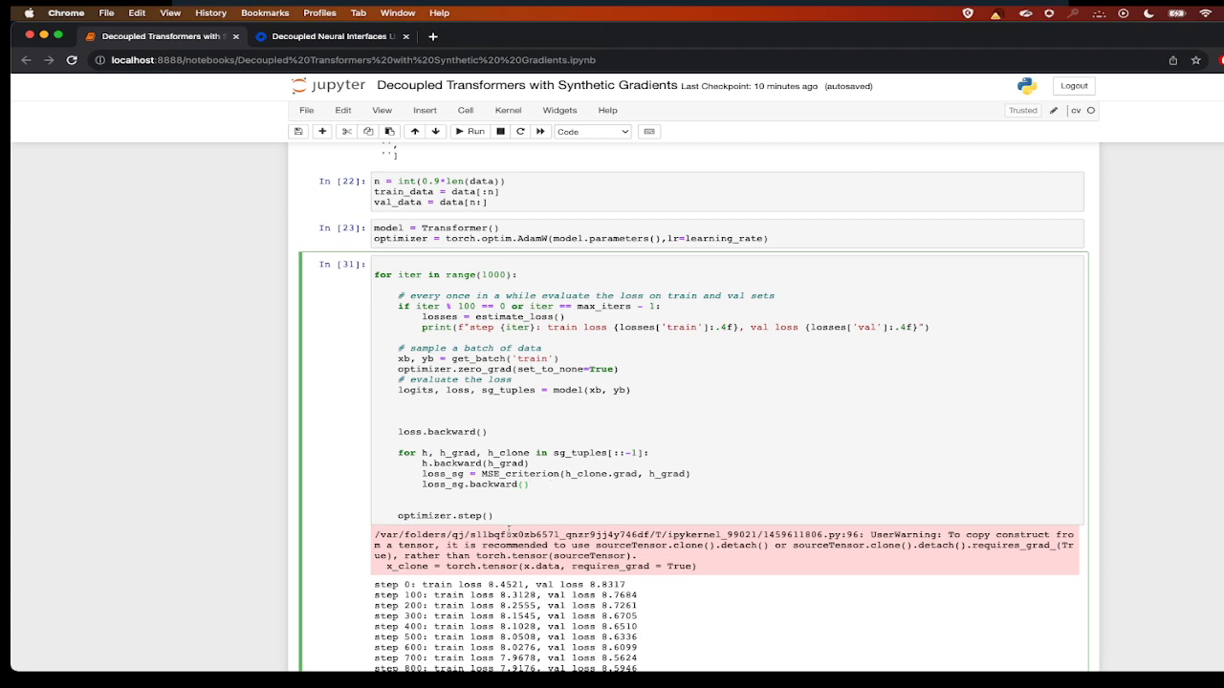
scroll("down", 3)
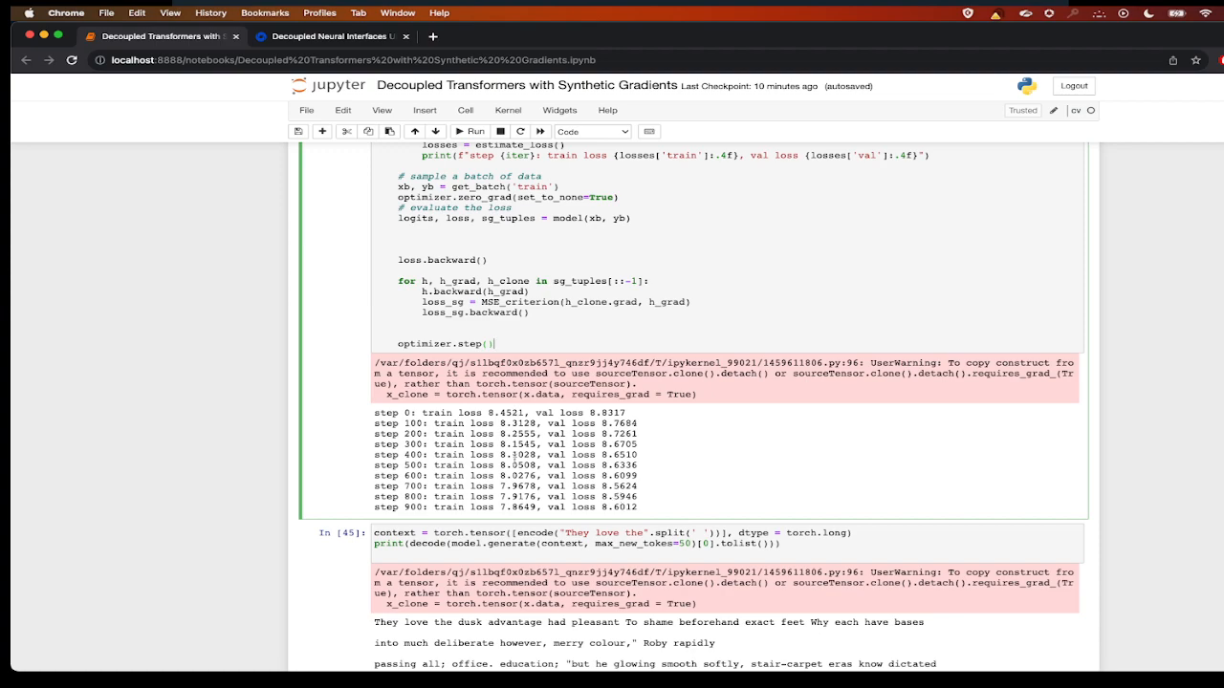
scroll("down", 3)
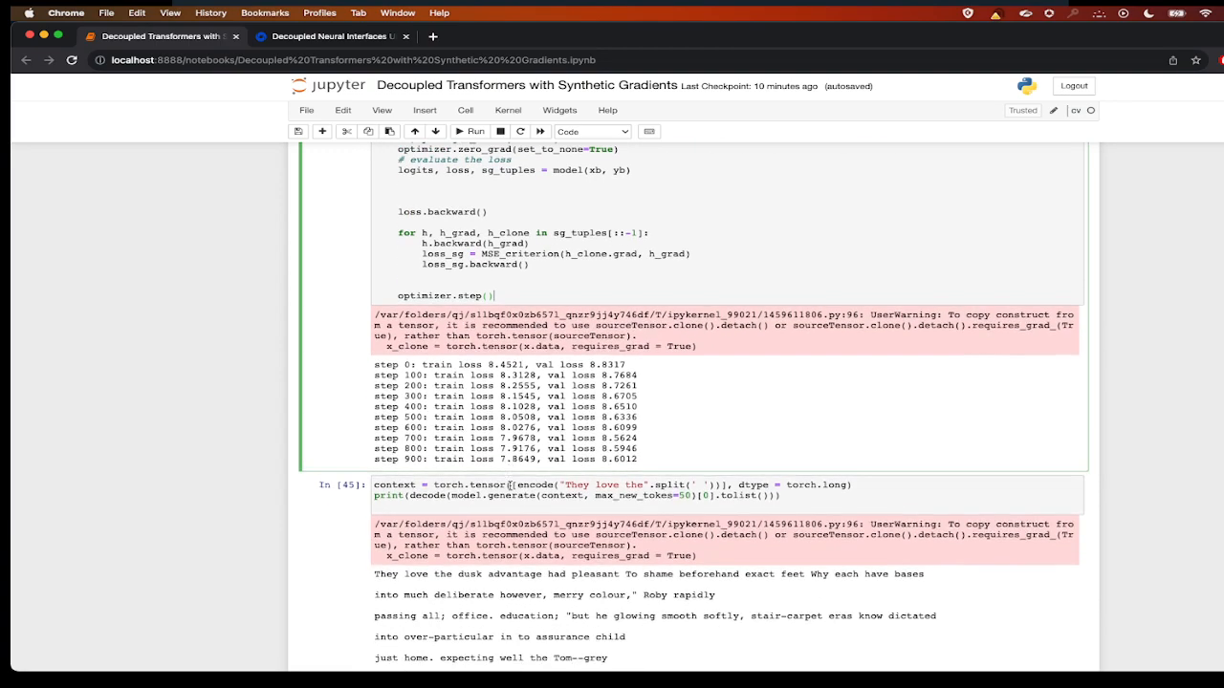
scroll("down", 3)
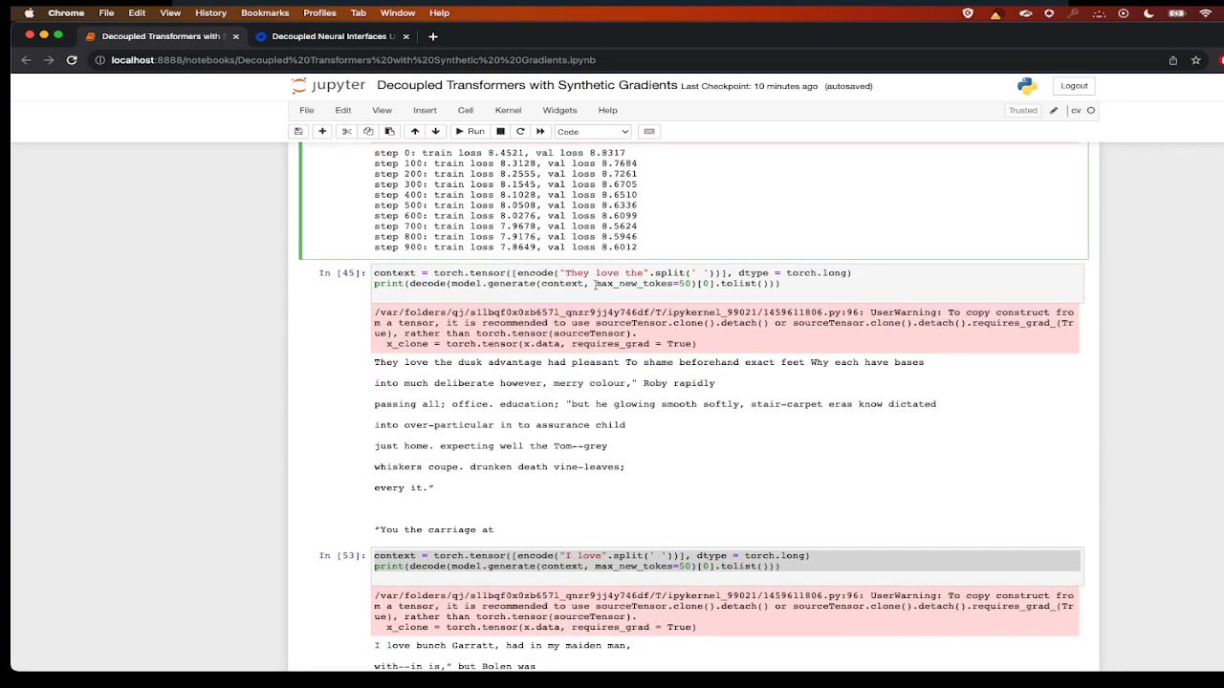
scroll("down", 3)
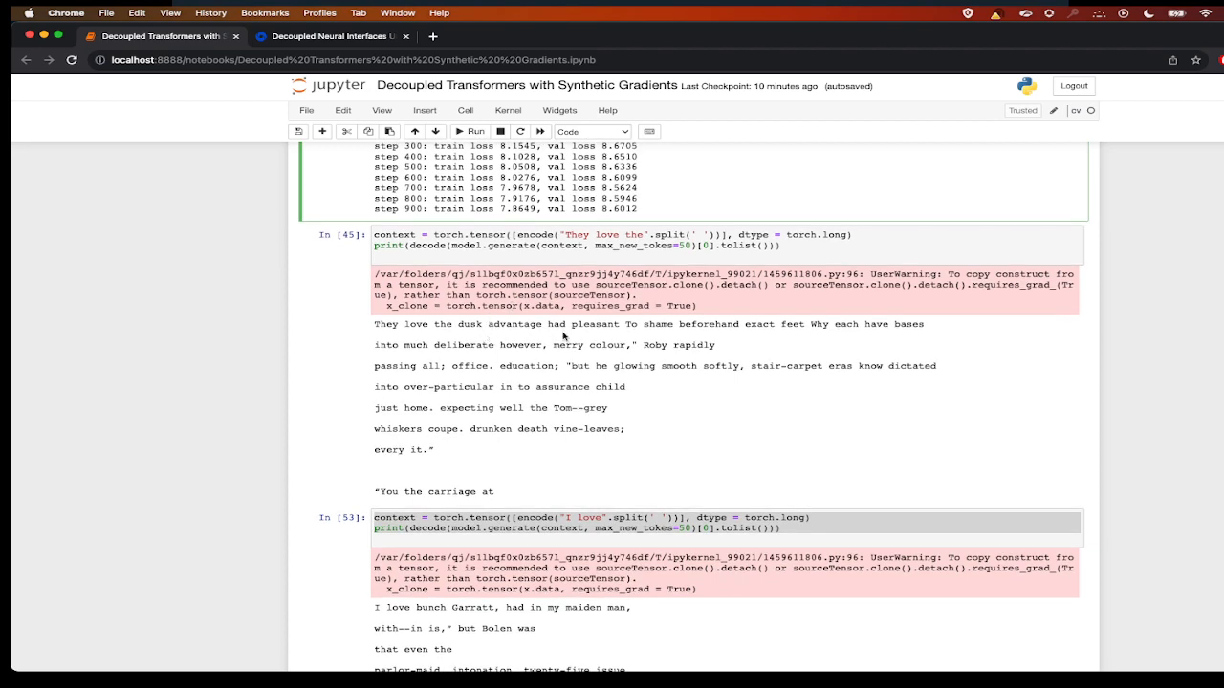
scroll("down", 3)
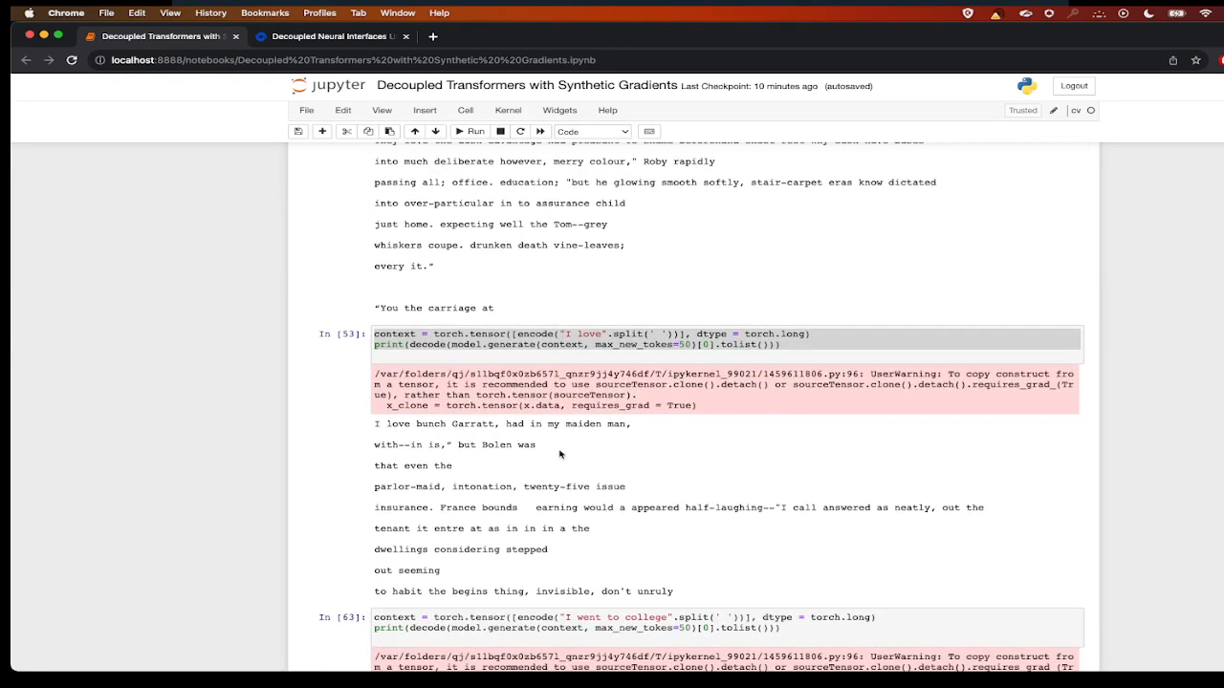
scroll("down", 3)
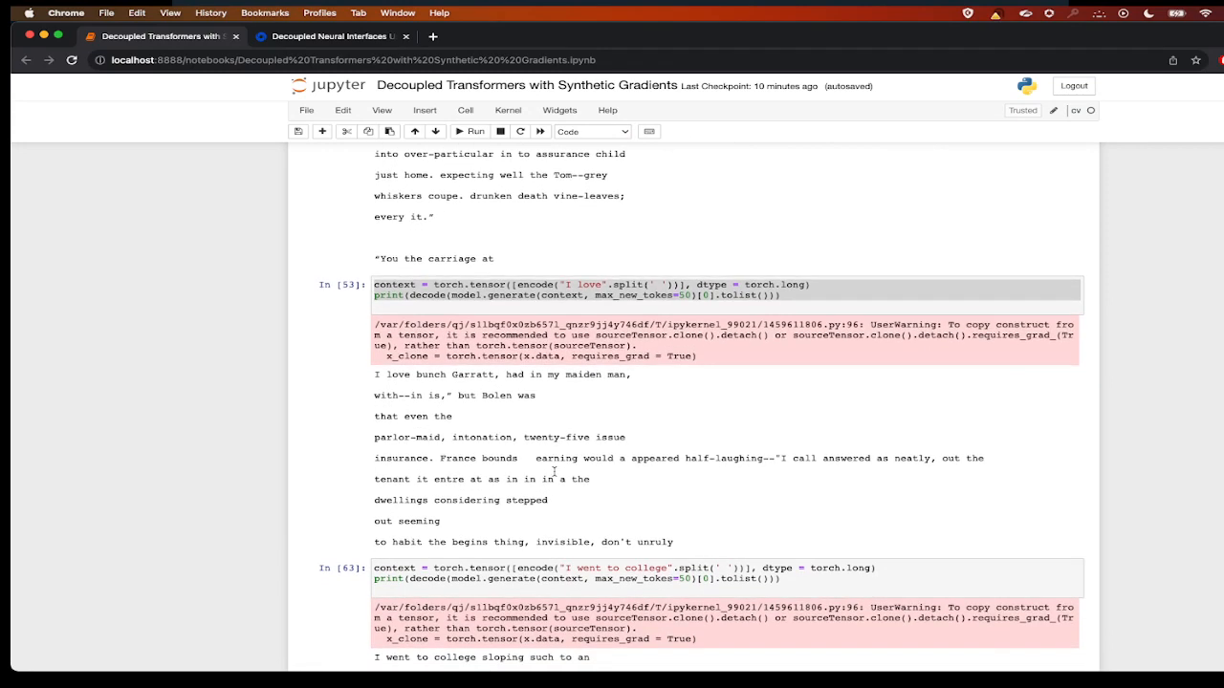
scroll("down", 3)
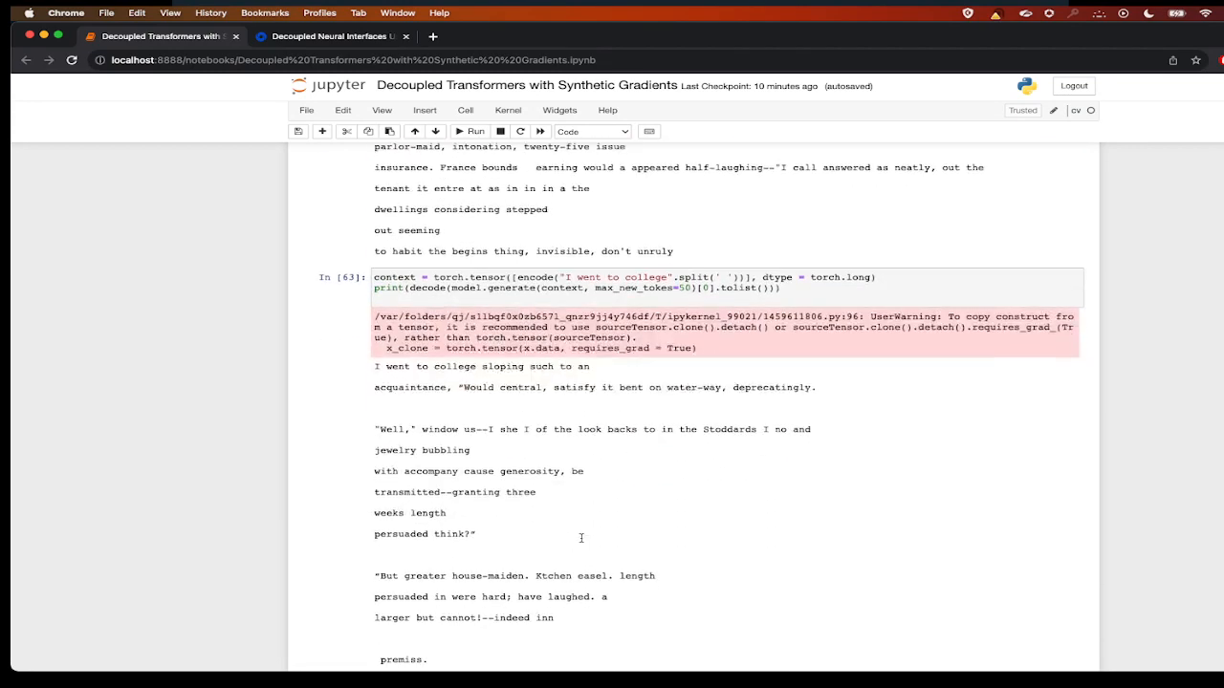
scroll("down", 3)
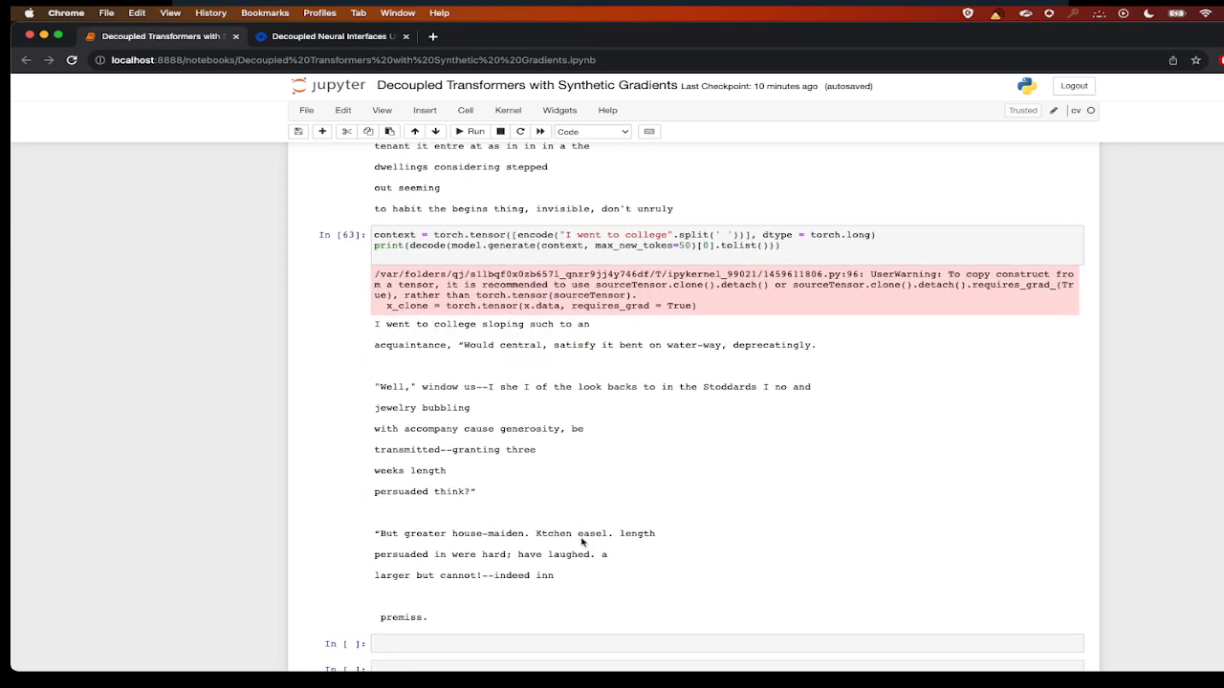